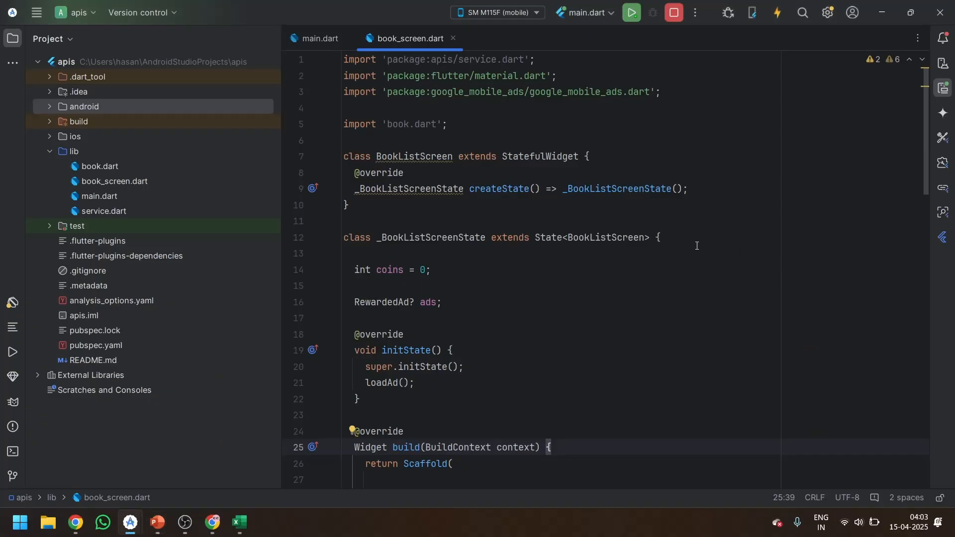
- Restart the app on the phone, tap the FAB to play the rewarded test ad, then close it
left_click(657, 237)
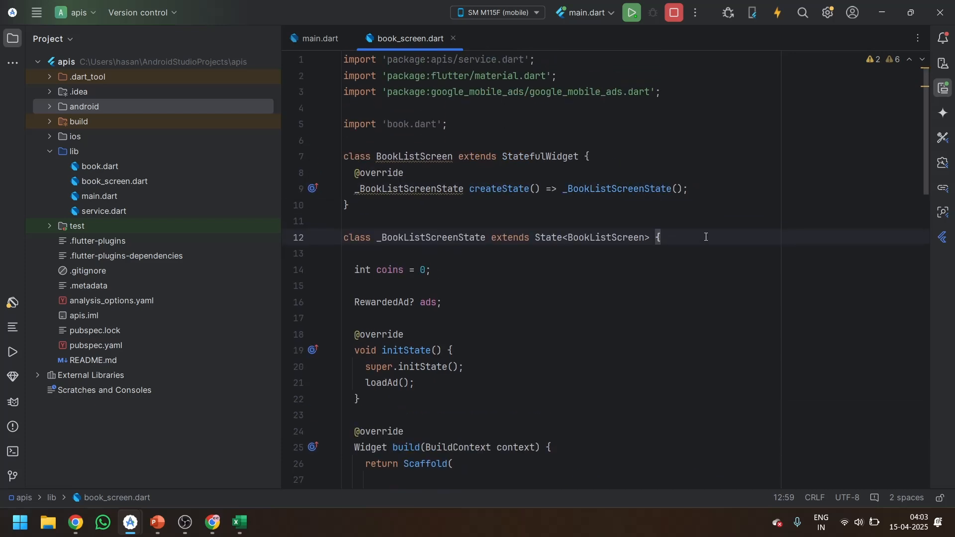
mouse_move(138, 484)
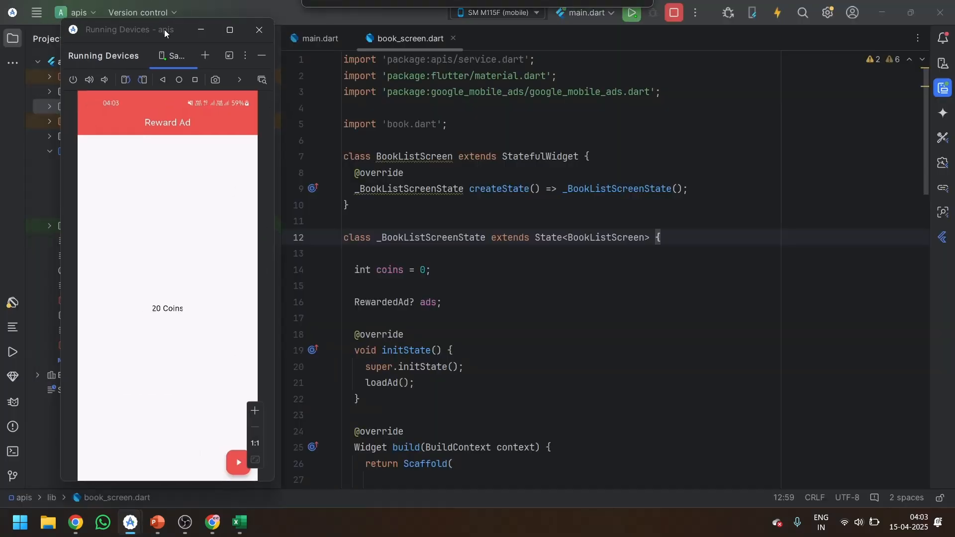
mouse_move(180, 314)
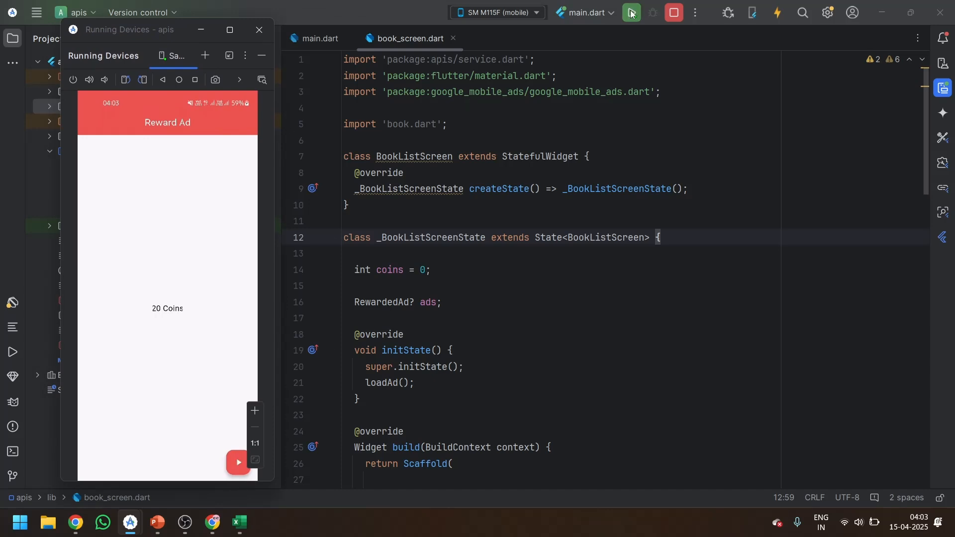
left_click(632, 12)
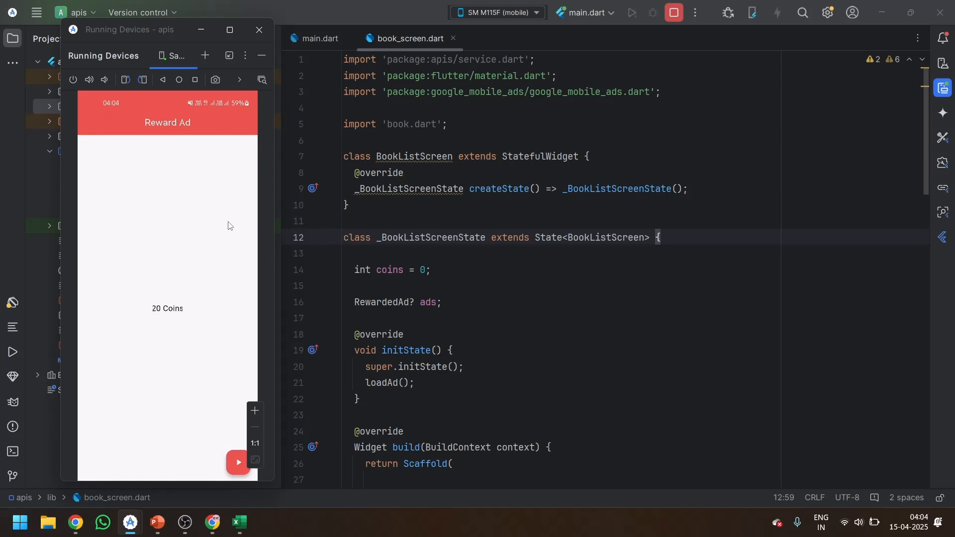
left_click(631, 12)
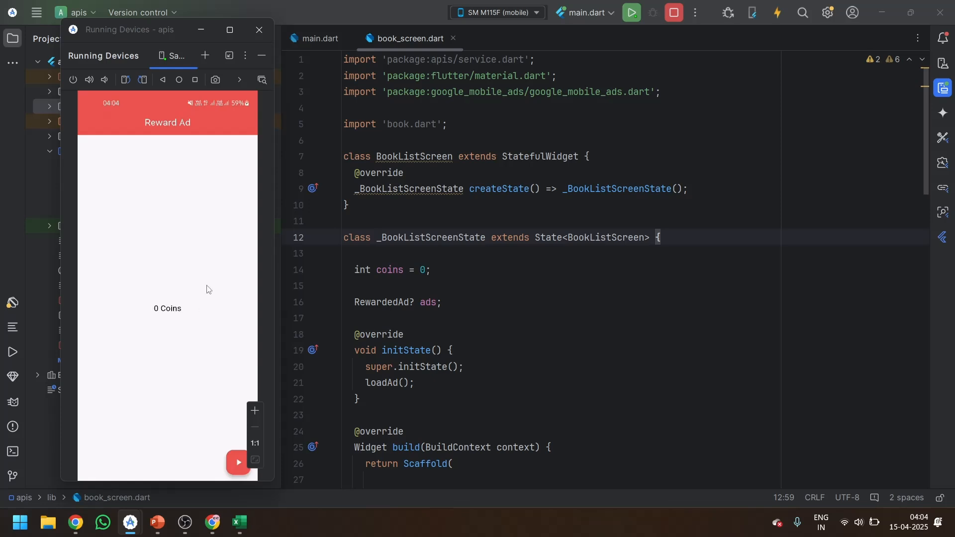
mouse_move(190, 358)
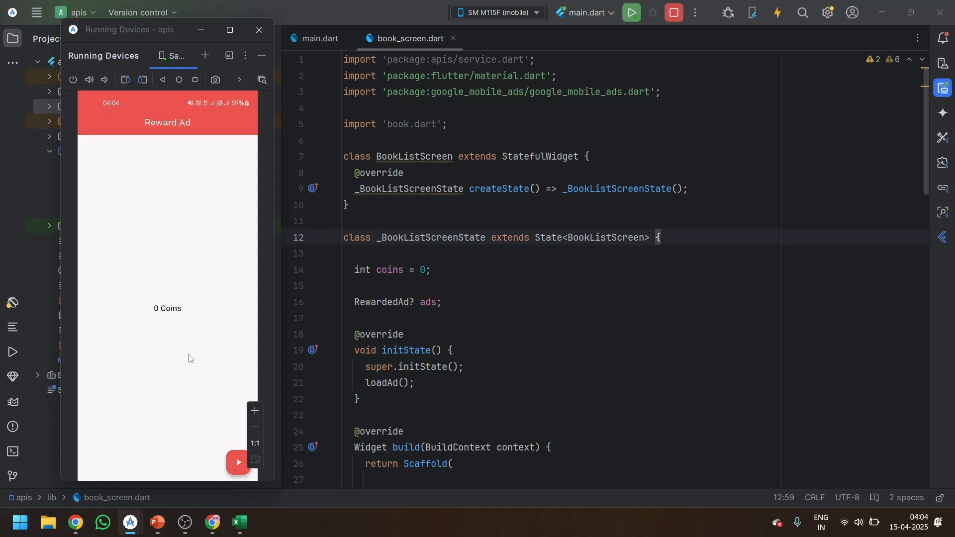
mouse_move(200, 317)
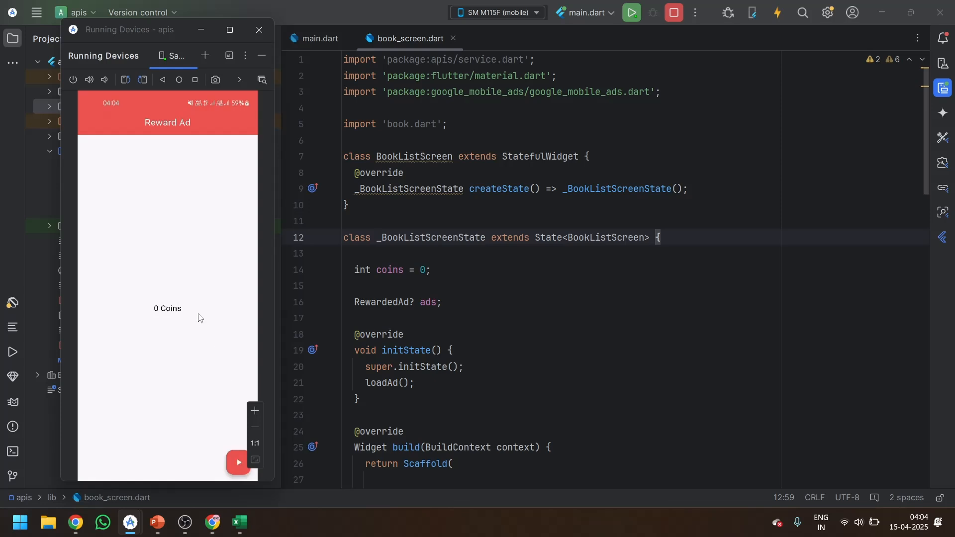
mouse_move(209, 380)
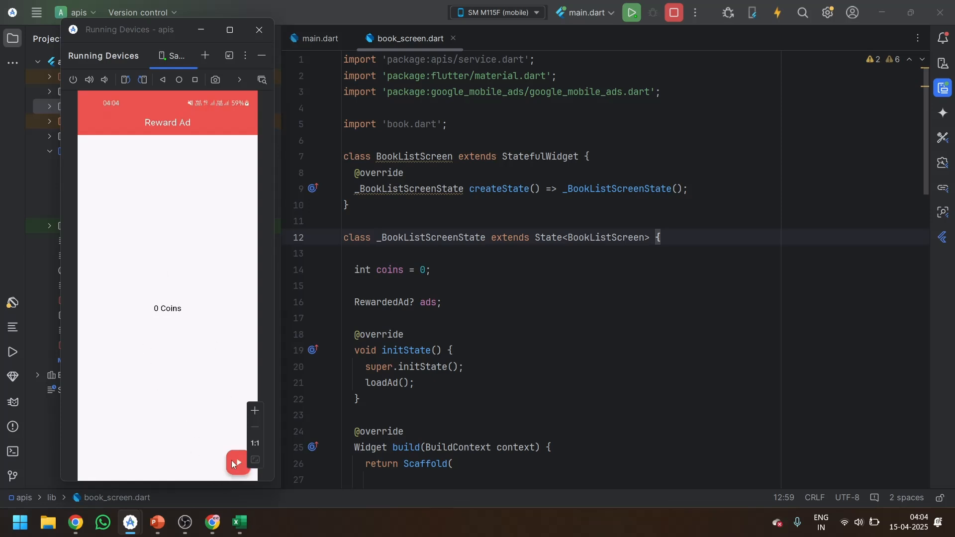
left_click(236, 462)
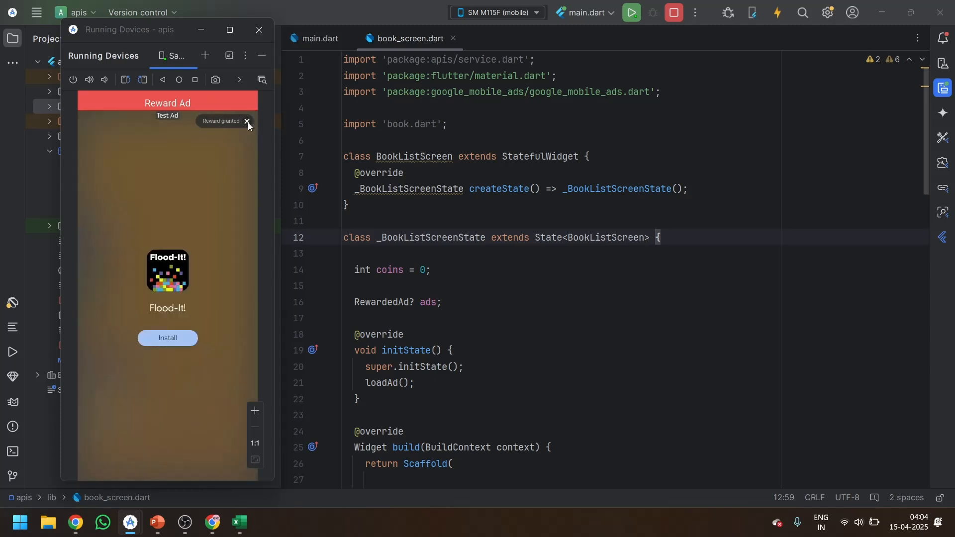
left_click(247, 123)
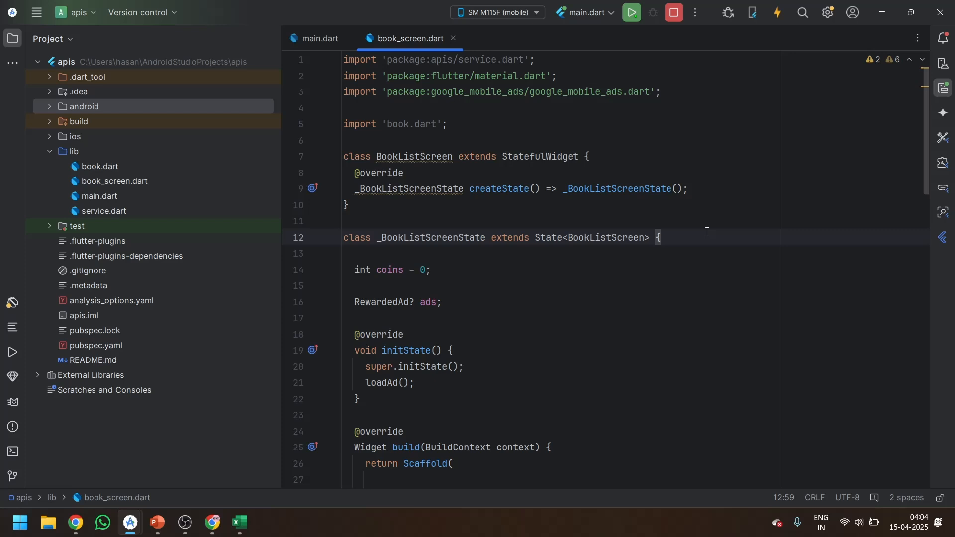
- Change the ads field on line 16 from RewardedAd to a nullable RewardedInterstitialAd
scroll("down", 3)
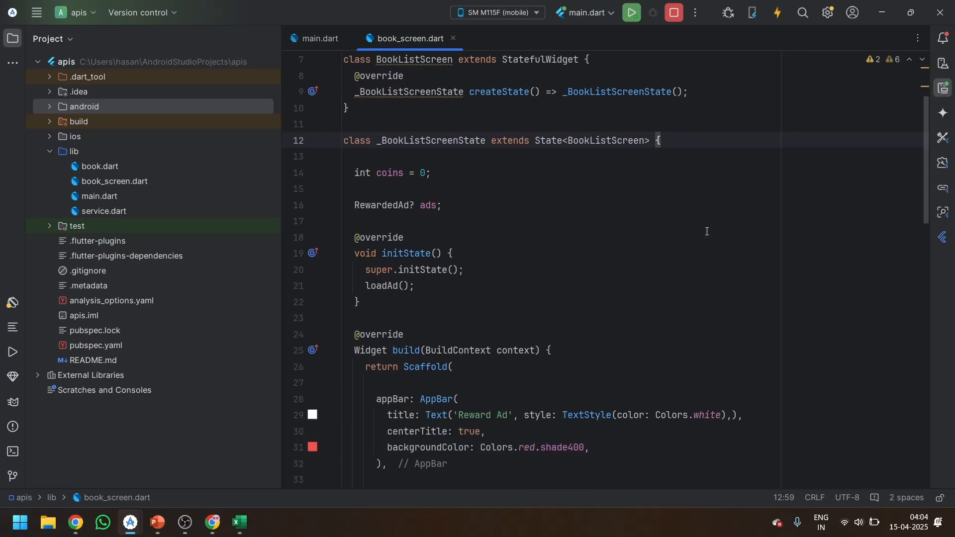
mouse_move(699, 230)
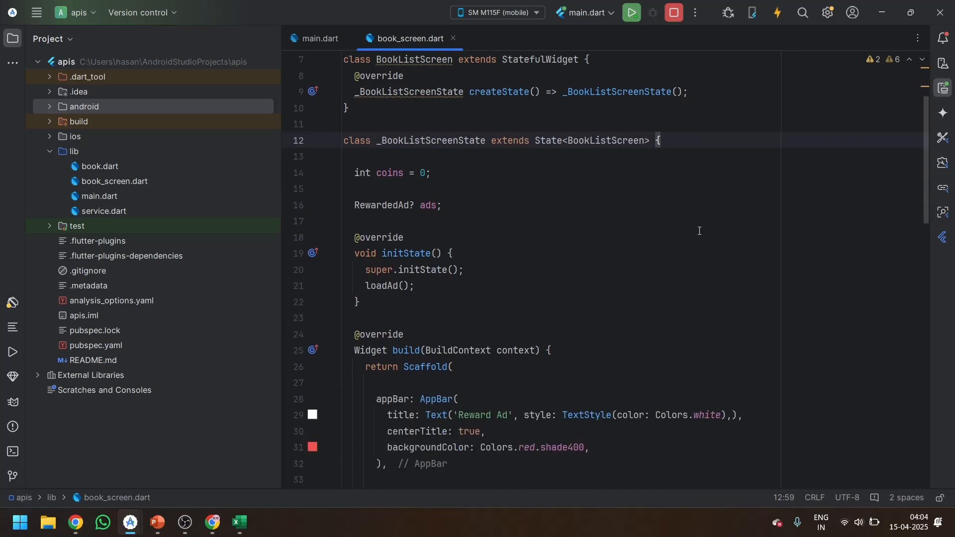
left_click(424, 173)
type("Re")
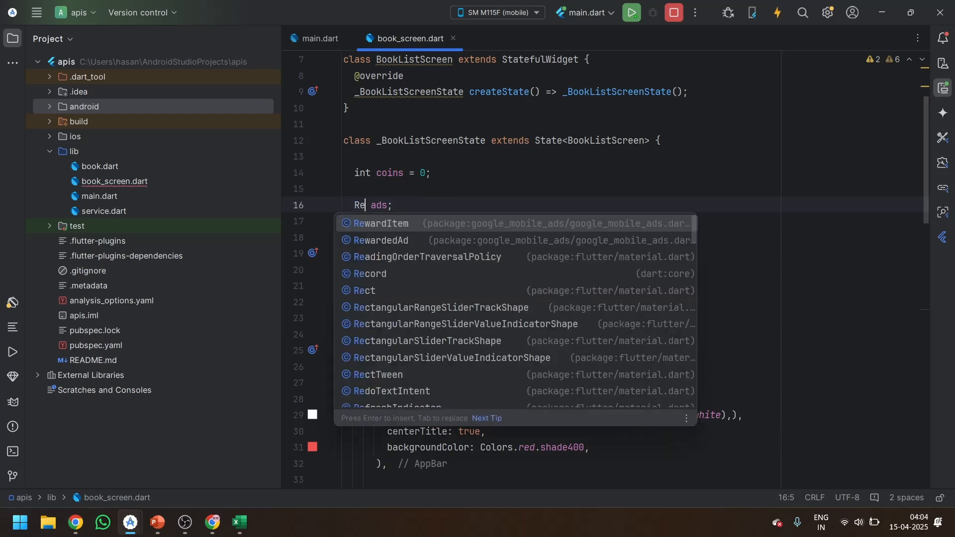
type("wardedInterstitialAd")
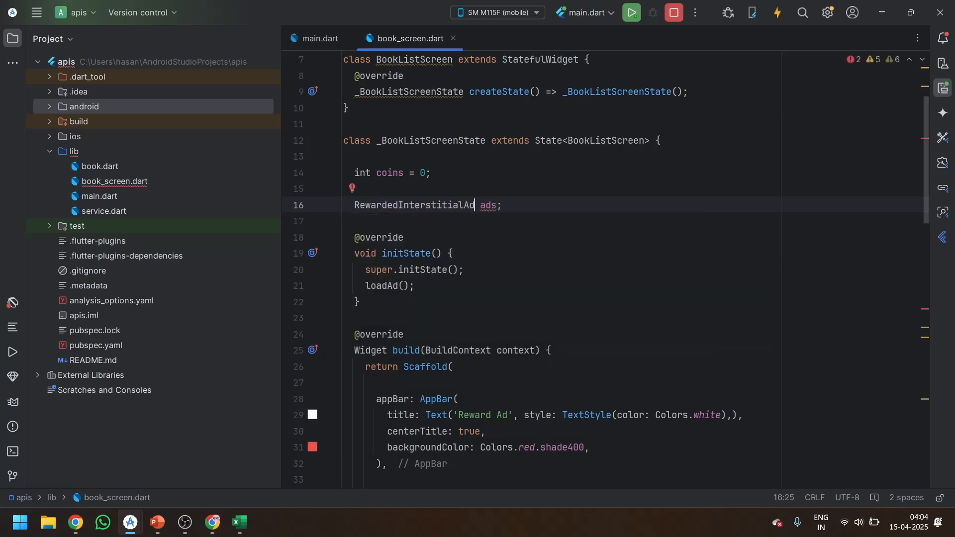
type("?")
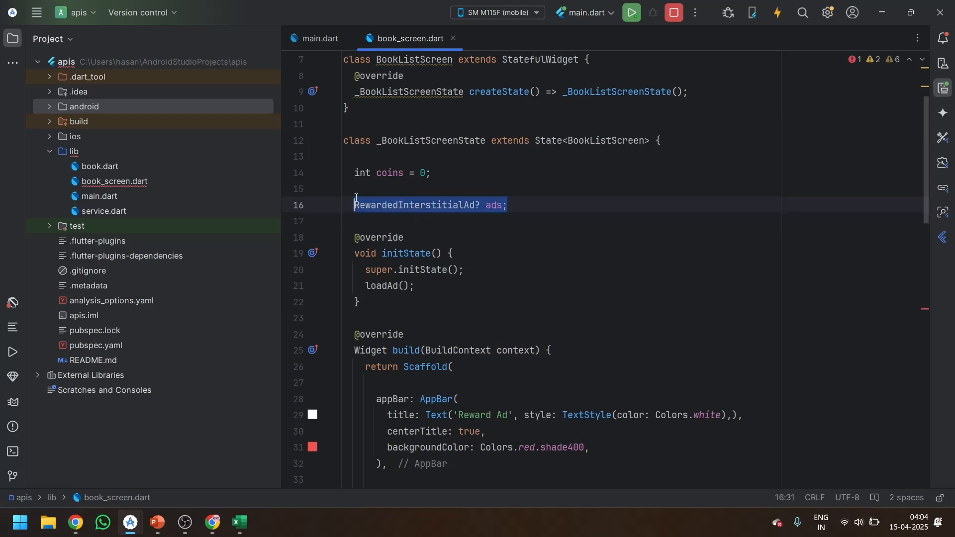
scroll("down", 3)
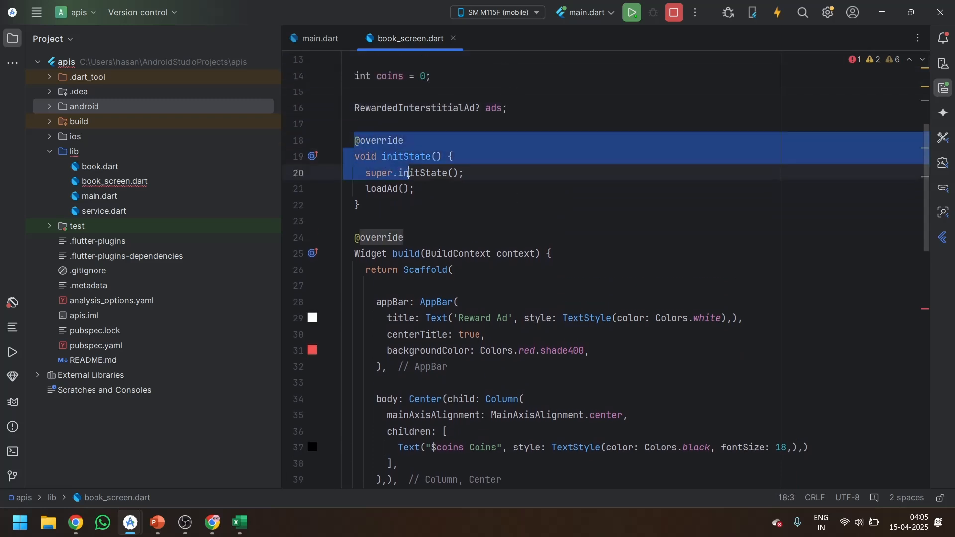
- Expand loadAd and replace its RewardedAd.load call with RewardedInterstitialAd.load
left_click(413, 189)
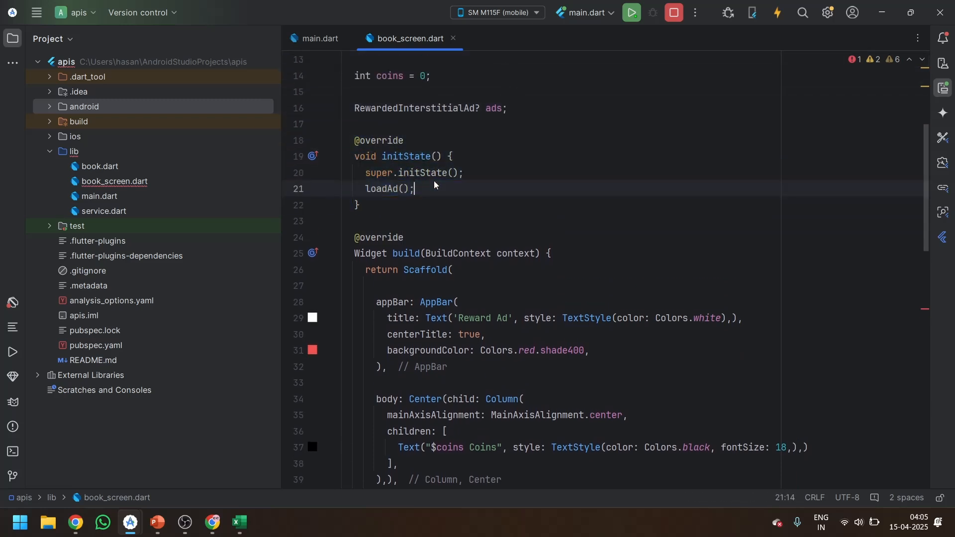
mouse_move(457, 182)
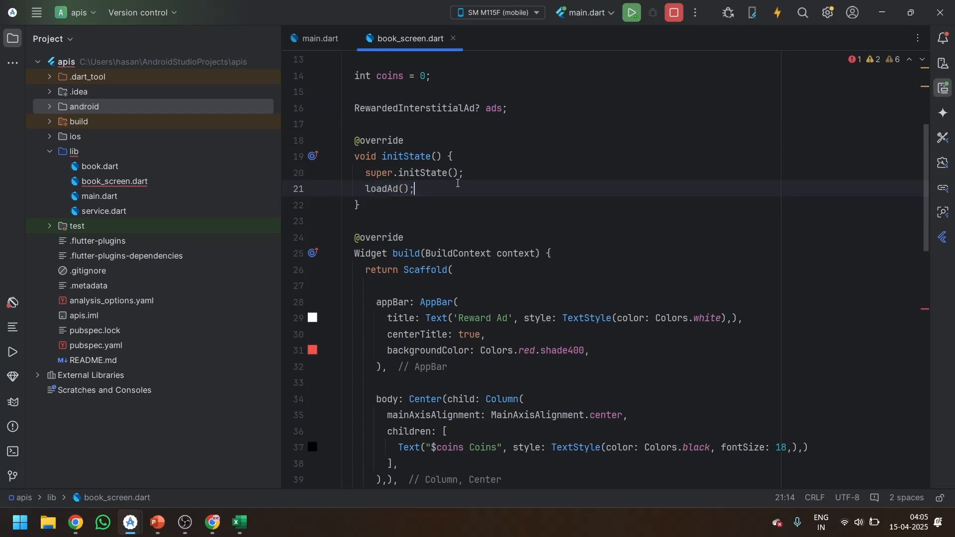
scroll("down", 3)
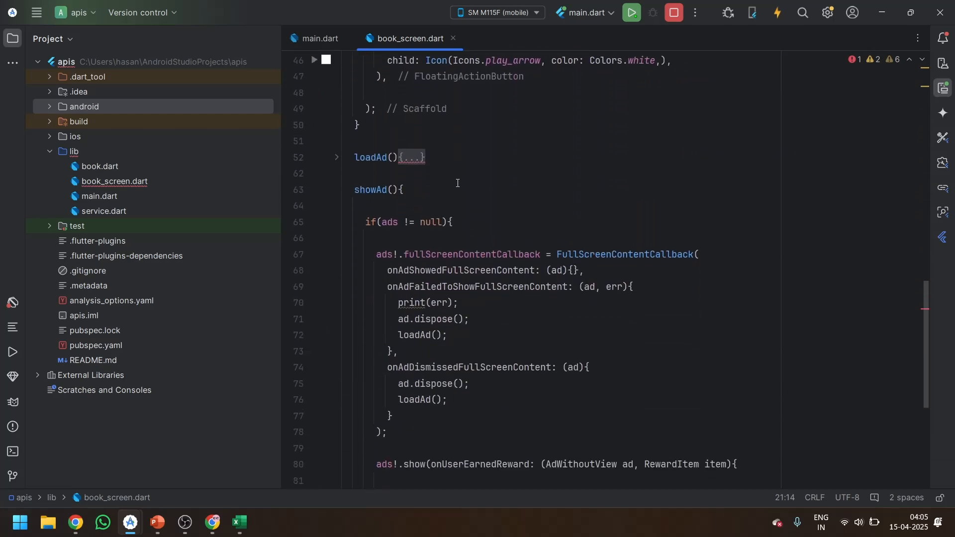
left_click(336, 157)
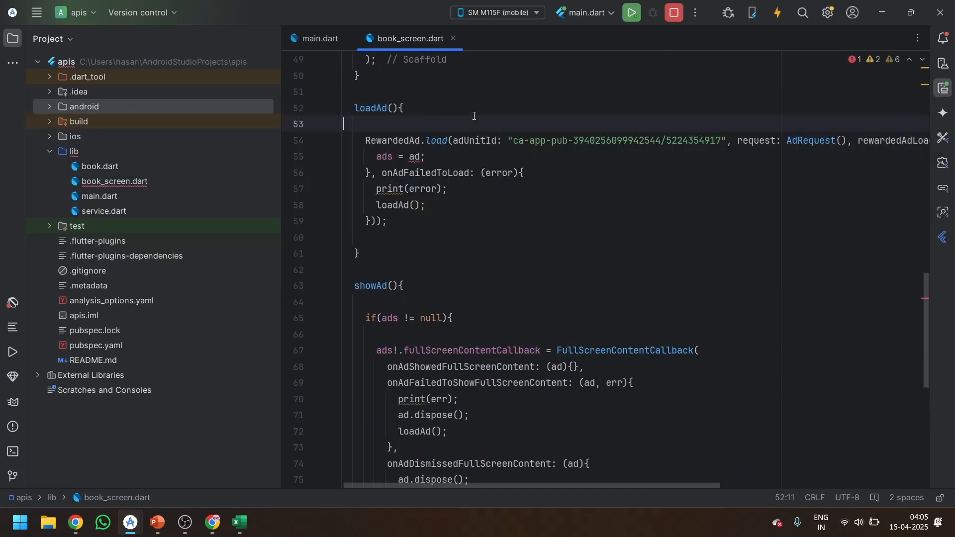
scroll("right", 3)
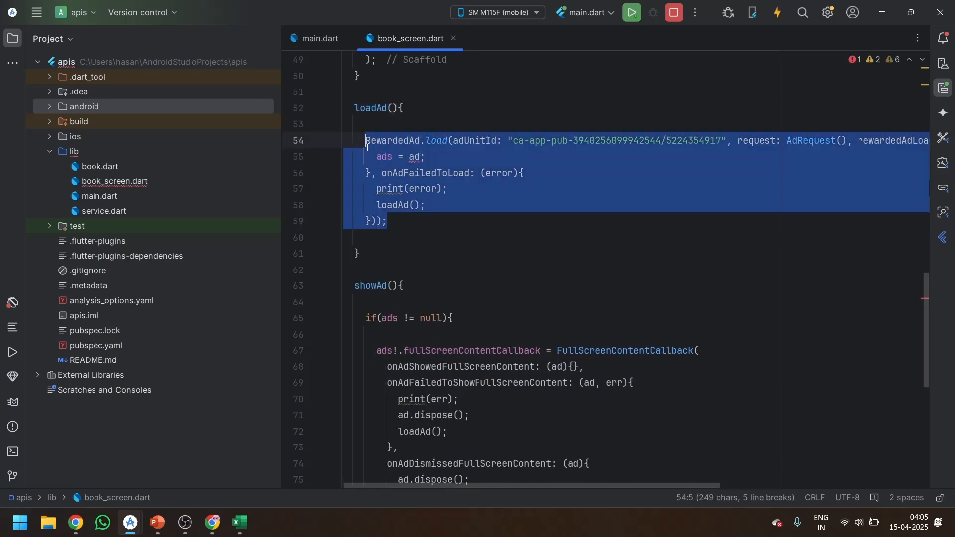
type("R")
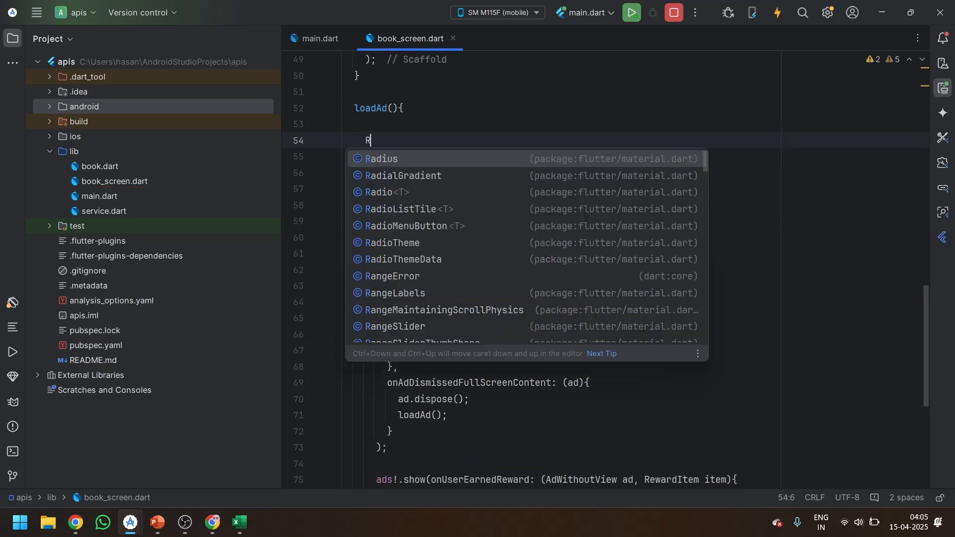
type("ewardedInterstitialAd")
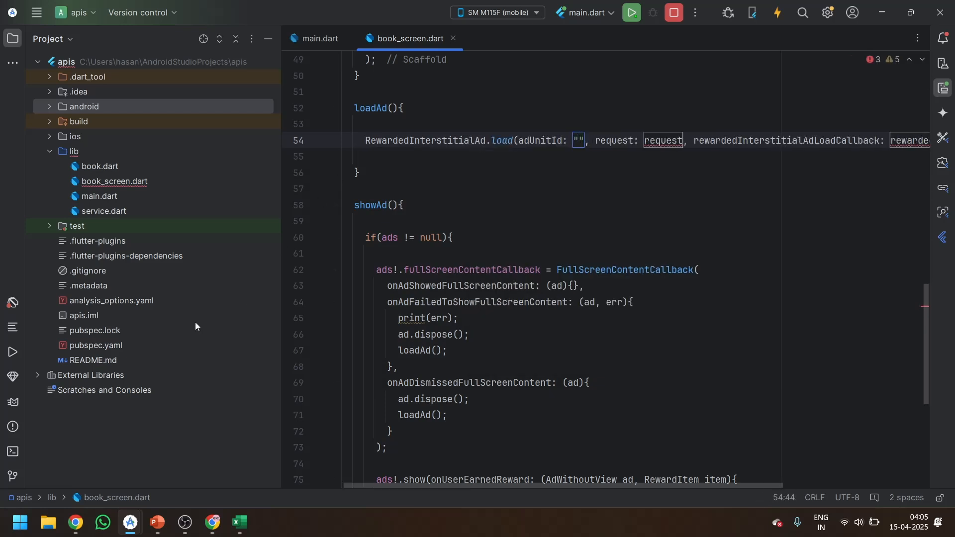
mouse_move(212, 522)
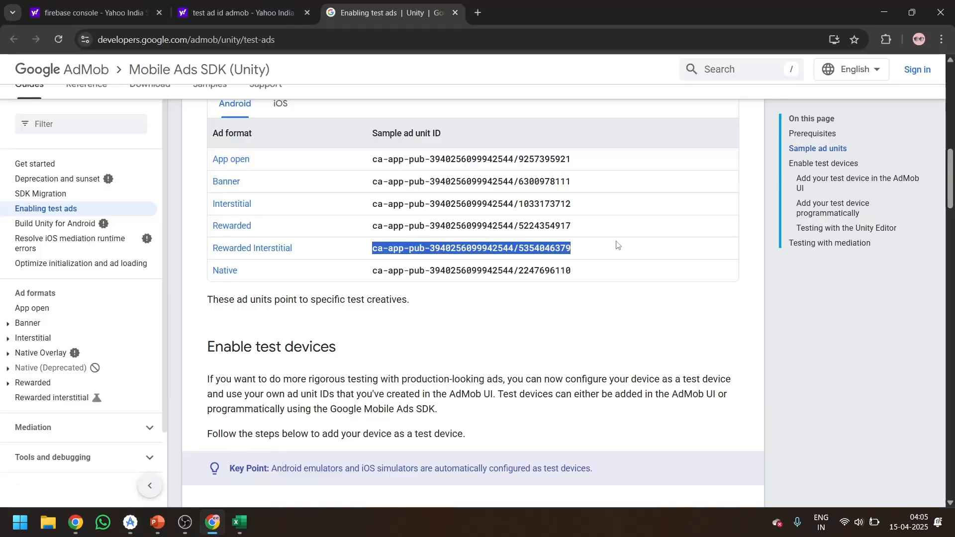
mouse_move(599, 250)
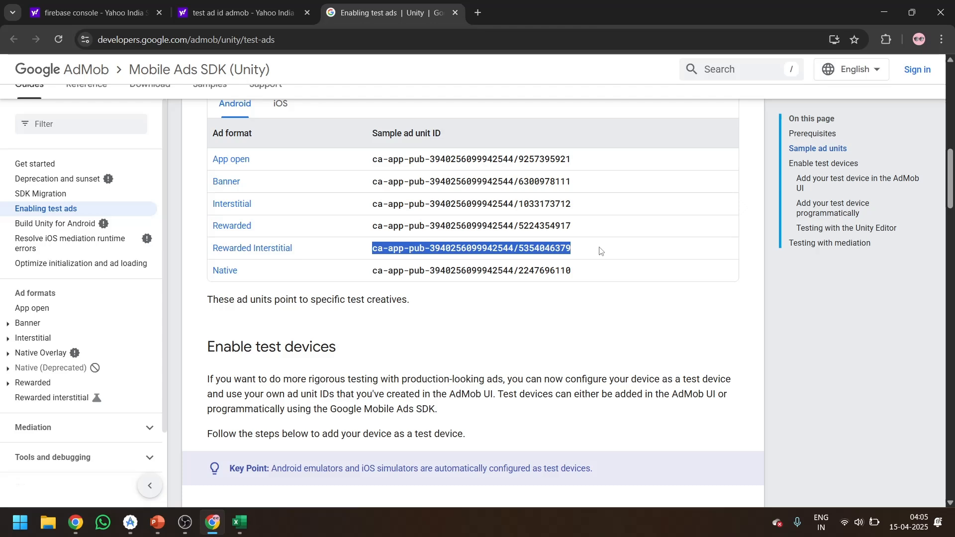
- Select the Android Rewarded Interstitial sample ad unit ID on the AdMob test ads page
left_click(128, 527)
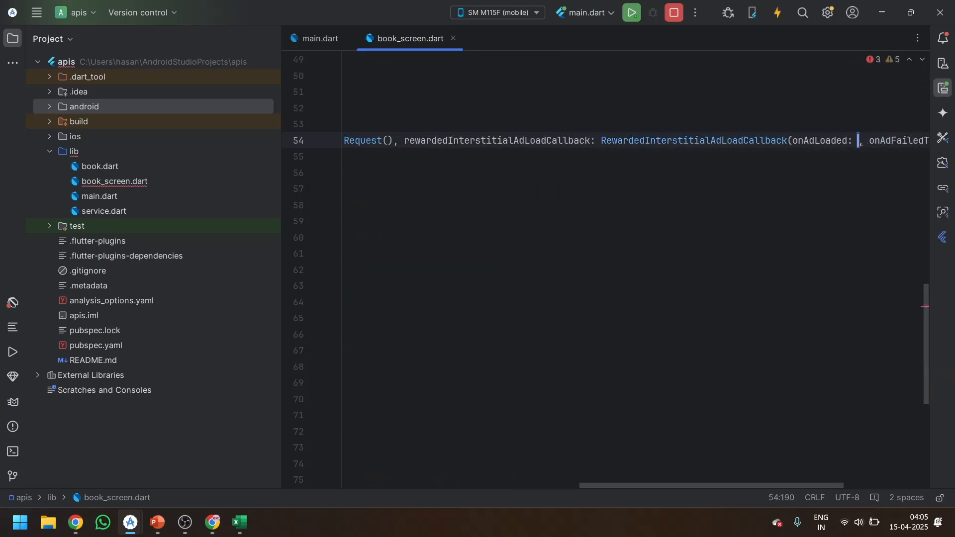
- Set onAdLoaded to store ads = ad; and make onAdFailedToLoad call loadAd() again
type("(ad)")
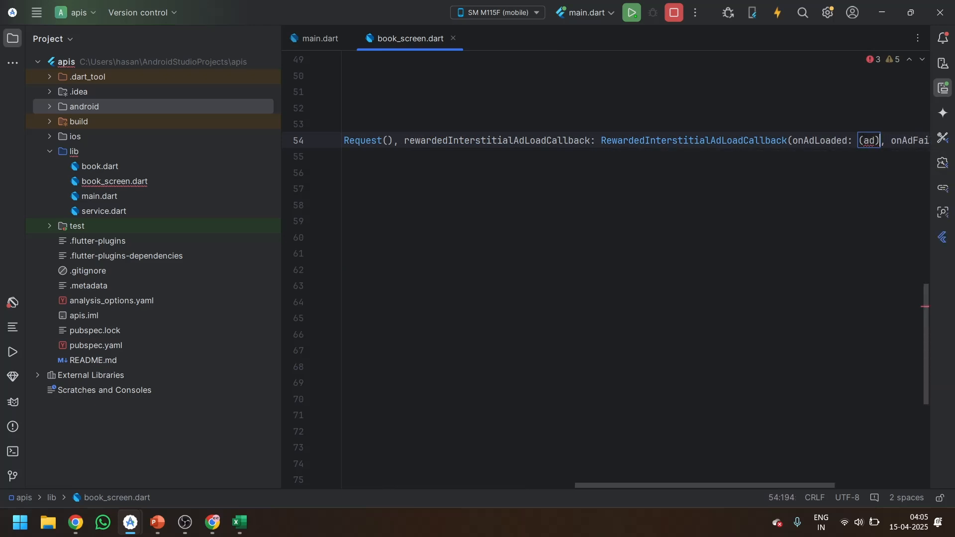
type("{}, onAdFailedToLoad: onAdFailedToLoad")
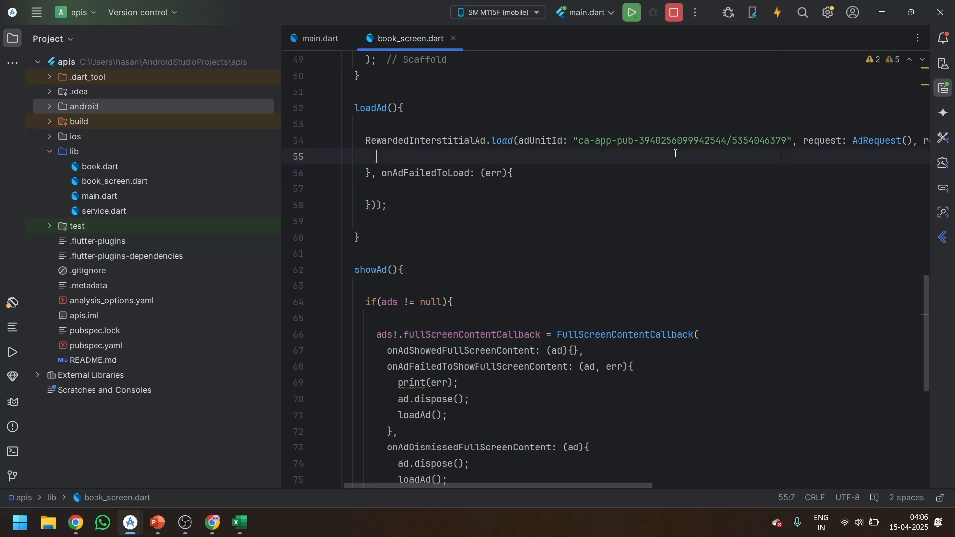
type("ads")
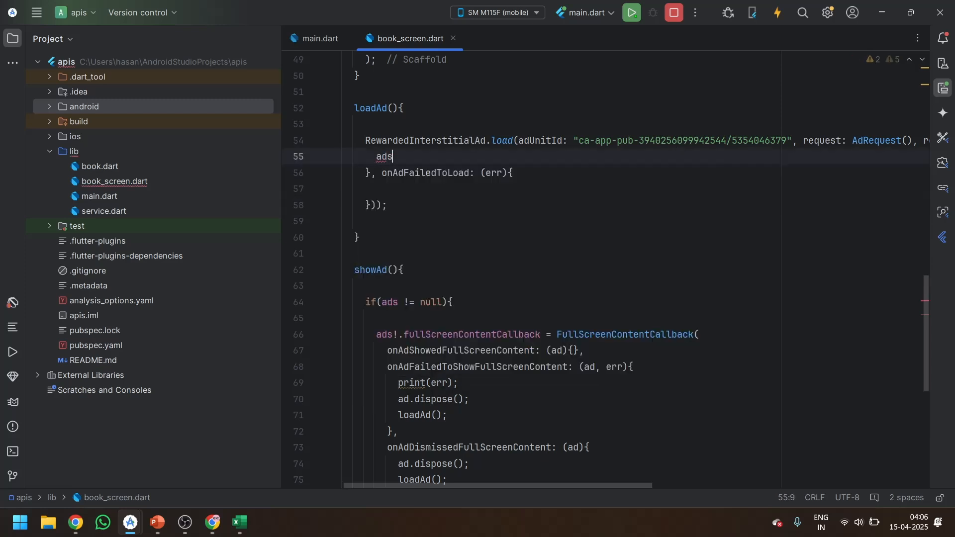
type("= ad;")
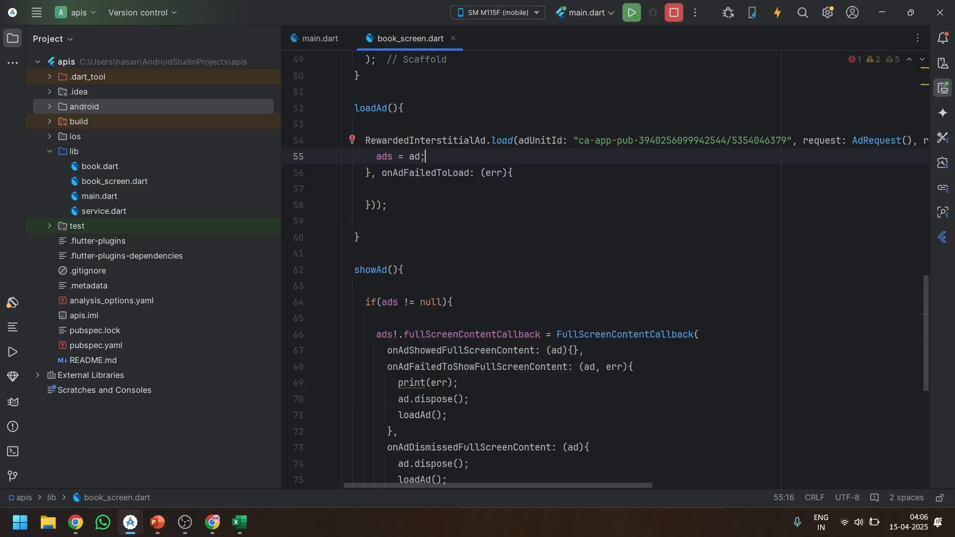
left_click(691, 168)
type("print(err);")
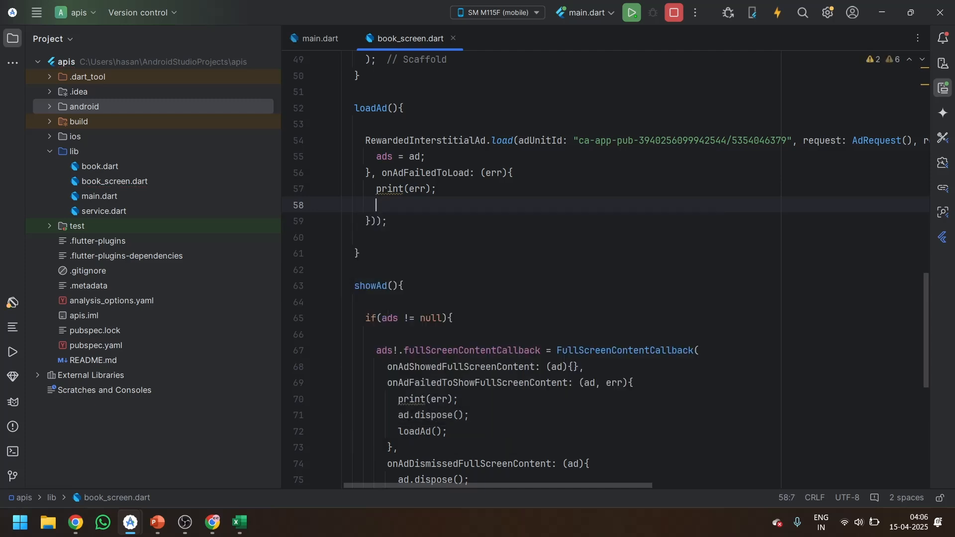
type("loadAd();")
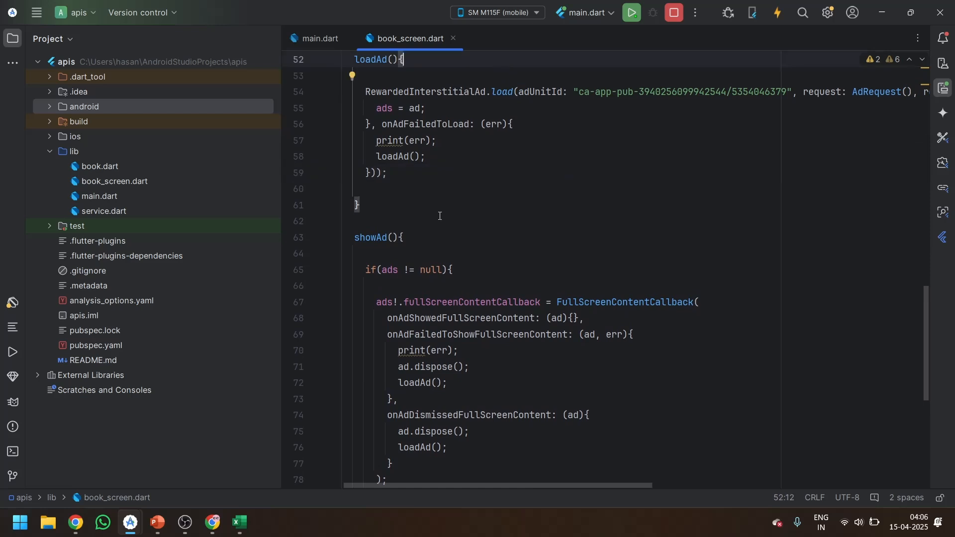
- Locate showAd and inspect the onUserEarnedReward callback and its RewardItem parameter
scroll("down", 3)
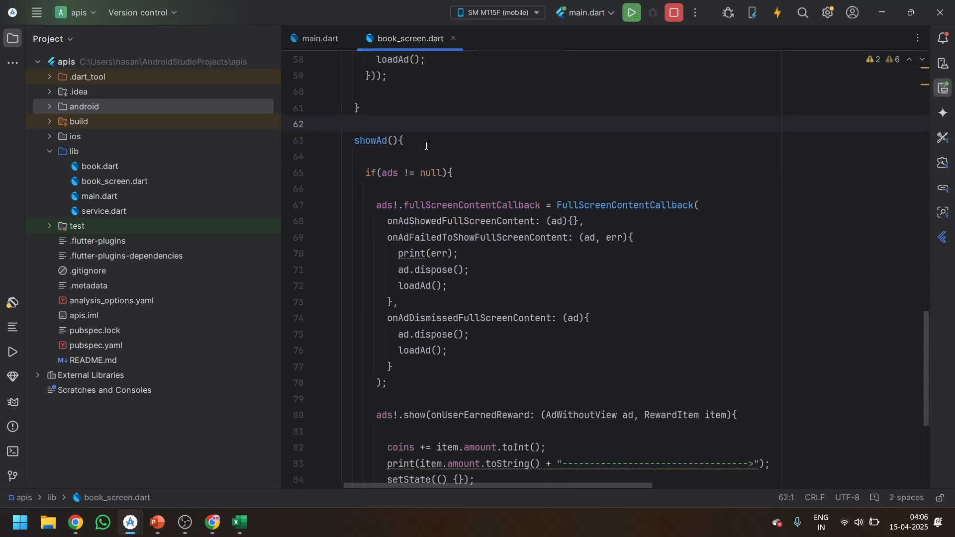
scroll("down", 3)
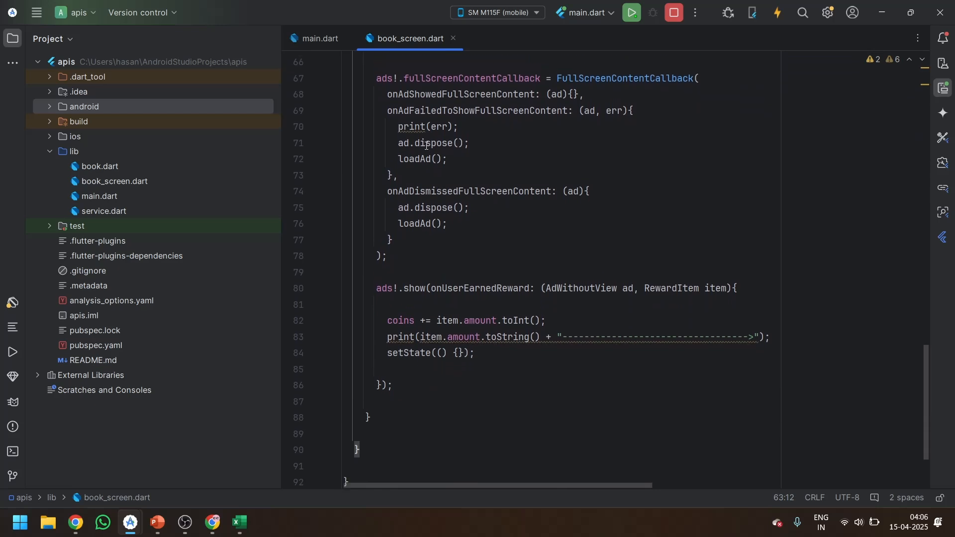
scroll("up", 3)
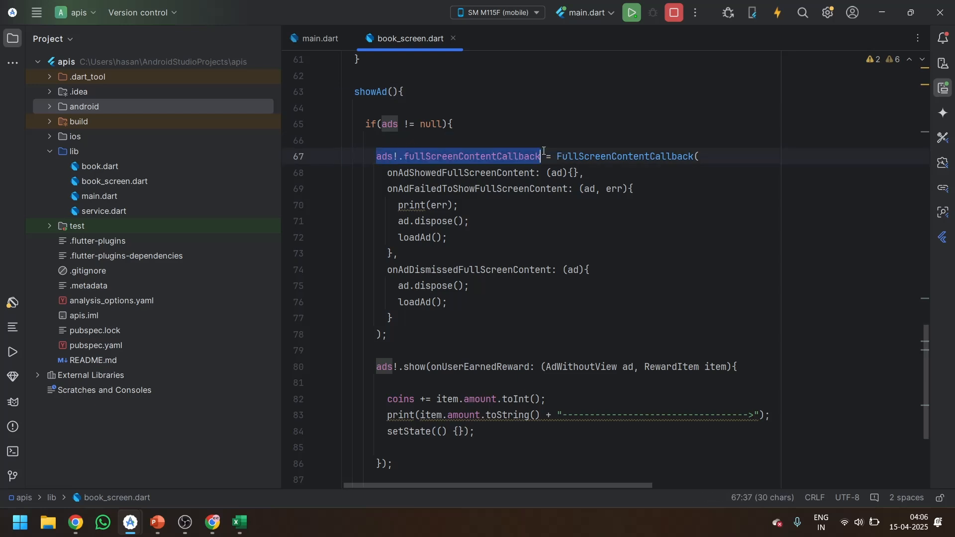
mouse_move(561, 156)
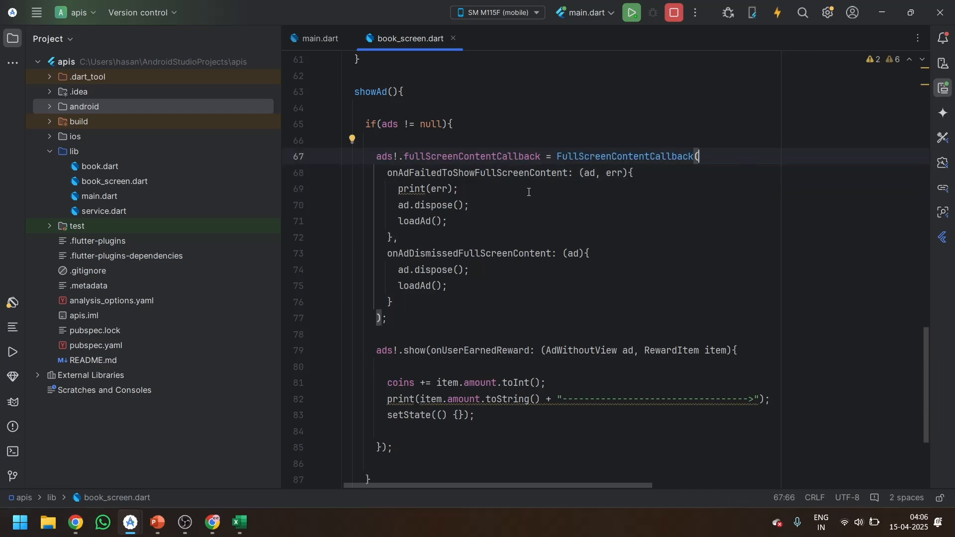
scroll("down", 3)
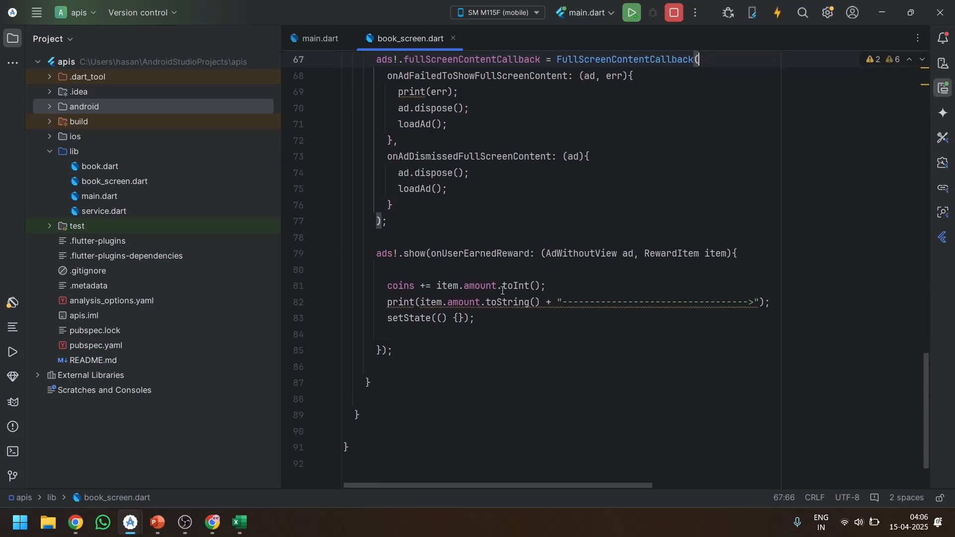
scroll("down", 3)
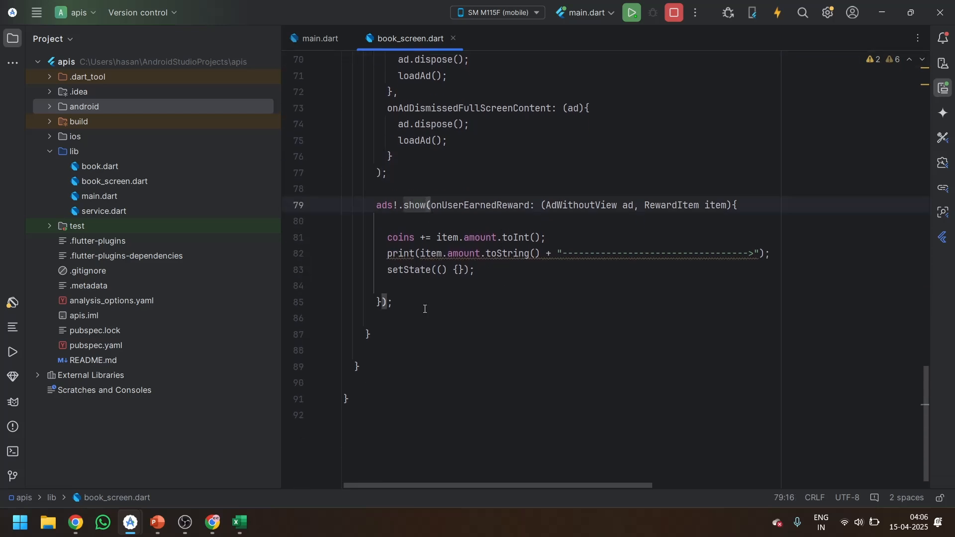
left_click(408, 205)
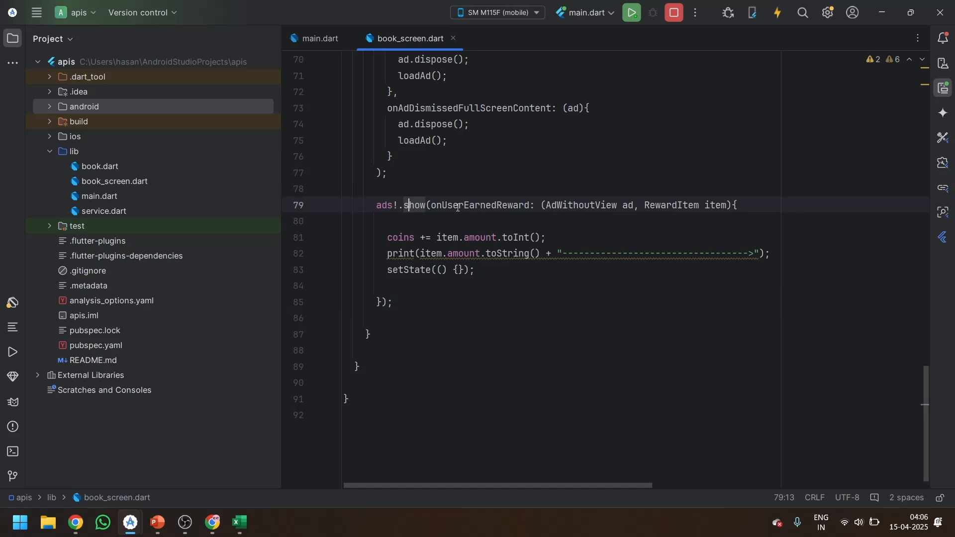
double_click(479, 204)
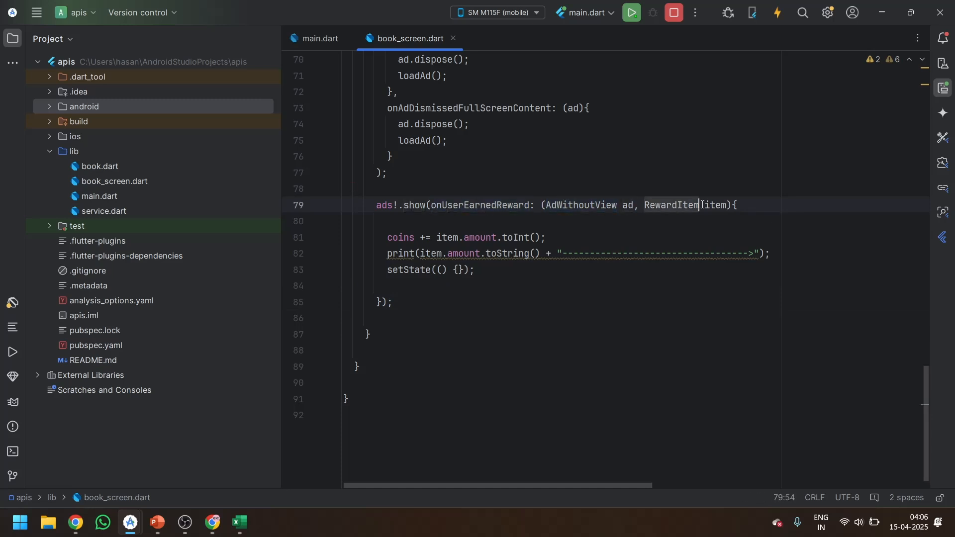
left_click(673, 221)
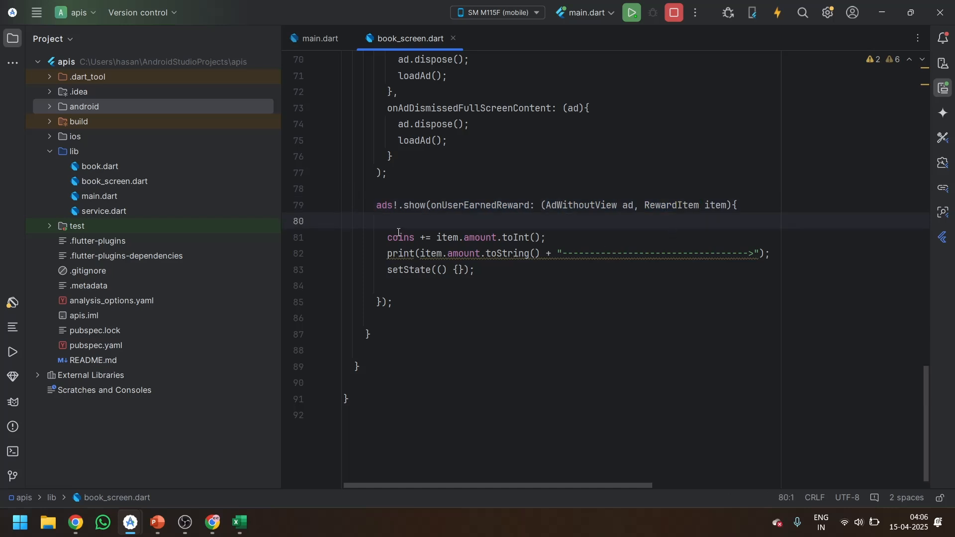
- Add a temporary print(item.type) line in the reward handler, then delete it
left_click(542, 238)
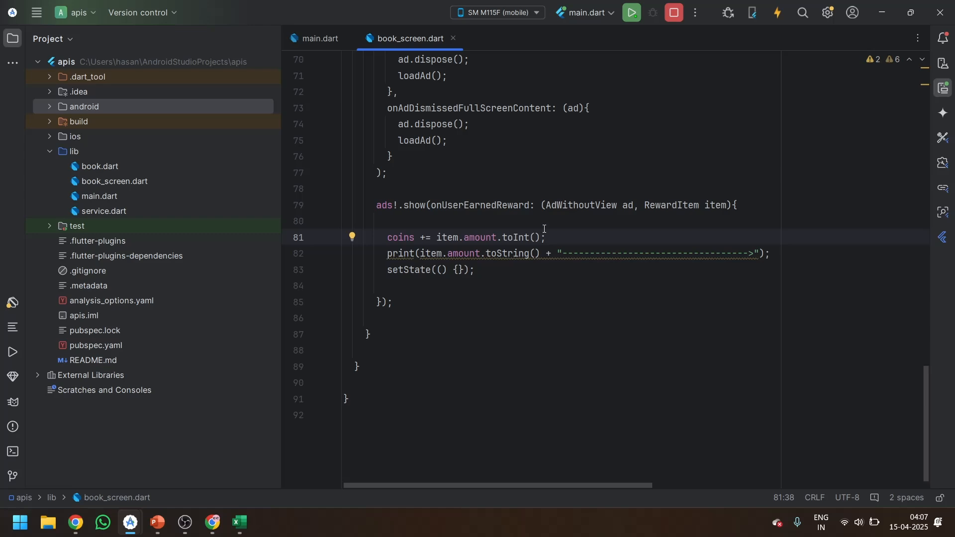
type("print(")
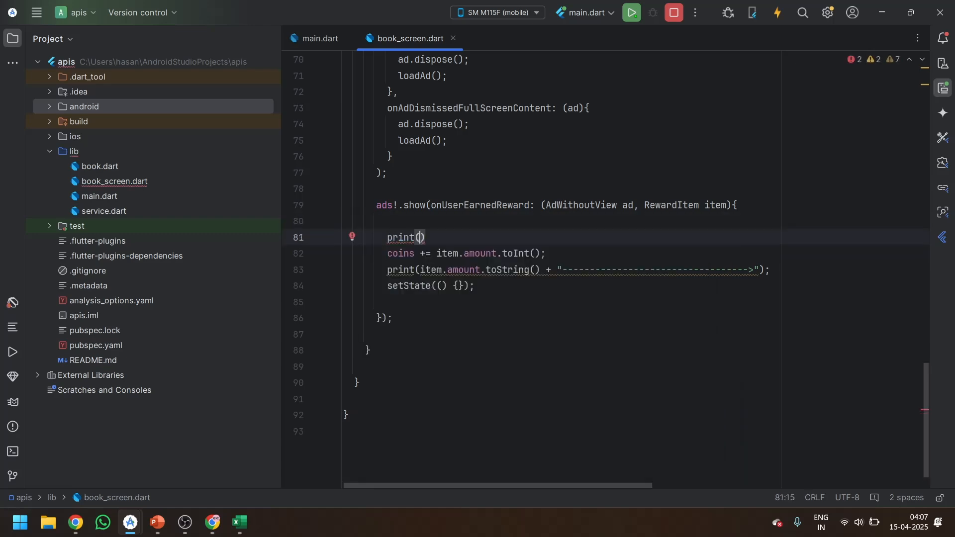
type("item.type")
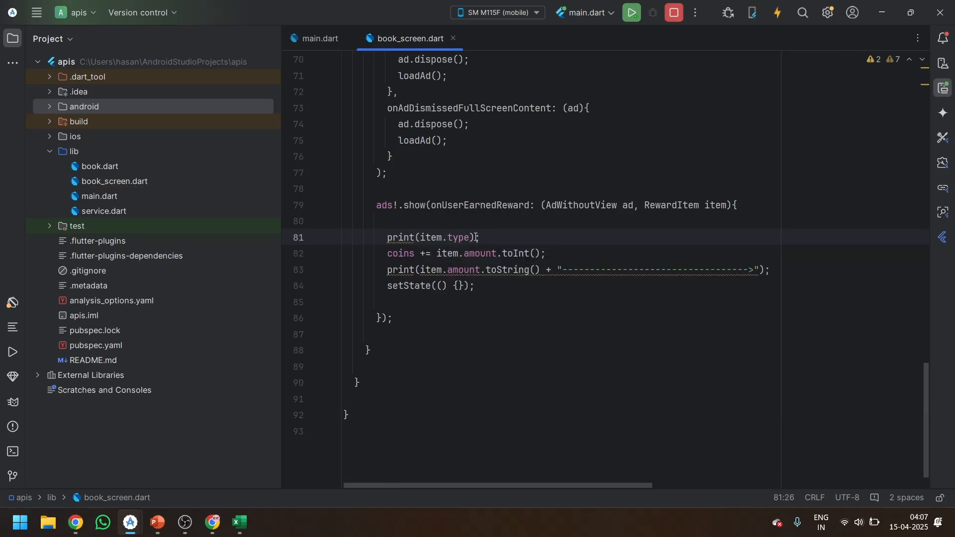
double_click(445, 237)
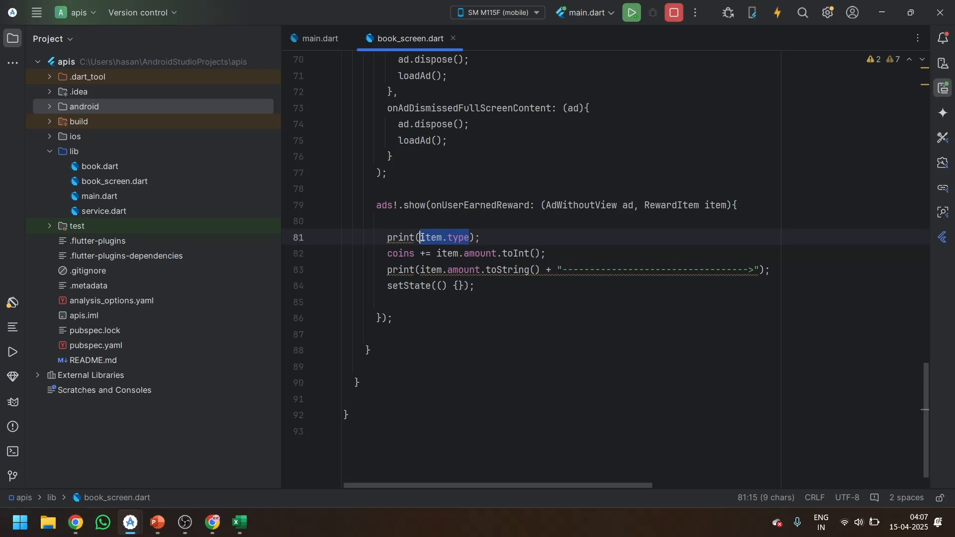
left_click(481, 220)
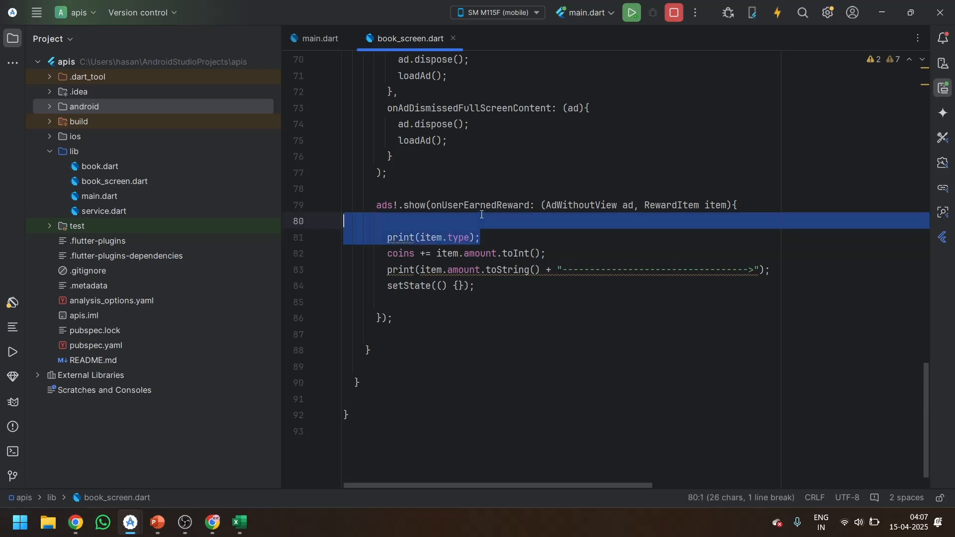
key("Delete")
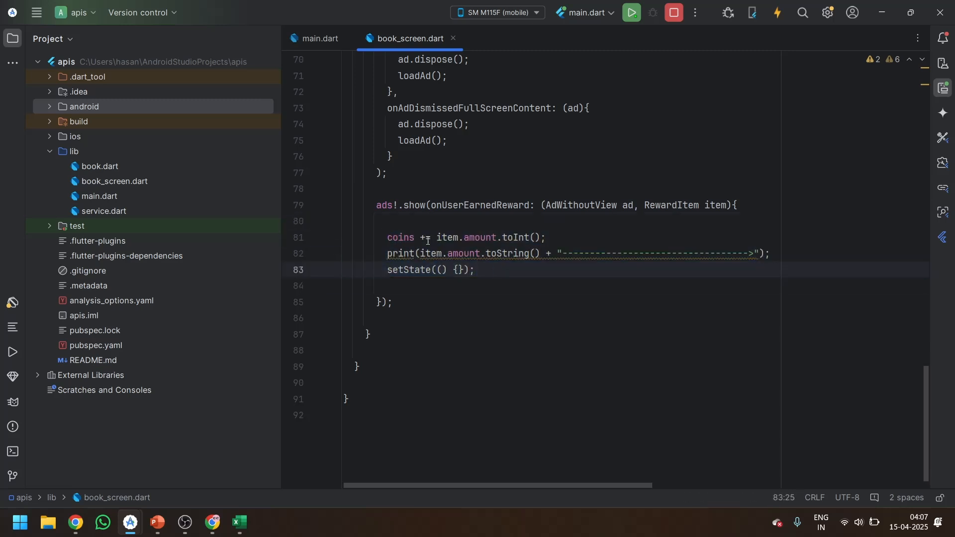
mouse_move(632, 12)
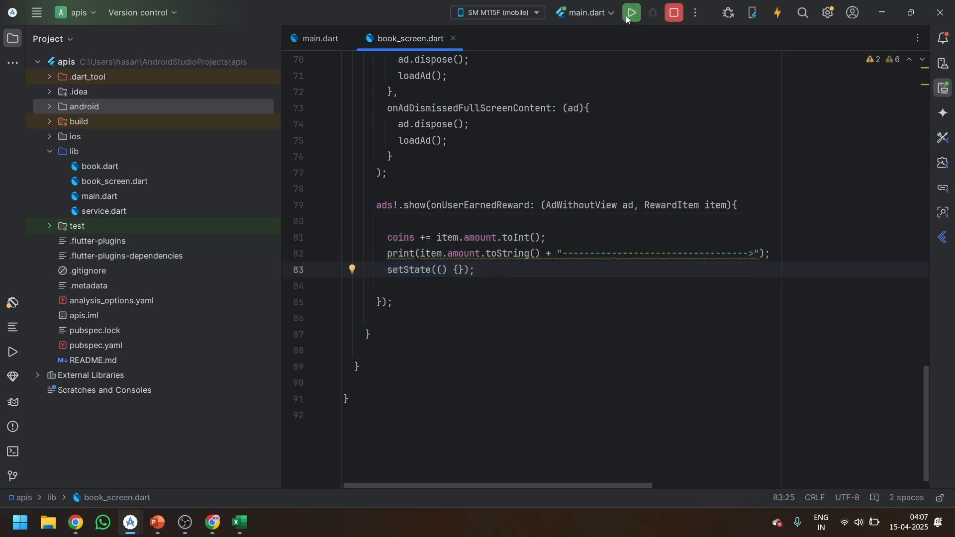
- Relaunch the app, tap the FAB to show the rewarded interstitial test ad, and close it
left_click(631, 12)
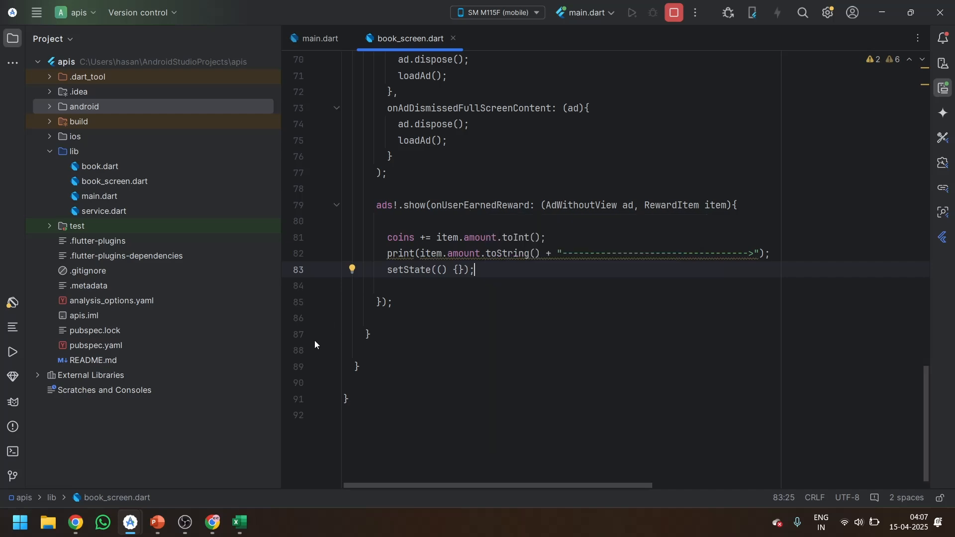
mouse_move(130, 522)
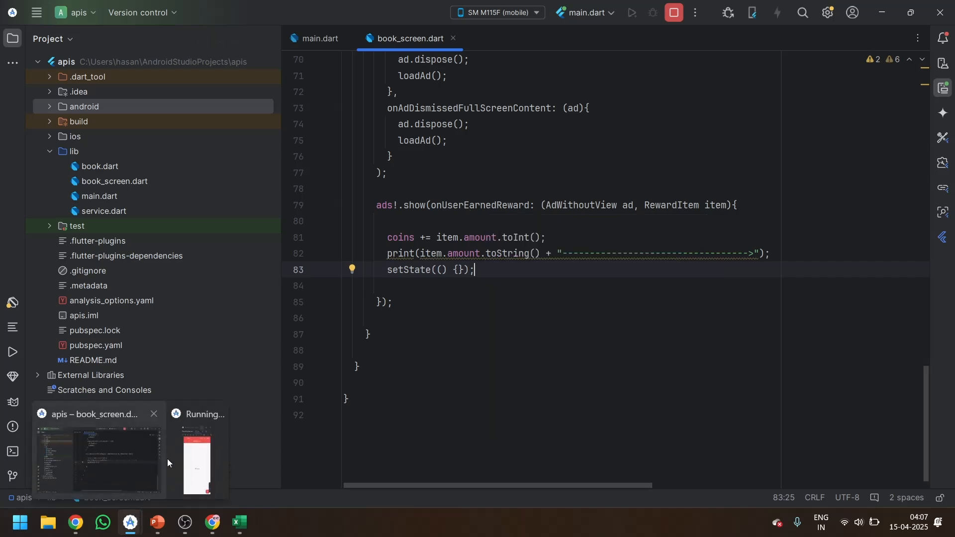
left_click(195, 460)
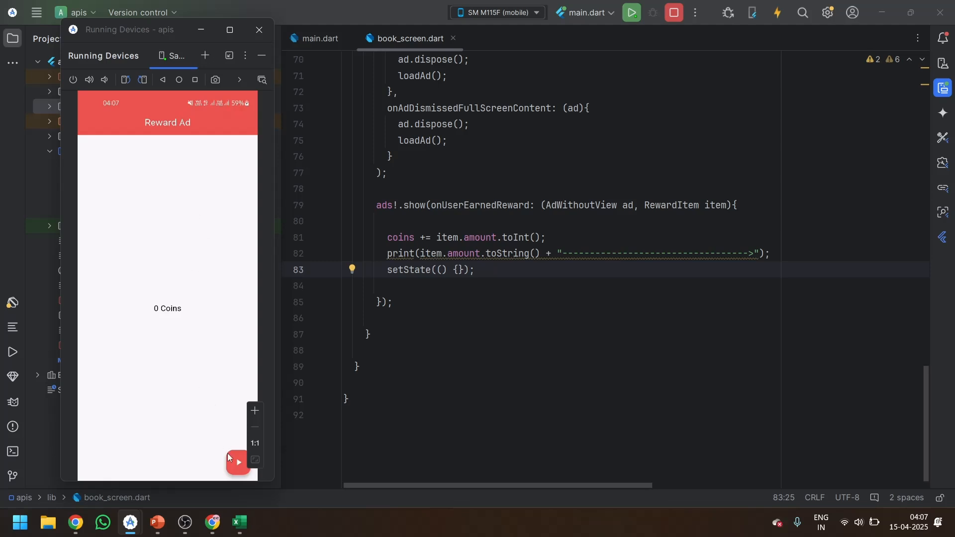
left_click(237, 463)
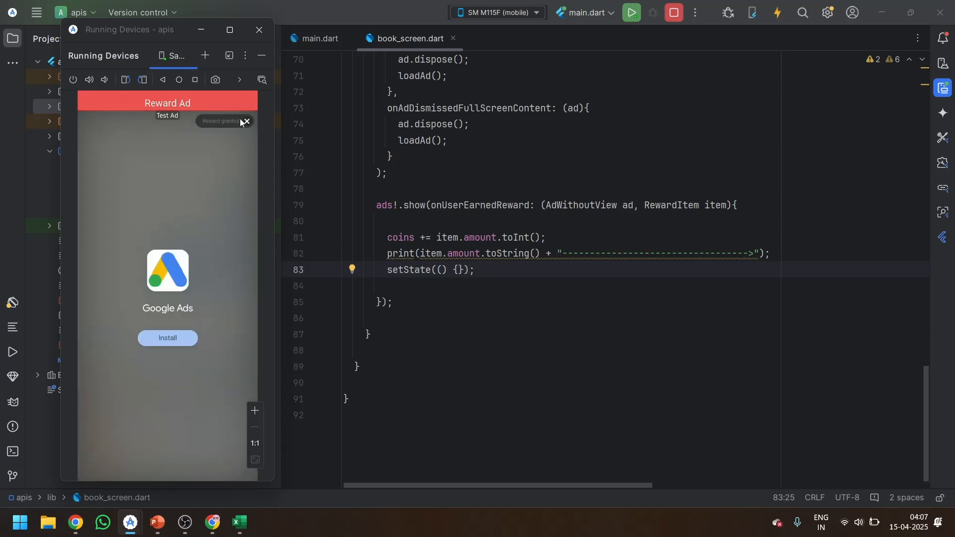
left_click(247, 121)
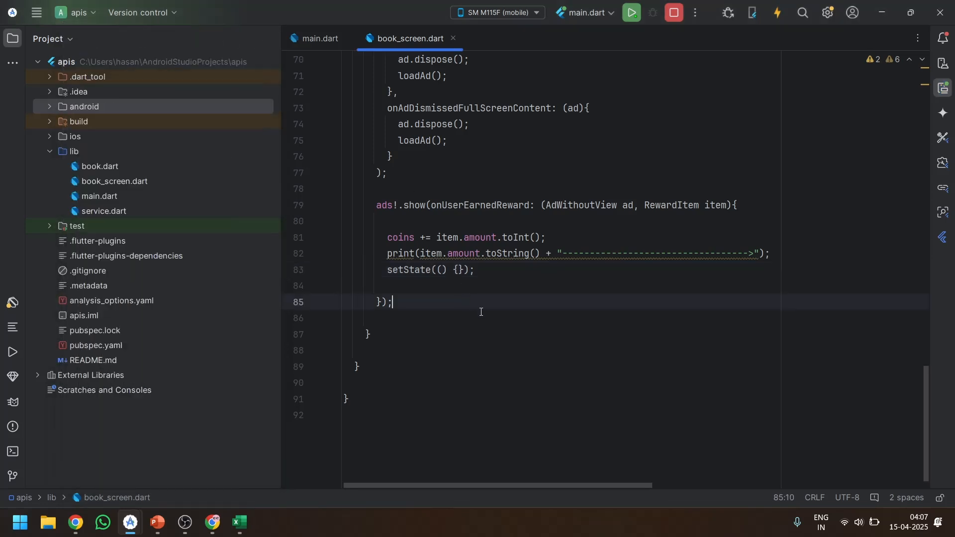
- In build(), join the children list's closing bracket onto the Column closing line
scroll("up", 3)
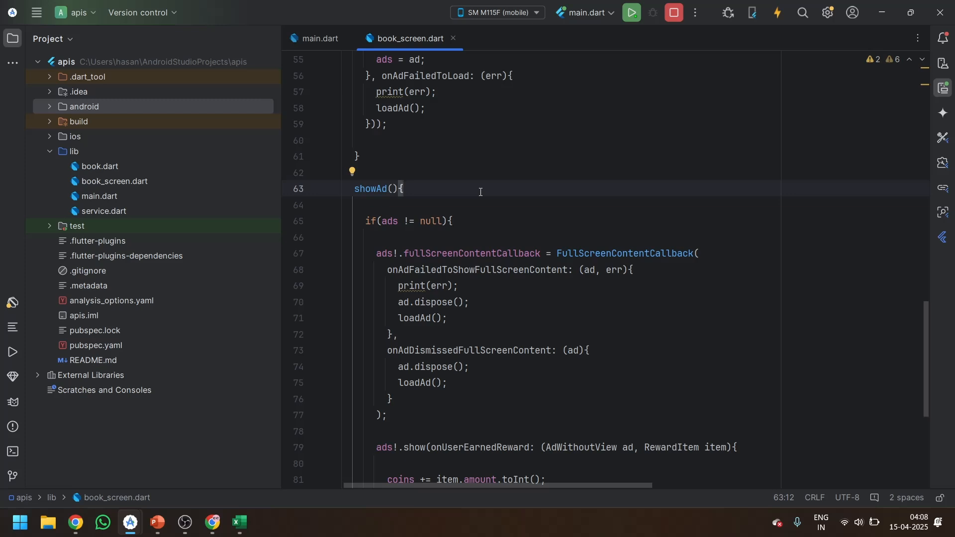
scroll("up", 3)
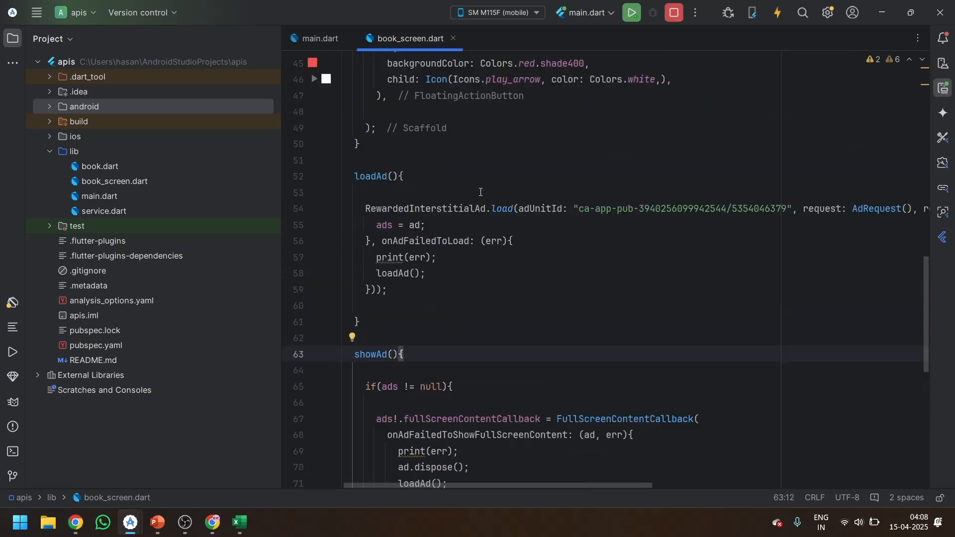
scroll("up", 3)
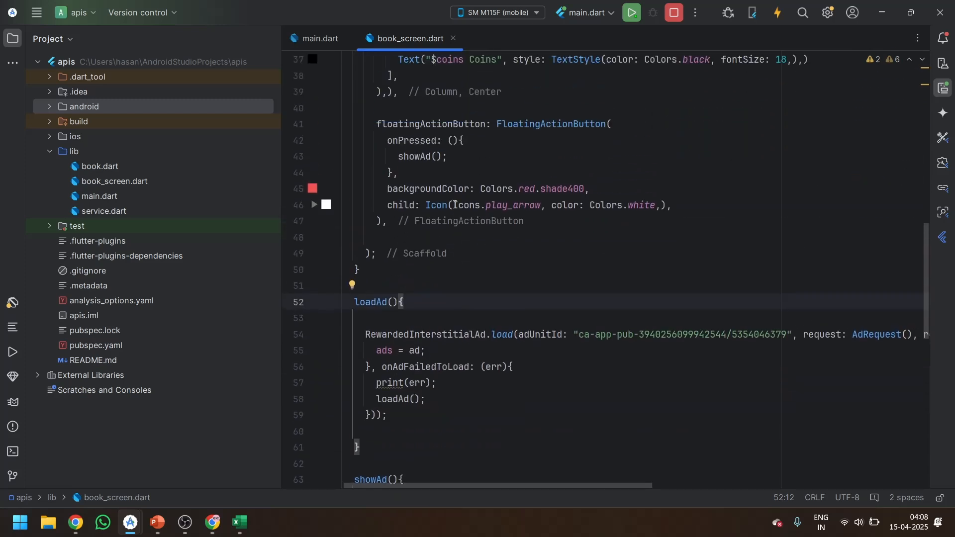
scroll("up", 3)
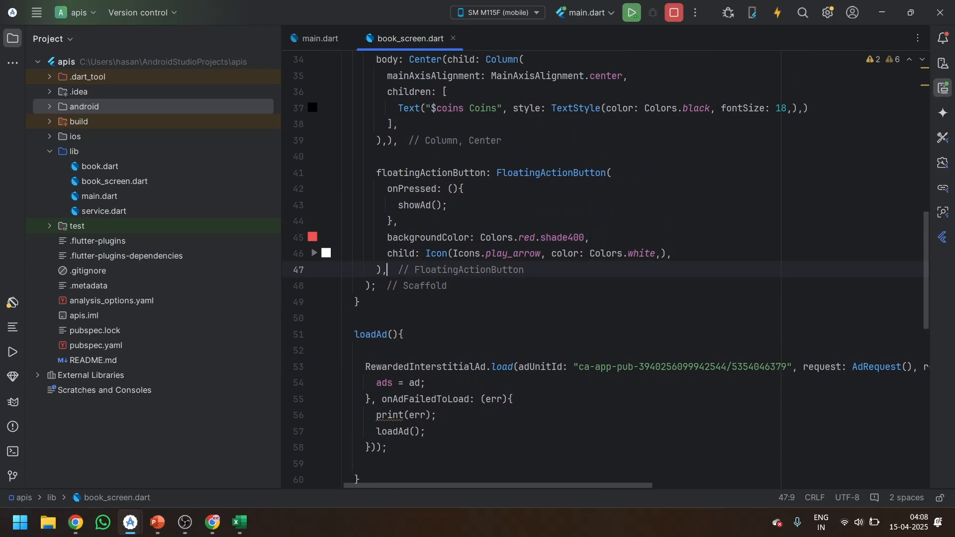
scroll("up", 3)
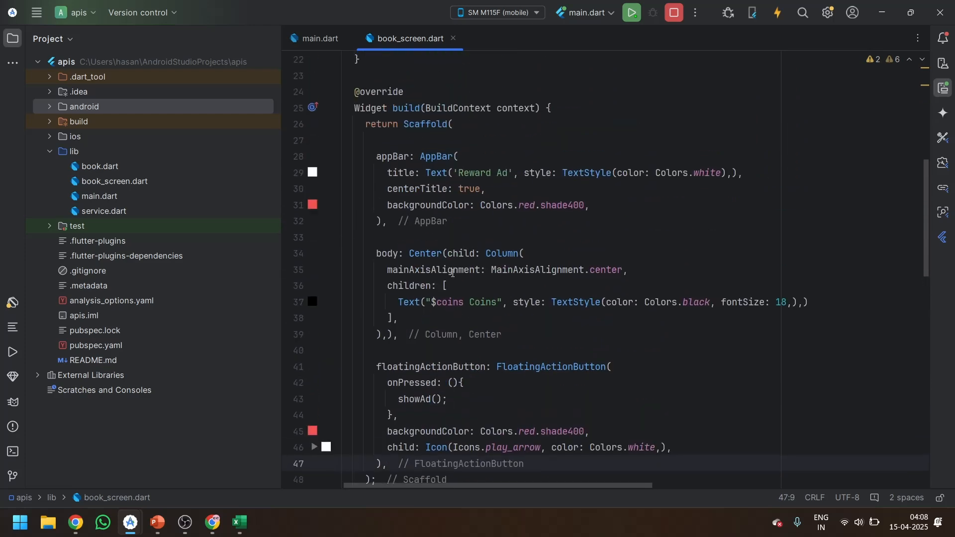
left_click(377, 333)
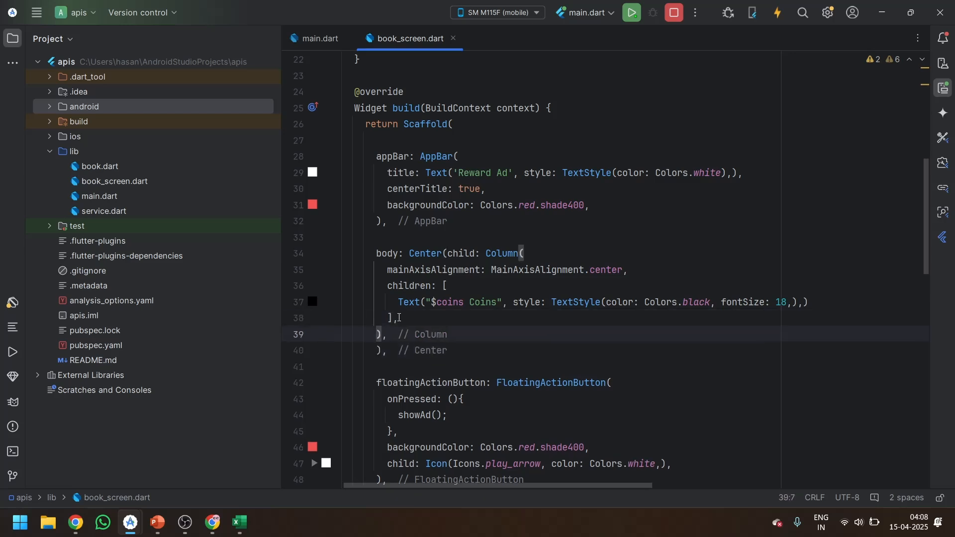
key("Backspace")
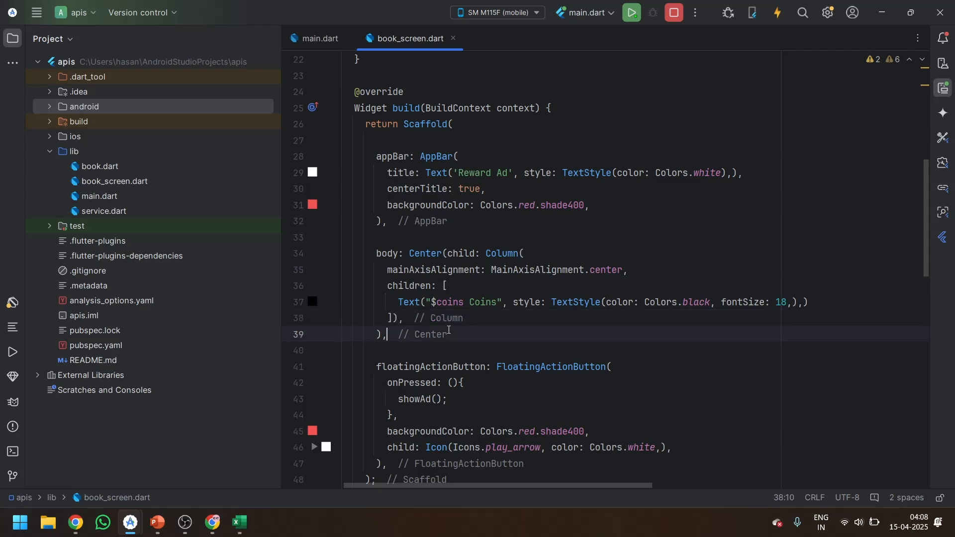
- Move the caret to the showAd() call in the FAB's onPressed handler
scroll("down", 3)
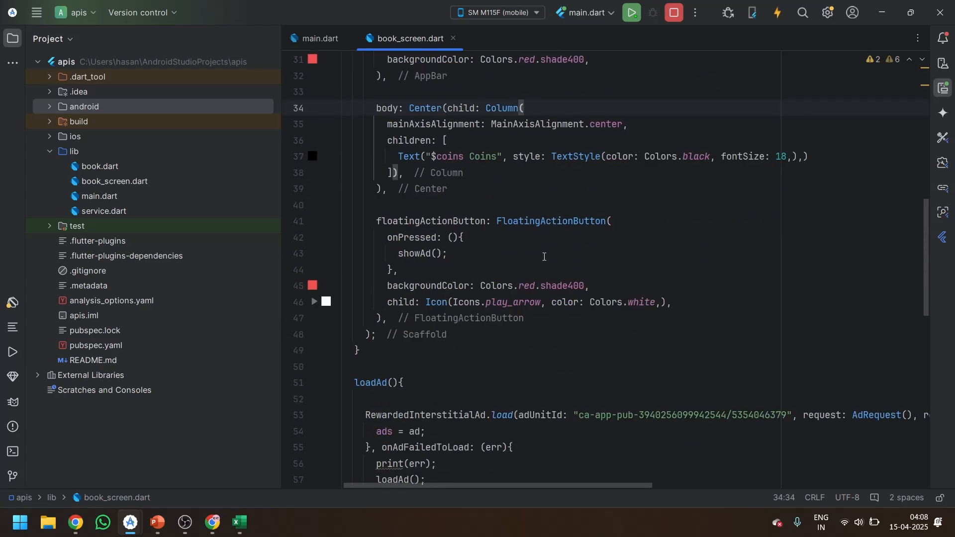
scroll("down", 3)
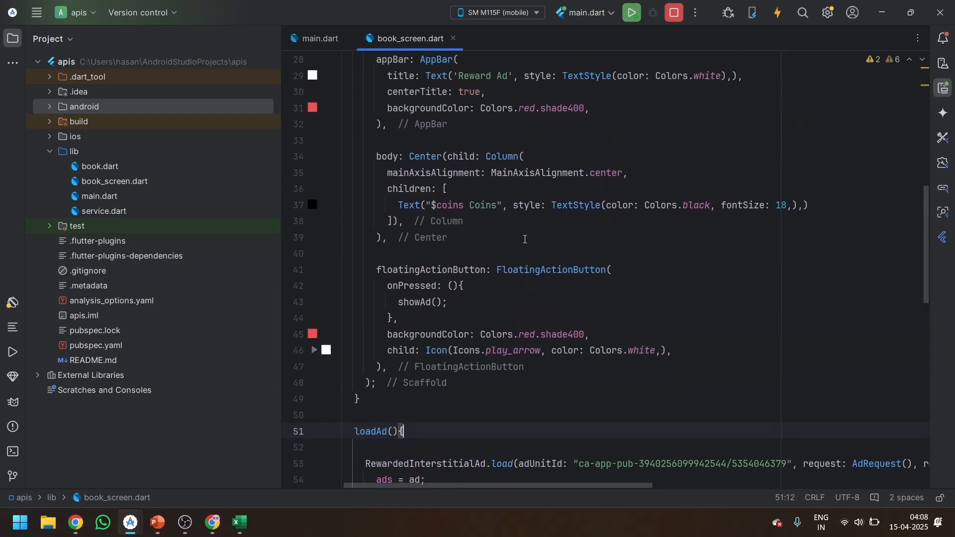
left_click(447, 303)
type("N")
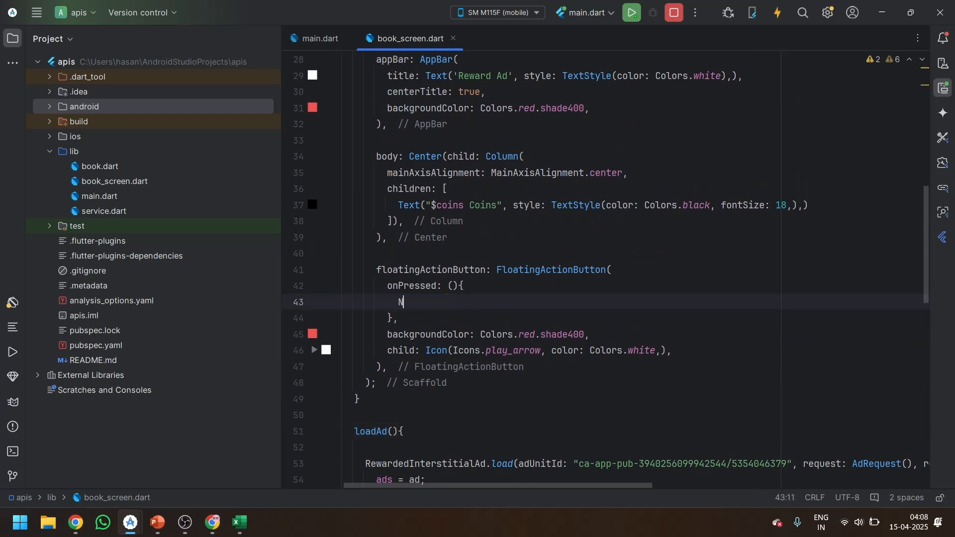
- Clear the onPressed line, erasing the briefly typed Navigator text, and return to showAd
type("avigator")
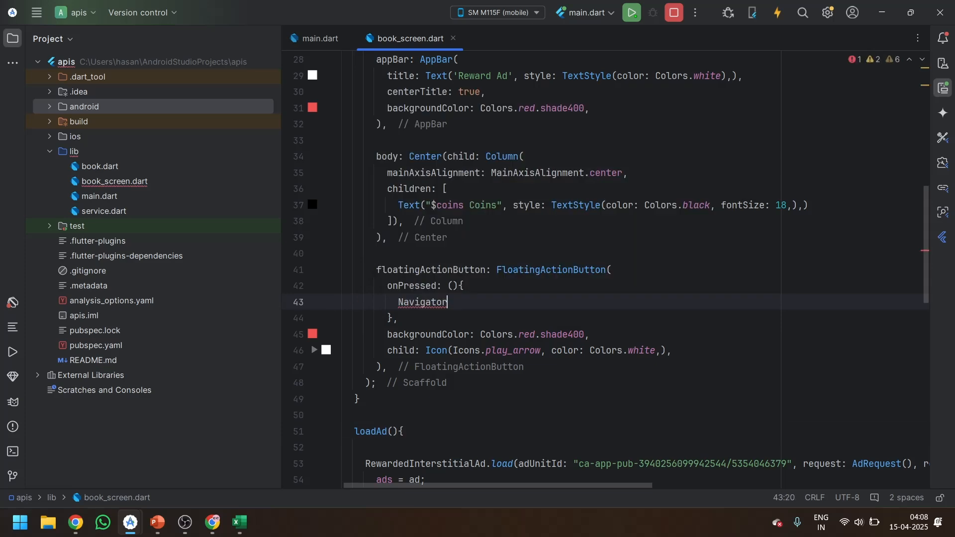
key("Backspace")
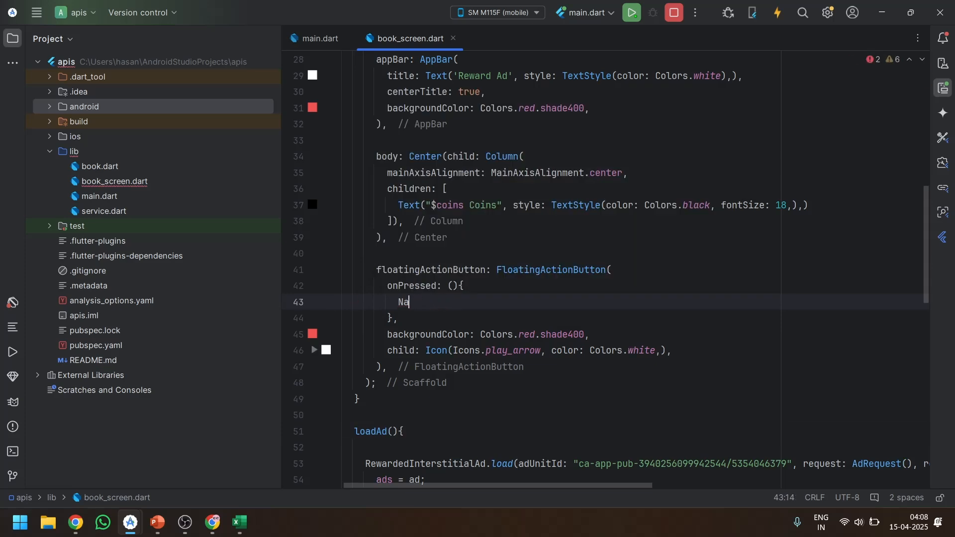
key("Backspace")
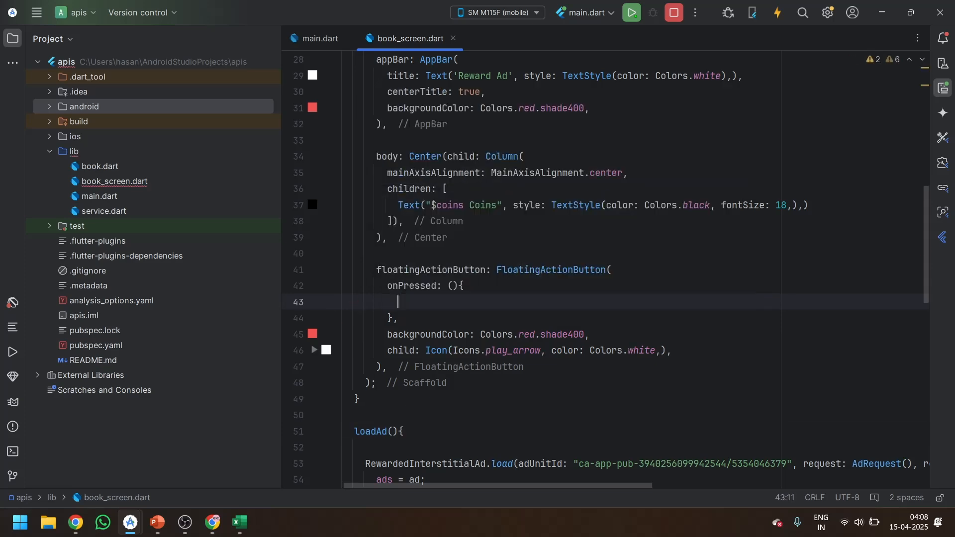
type("sh")
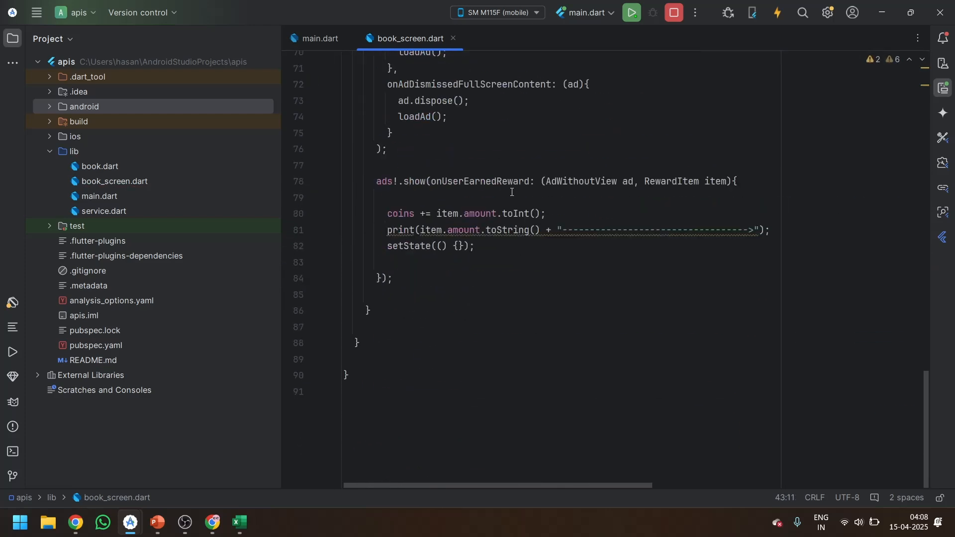
scroll("up", 3)
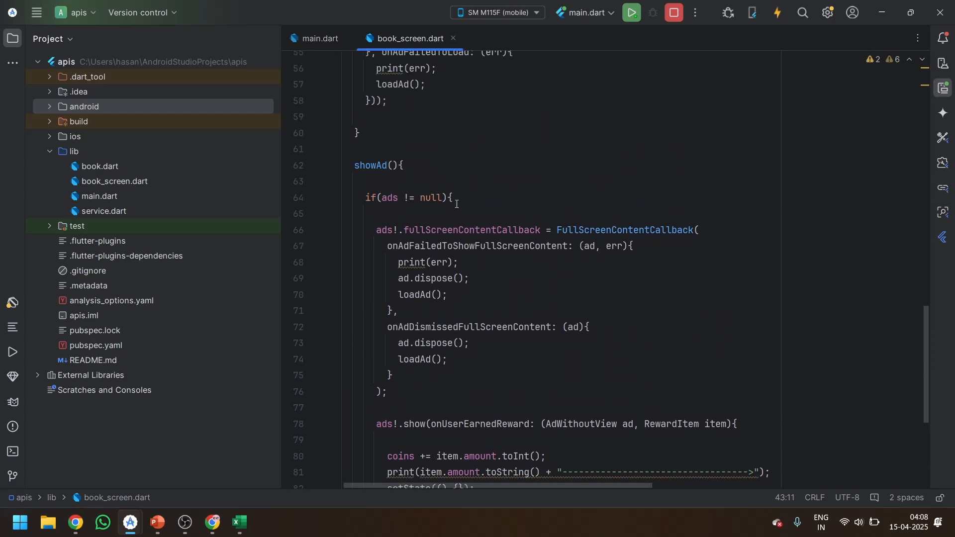
left_click(442, 197)
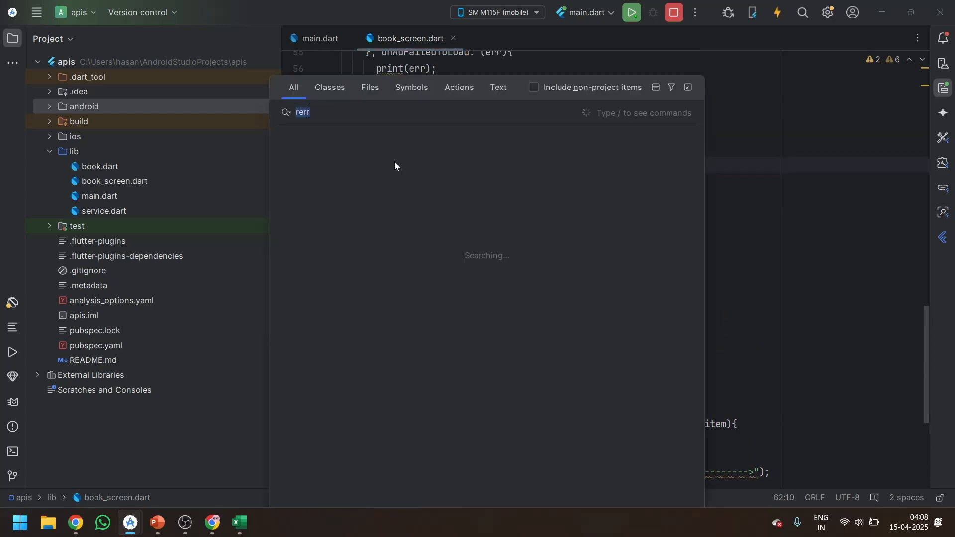
- Add a showAd parameter typed as callback, then rename it to navigate
key("Escape")
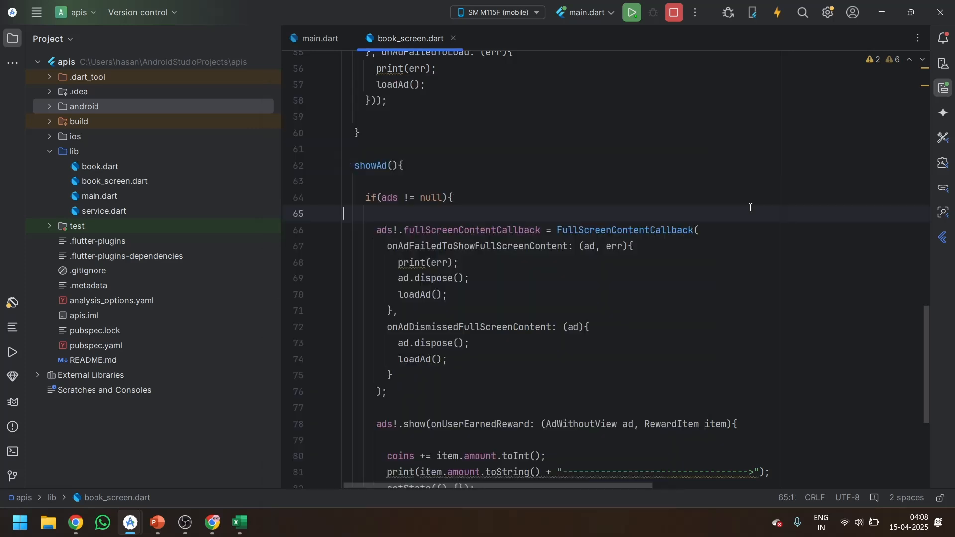
type("callback")
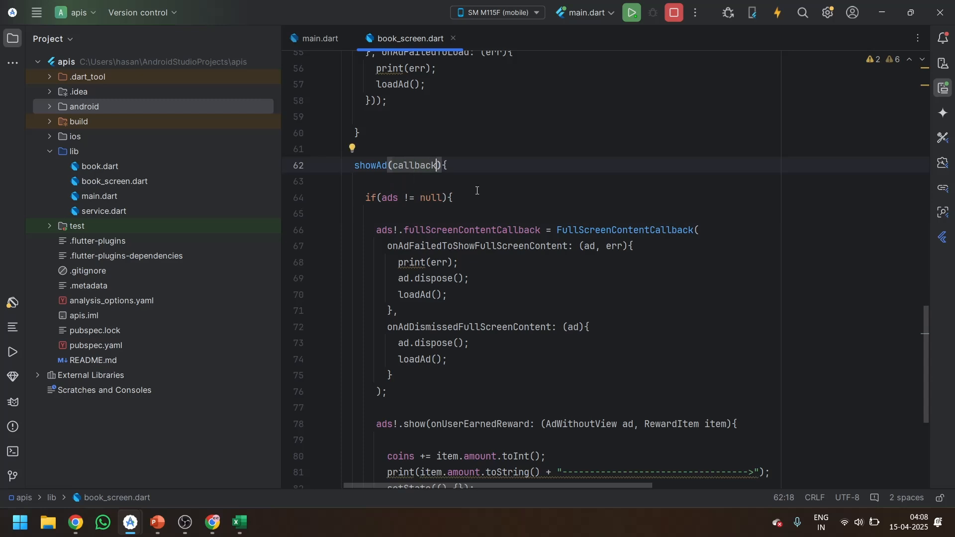
scroll("down", 3)
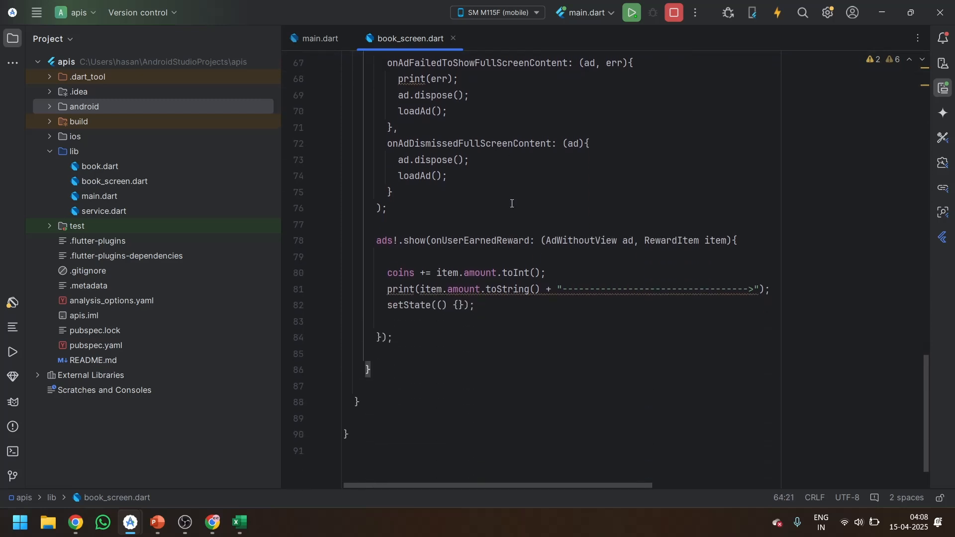
scroll("up", 3)
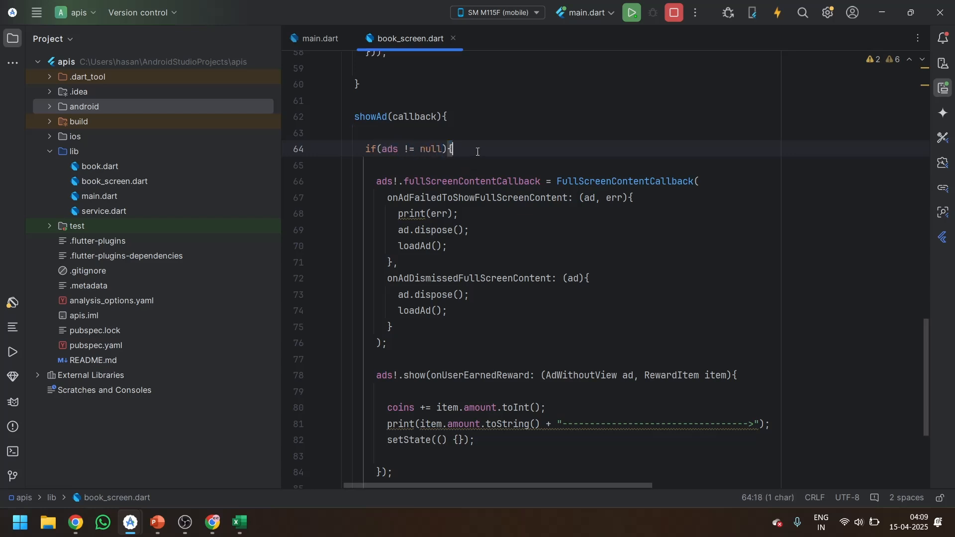
scroll("down", 3)
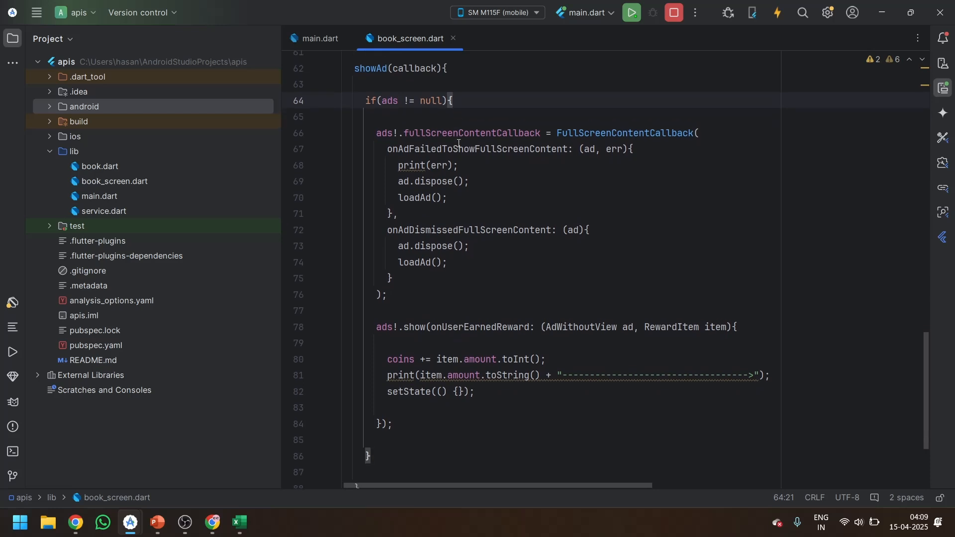
left_click(446, 197)
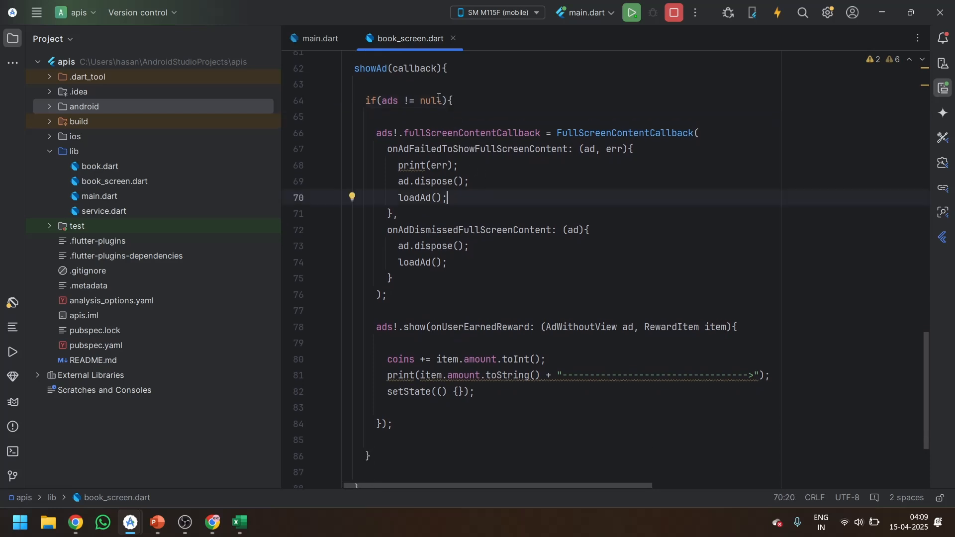
double_click(414, 68)
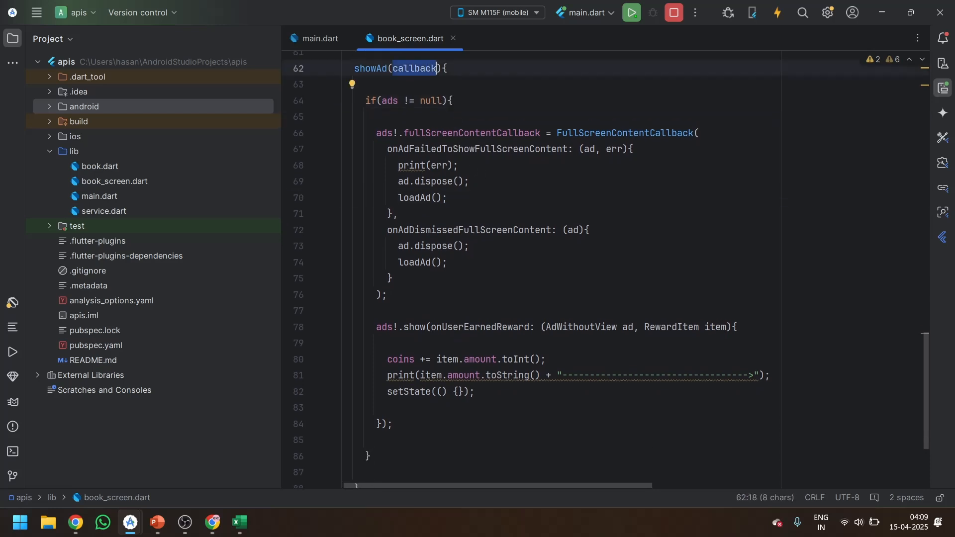
type("navigate")
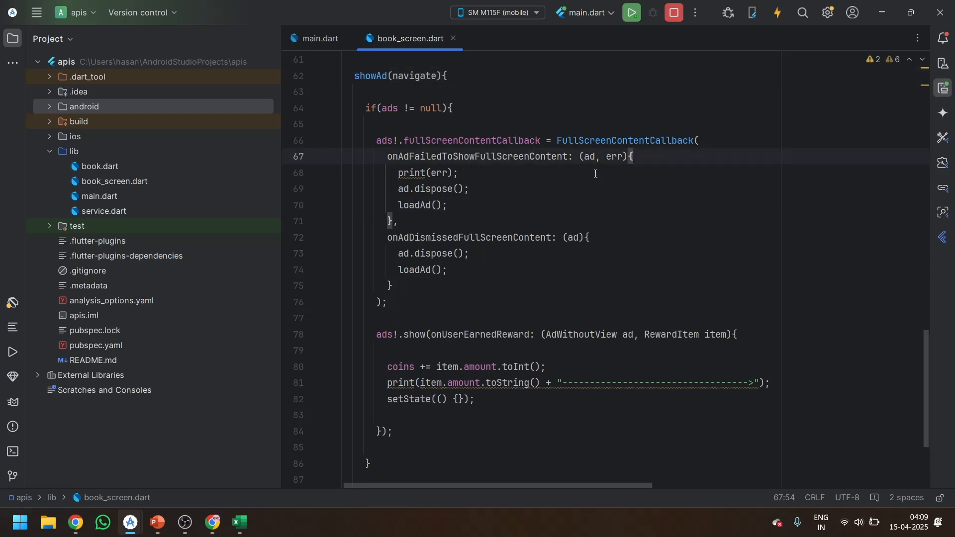
- In the ad-dismissed callback, add if(navigate) pushReplacement to a MaterialPageRoute building NewPage(), then select lib
left_click(589, 238)
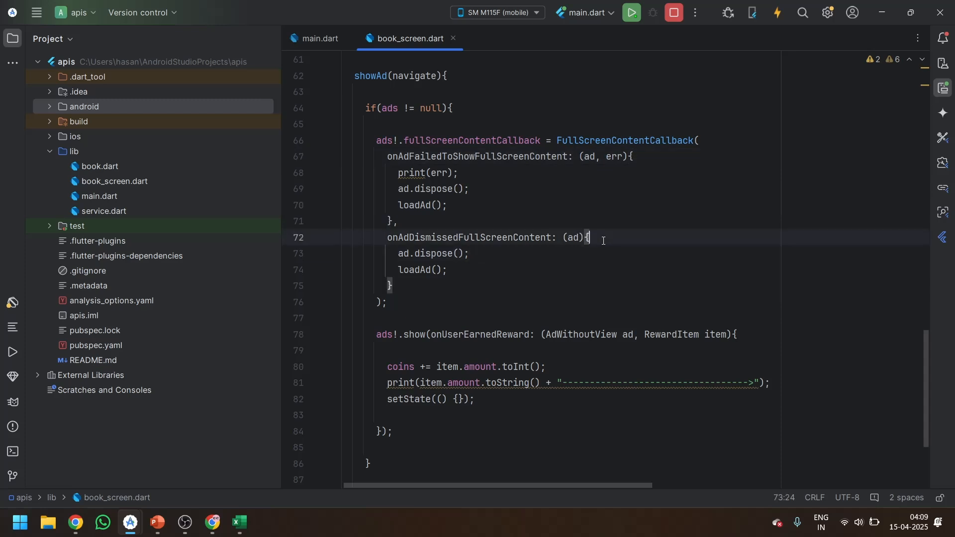
left_click(490, 269)
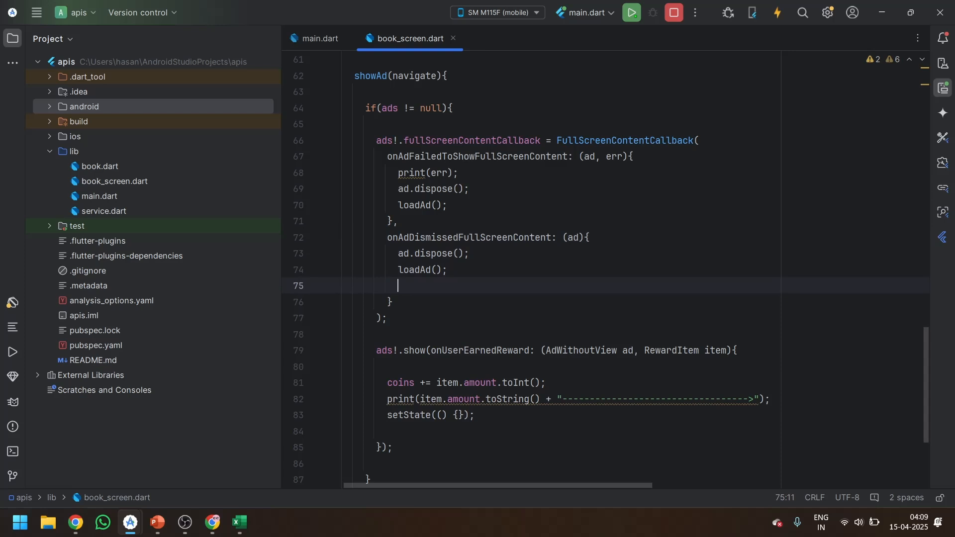
type("if(")
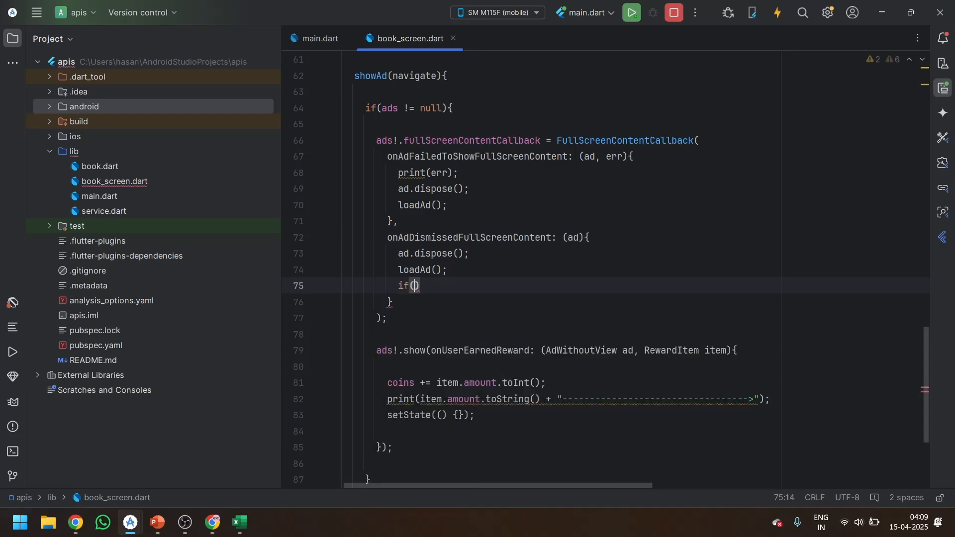
type("navigate")
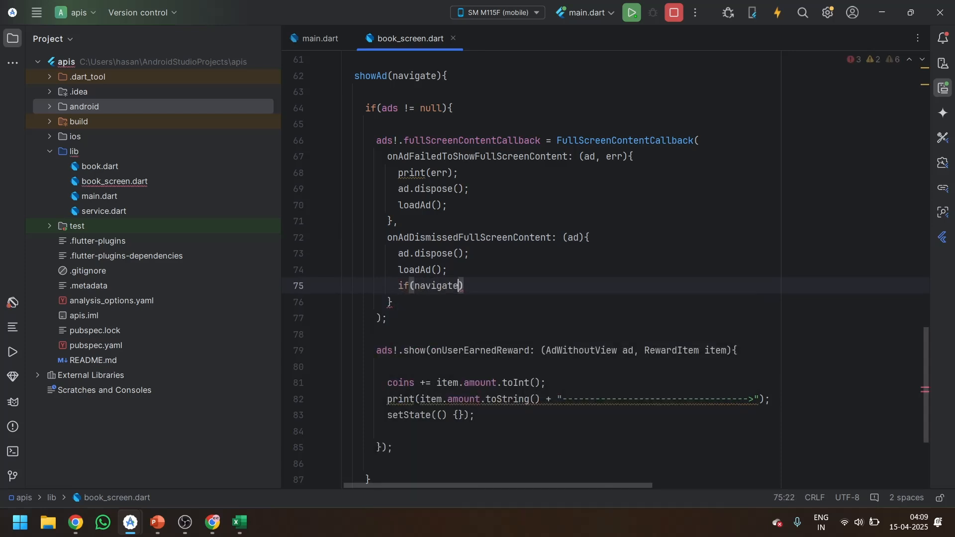
type("Nav")
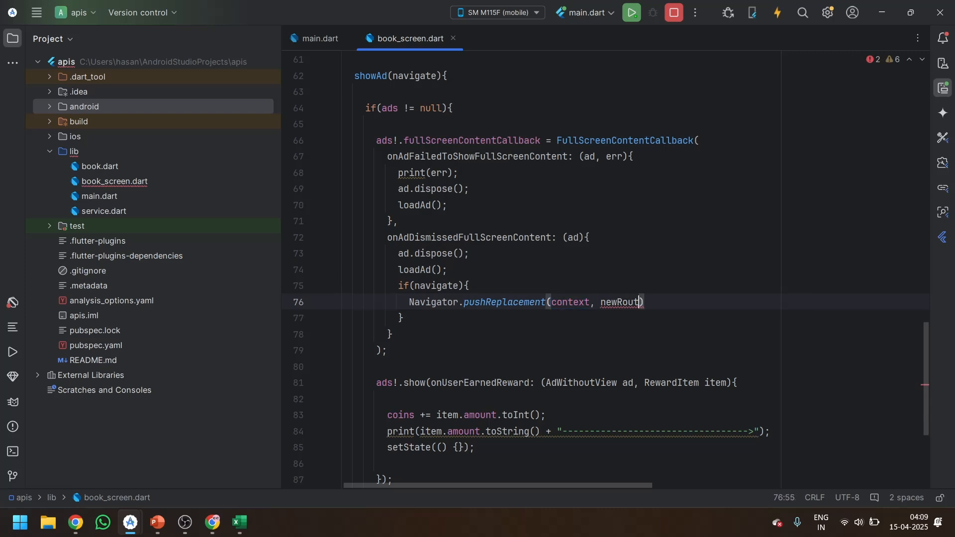
type("MaterialPage")
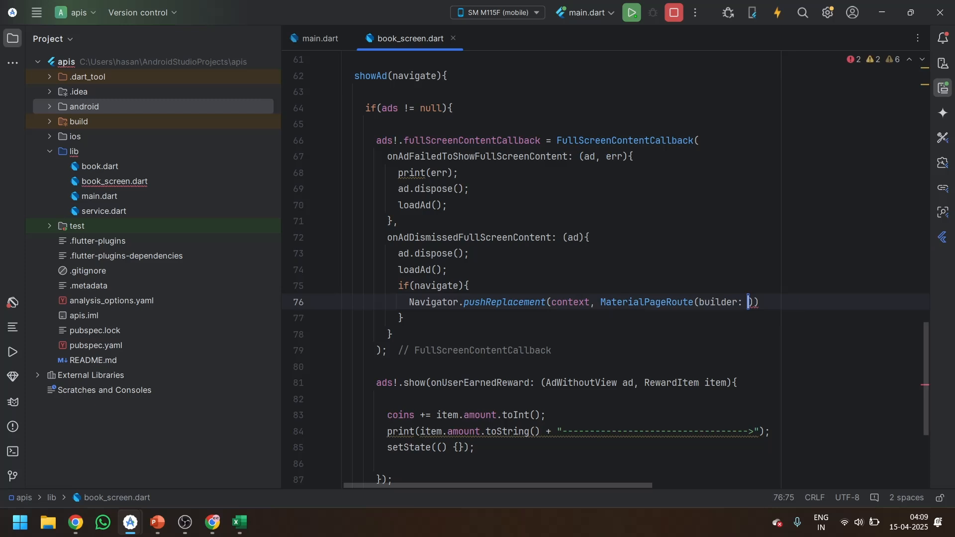
type("(context)")
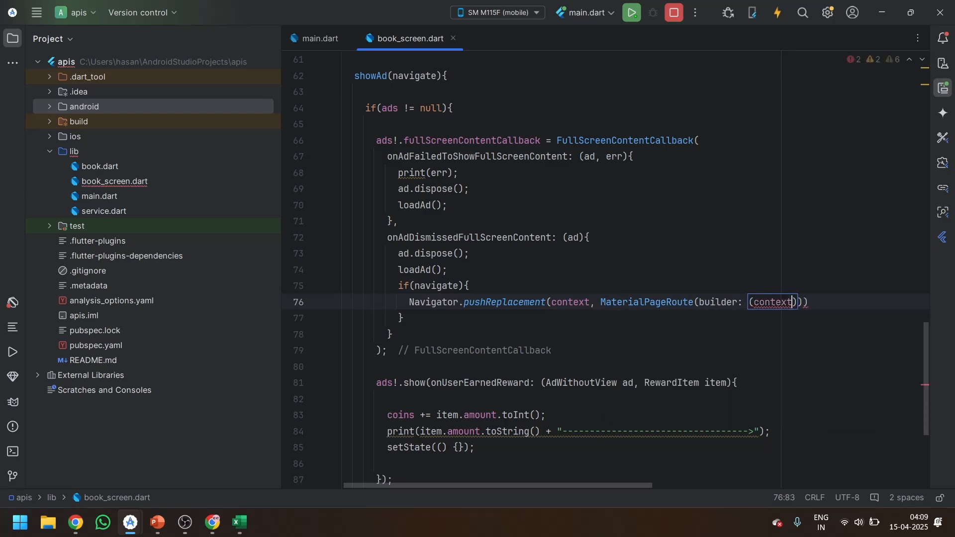
type("=> N")
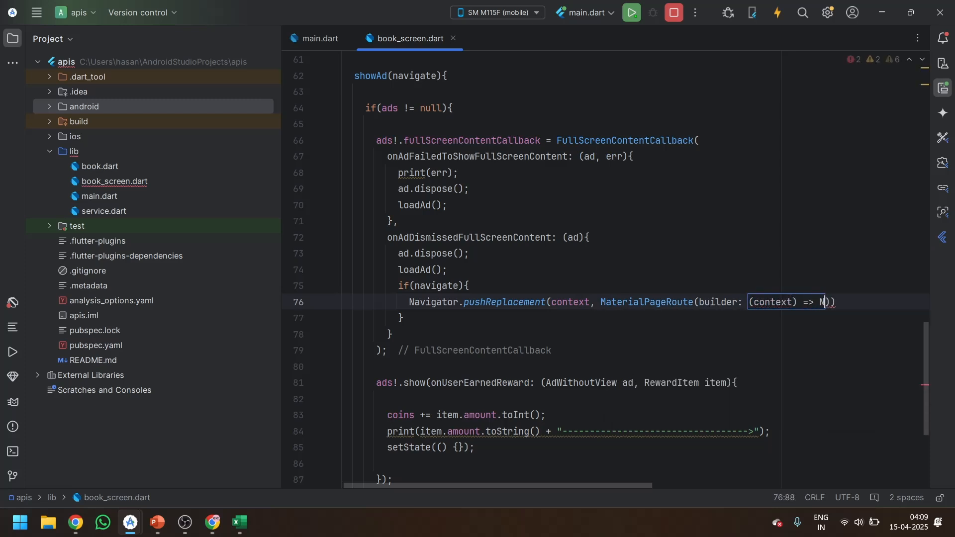
type("NewPage(")
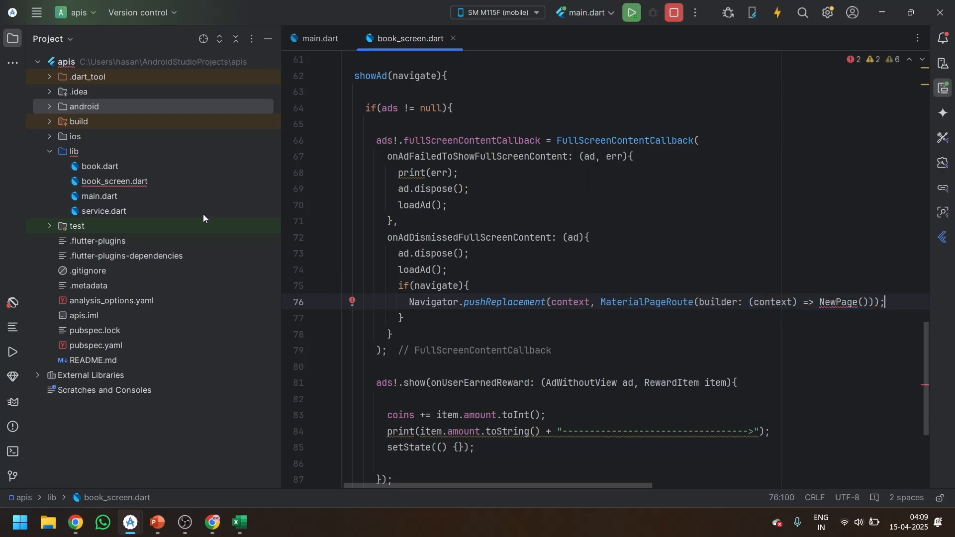
left_click(74, 151)
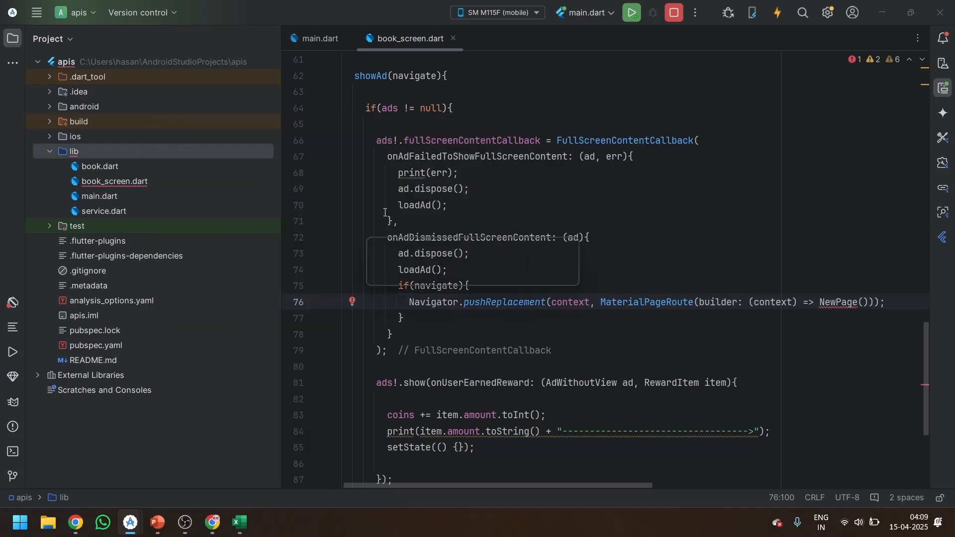
- Create new_page.dart in lib and paste the copied book screen code into it
type("new_page")
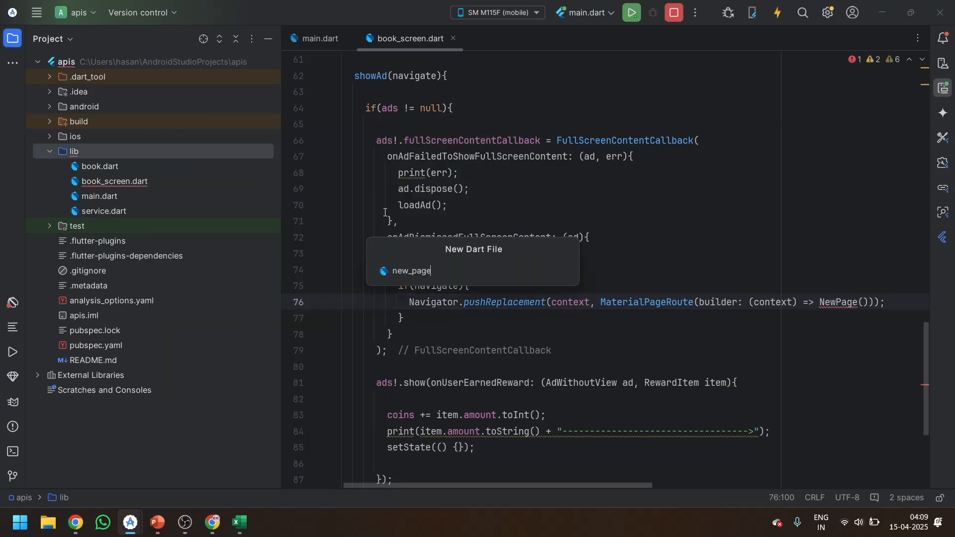
key("enter")
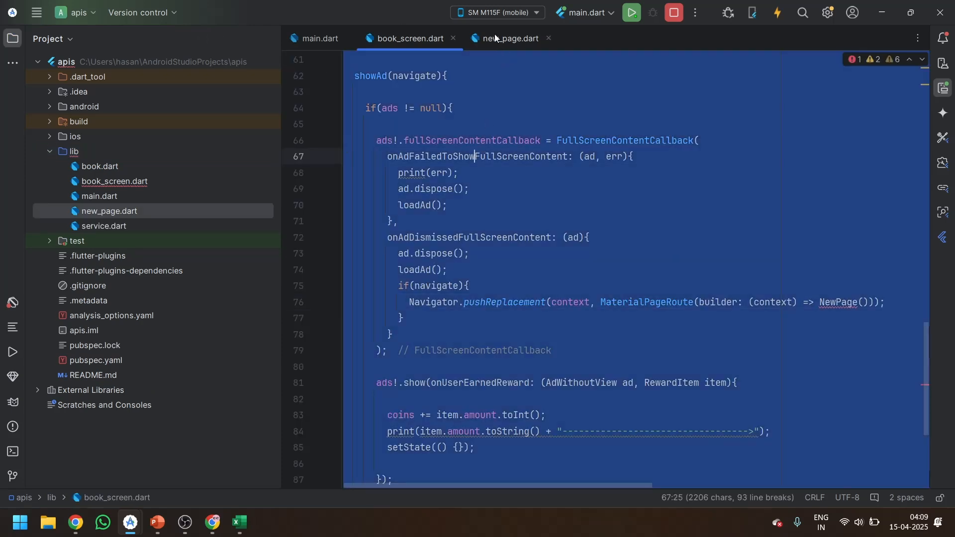
left_click(508, 38)
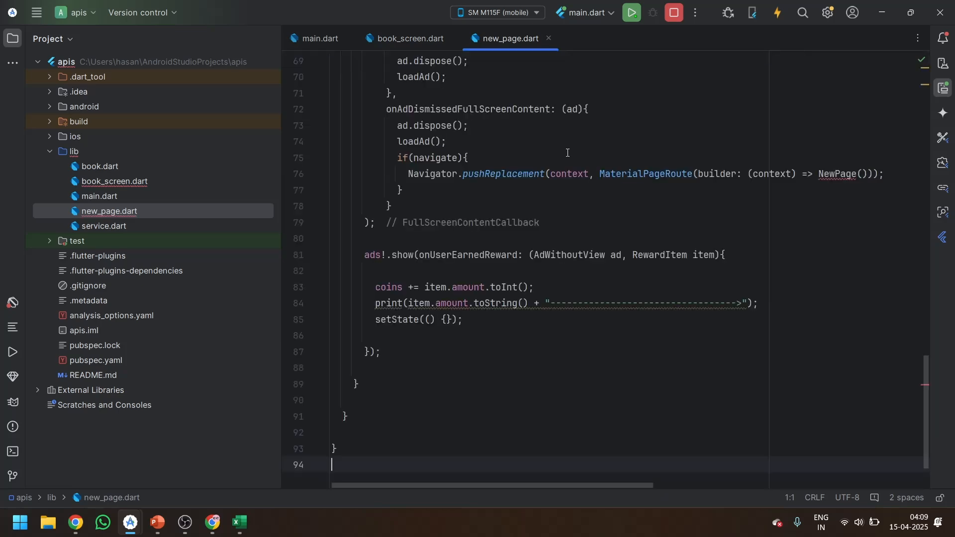
scroll("up", 3)
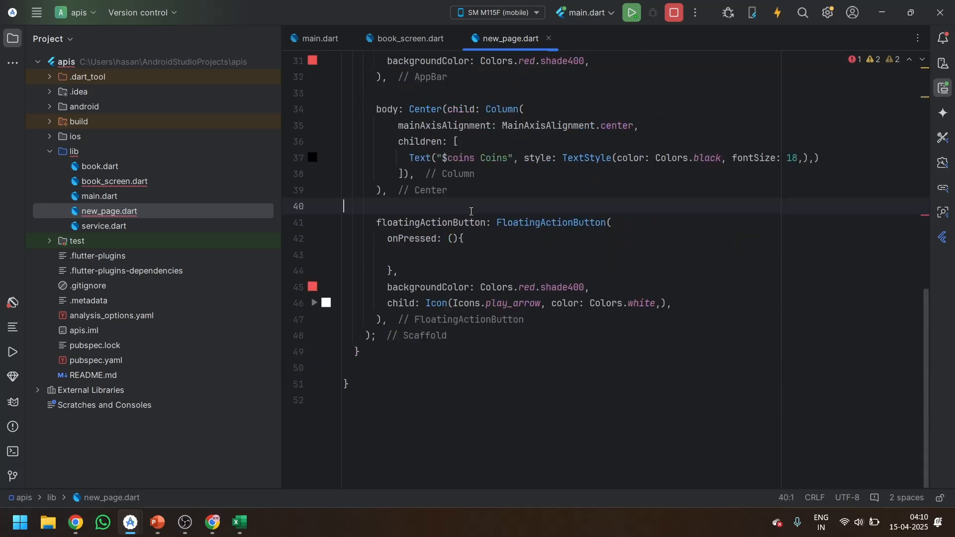
scroll("up", 3)
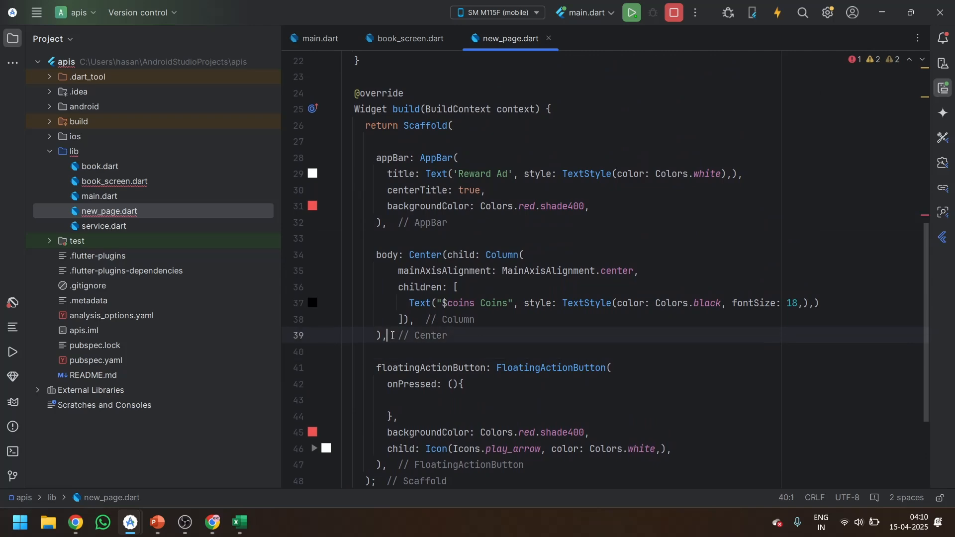
scroll("up", 3)
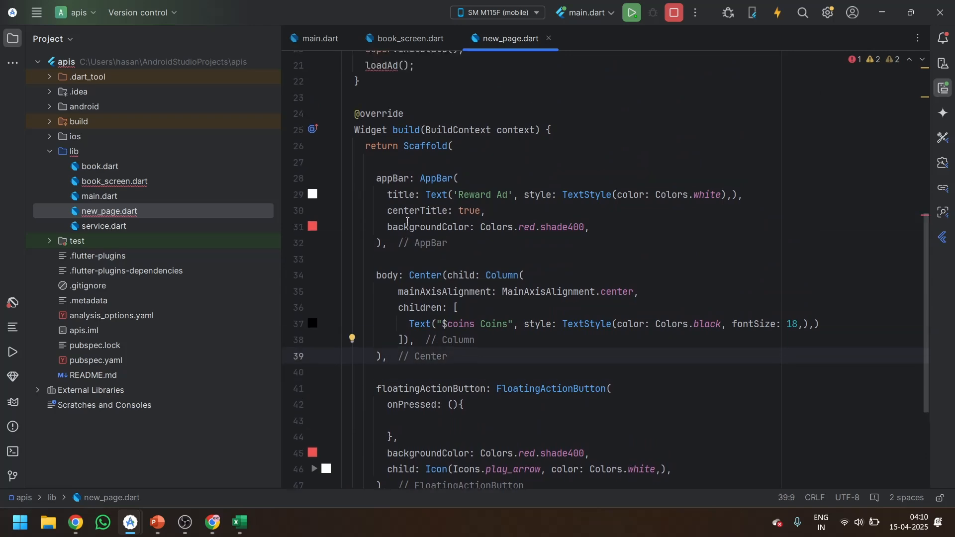
scroll("up", 3)
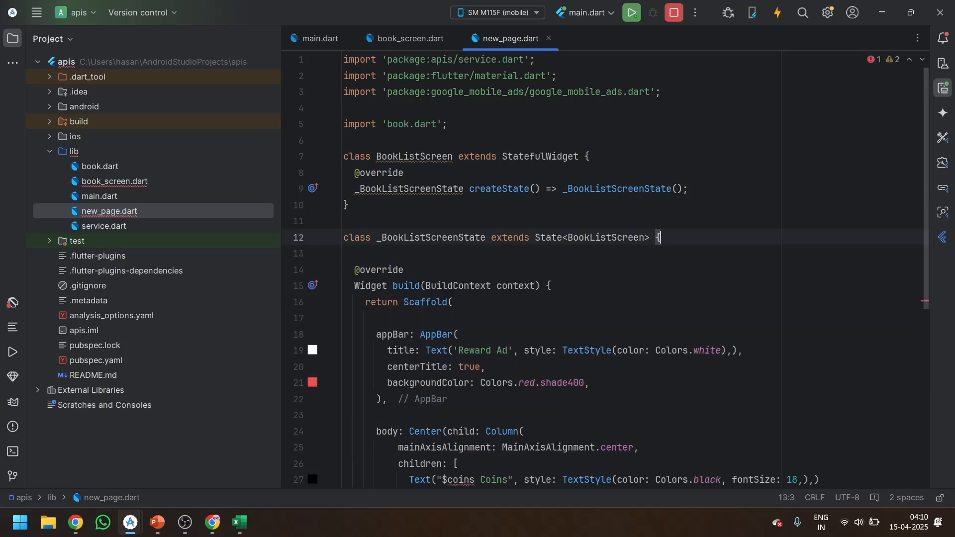
- Convert BookListScreen in new_page.dart to a StatelessWidget
left_click(603, 208)
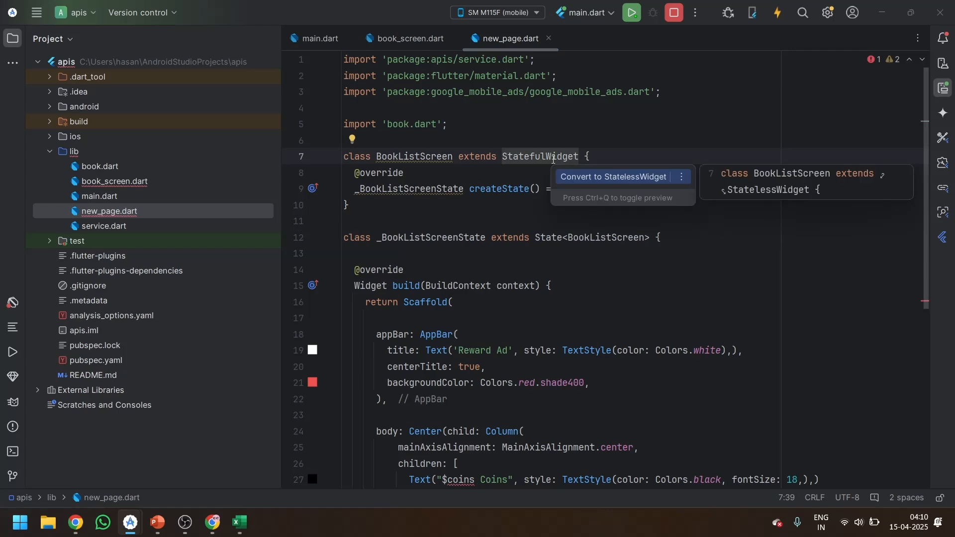
left_click(613, 176)
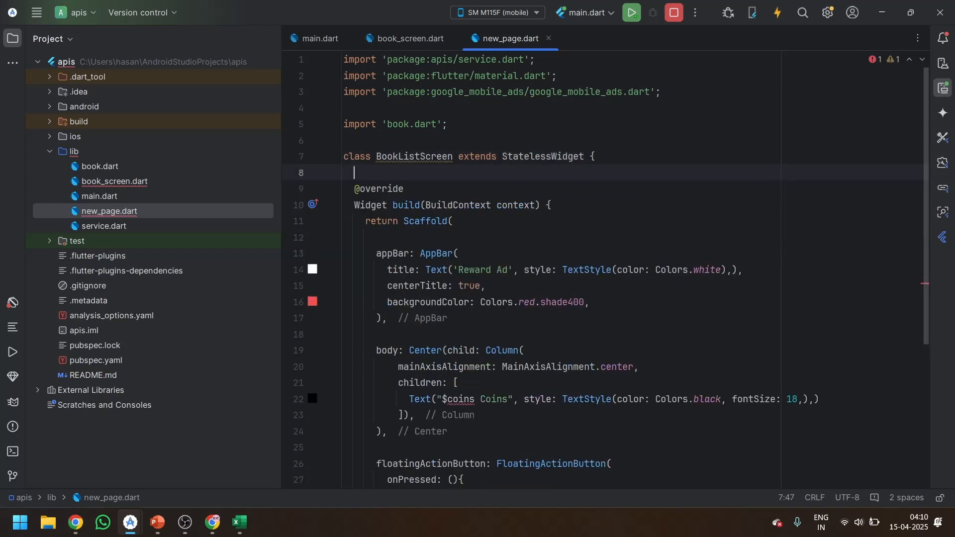
scroll("down", 3)
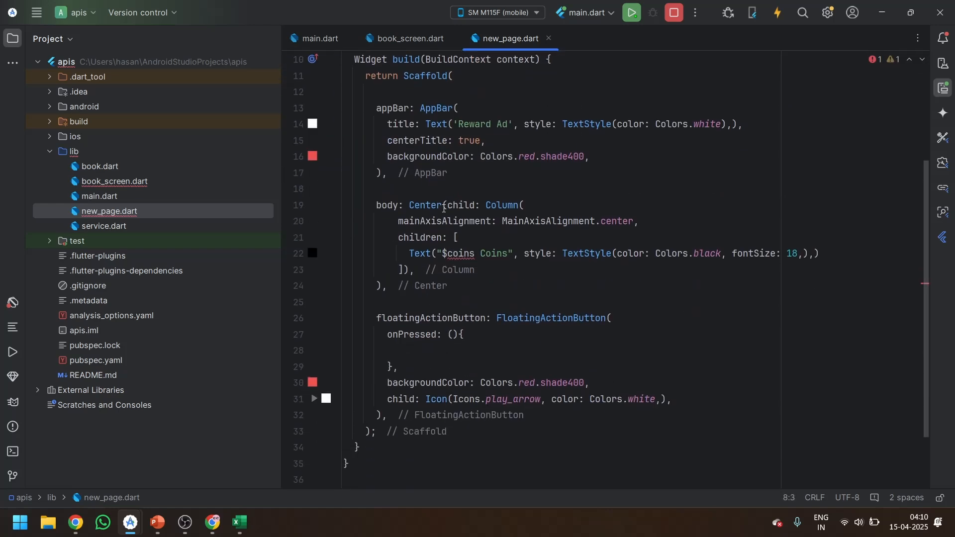
- Replace the coins body text with 'Navigated' and delete the floating action button block
double_click(461, 253)
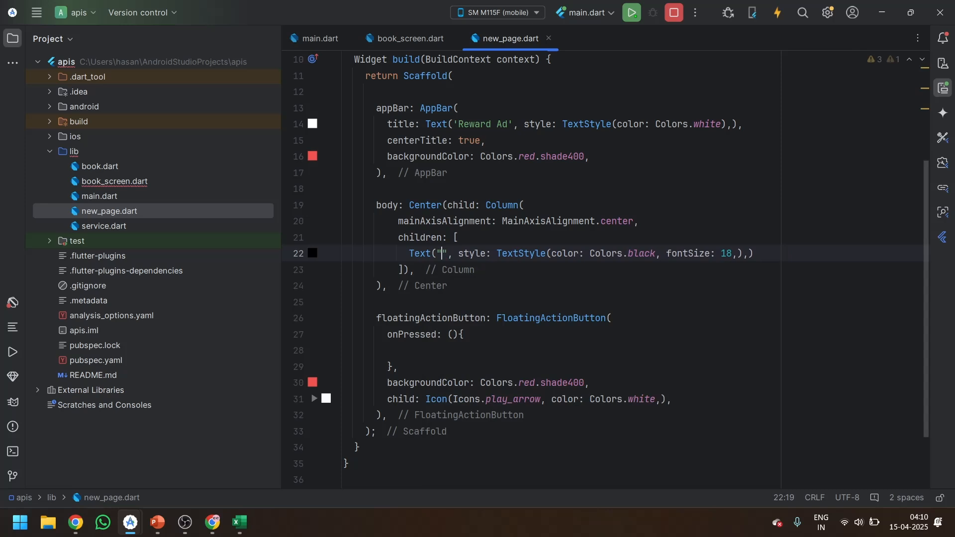
type("Navigated")
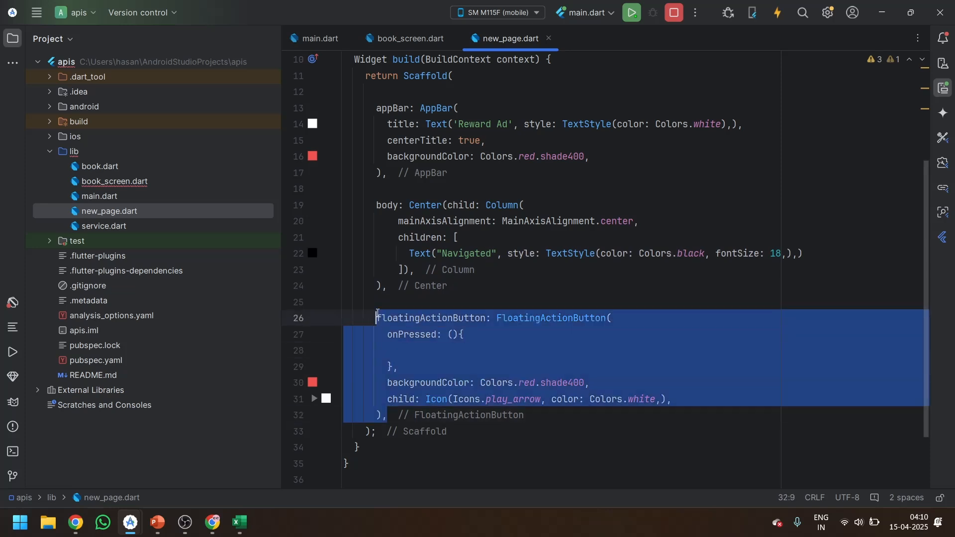
key("Delete")
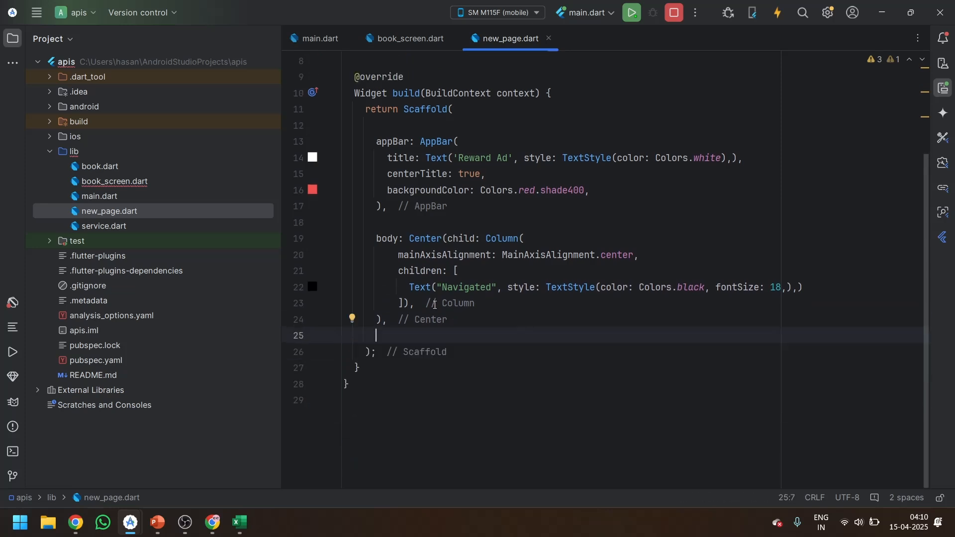
left_click(407, 38)
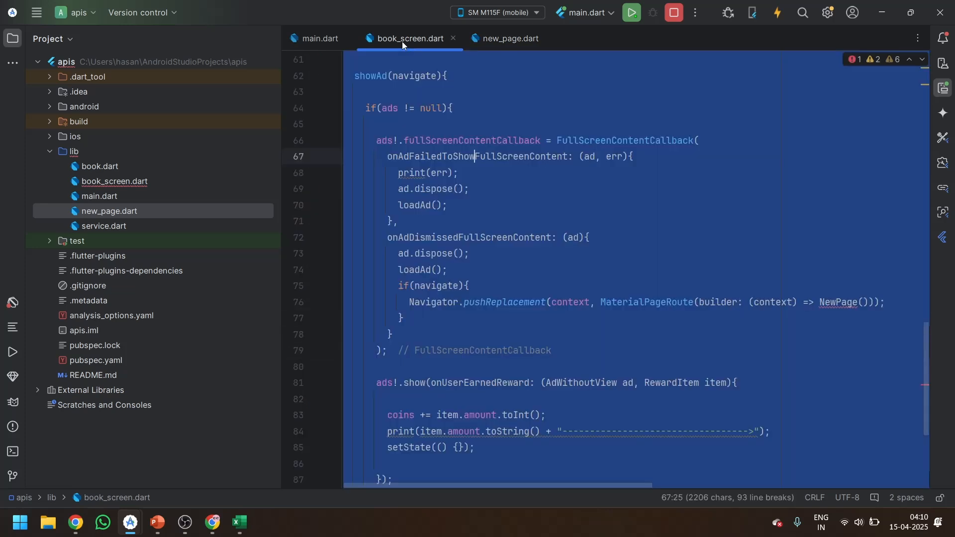
- Rename the new_page.dart class from BookListScreen to NewPage
scroll("down", 3)
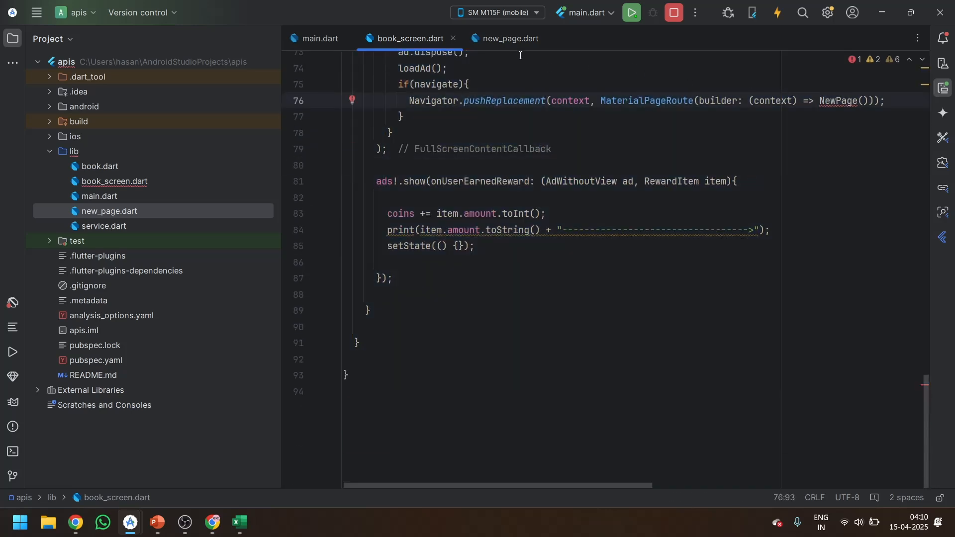
left_click(510, 38)
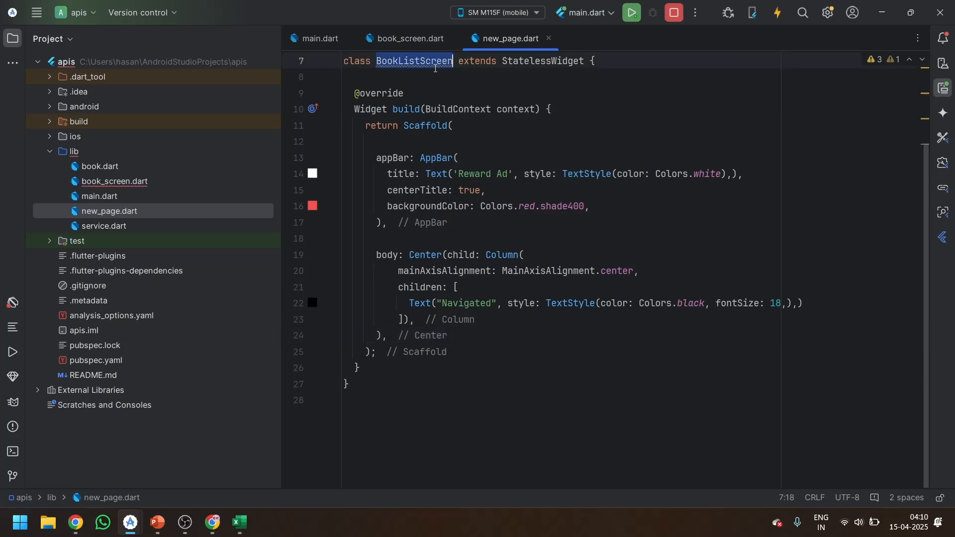
type("NewPage")
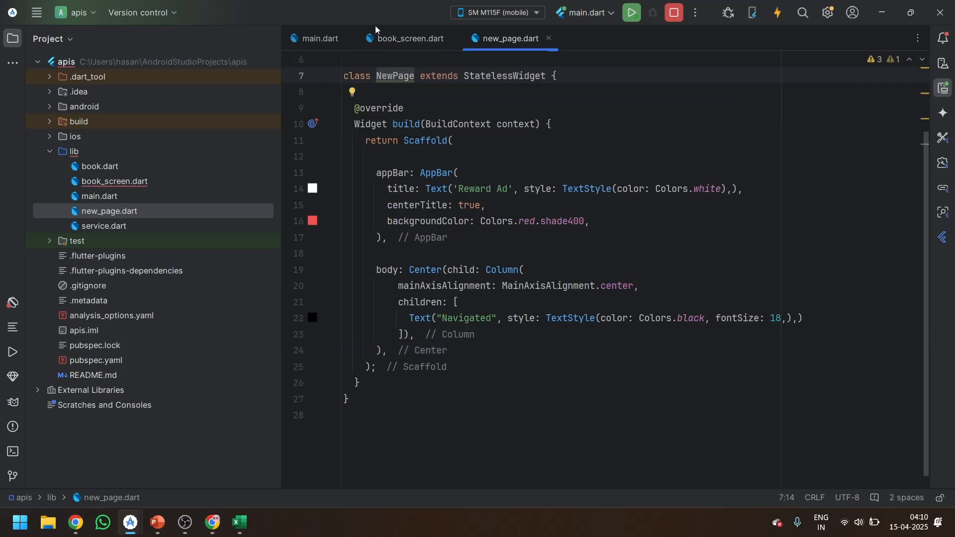
left_click(404, 37)
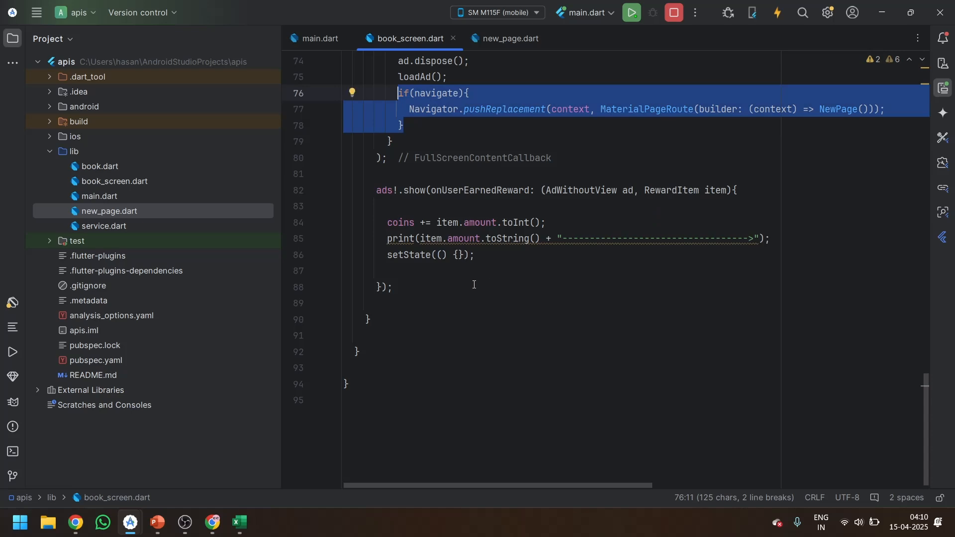
- Add an else branch to showAd that navigates to NewPage when no ad is loaded
scroll("up", 3)
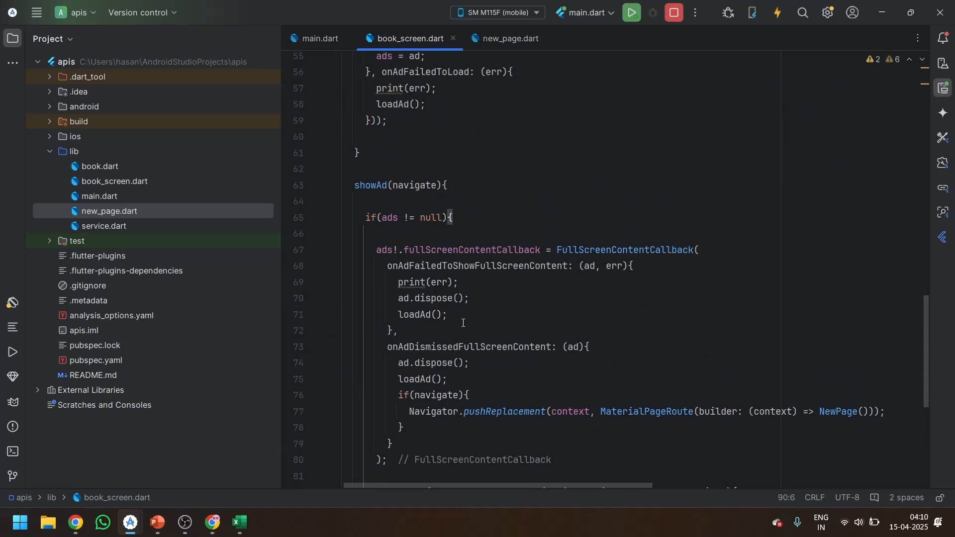
scroll("down", 3)
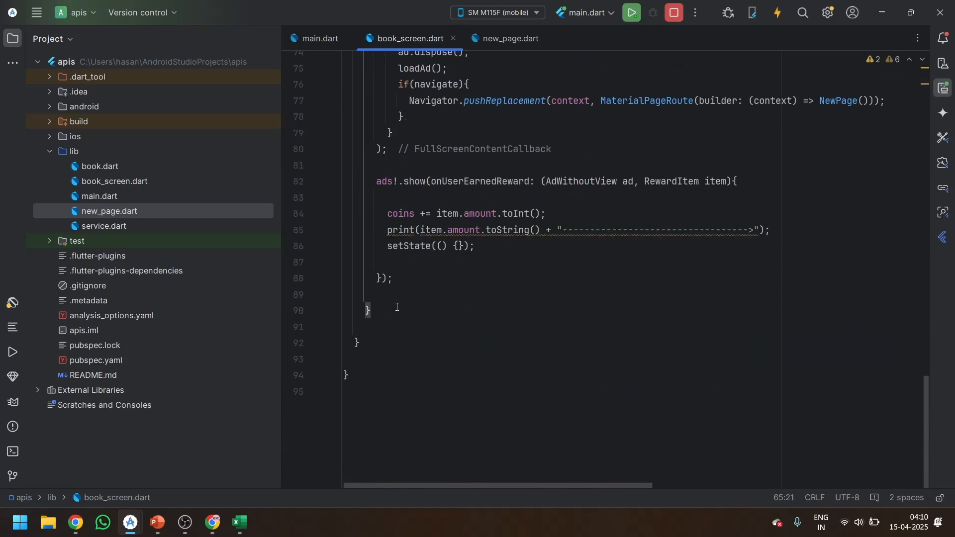
type("else{")
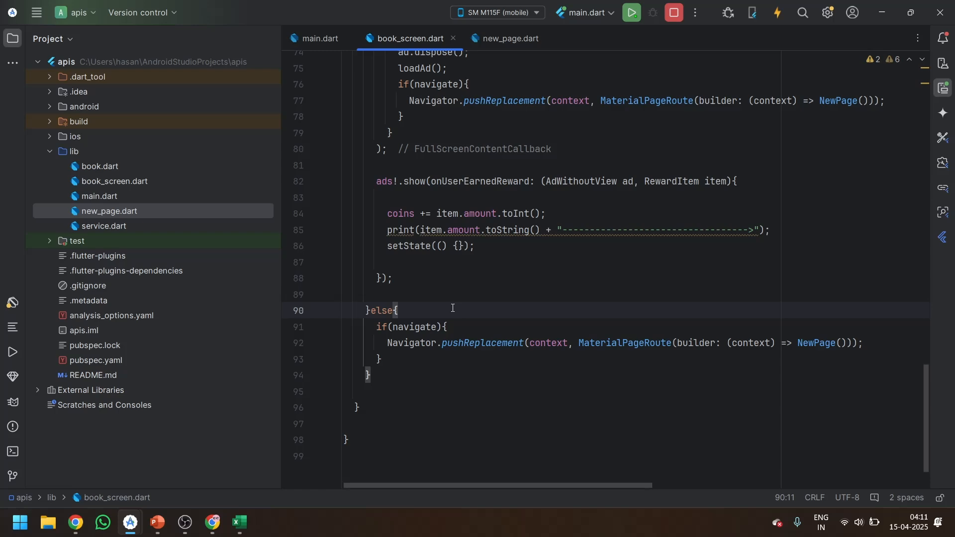
scroll("up", 3)
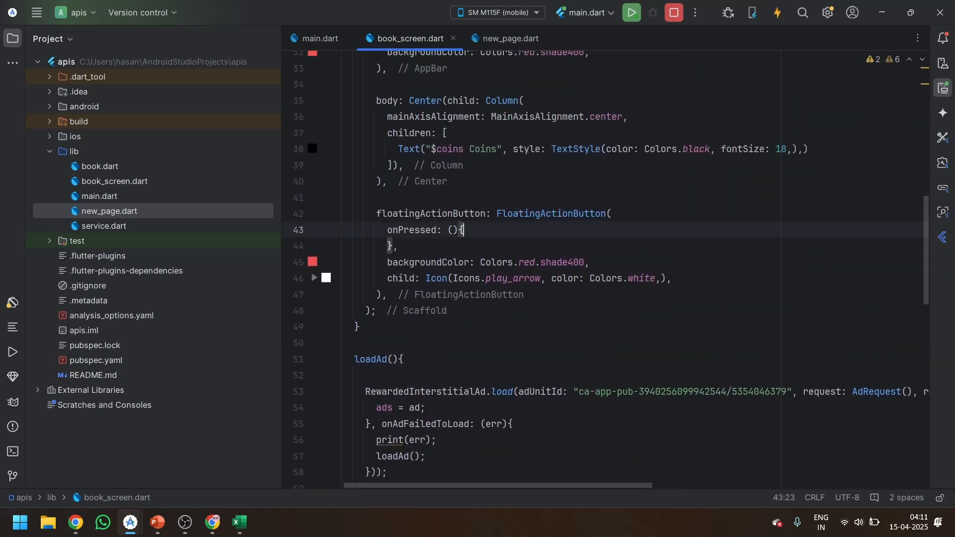
- Make the FAB's onPressed call showAd(true) and hot restart the app
type("show")
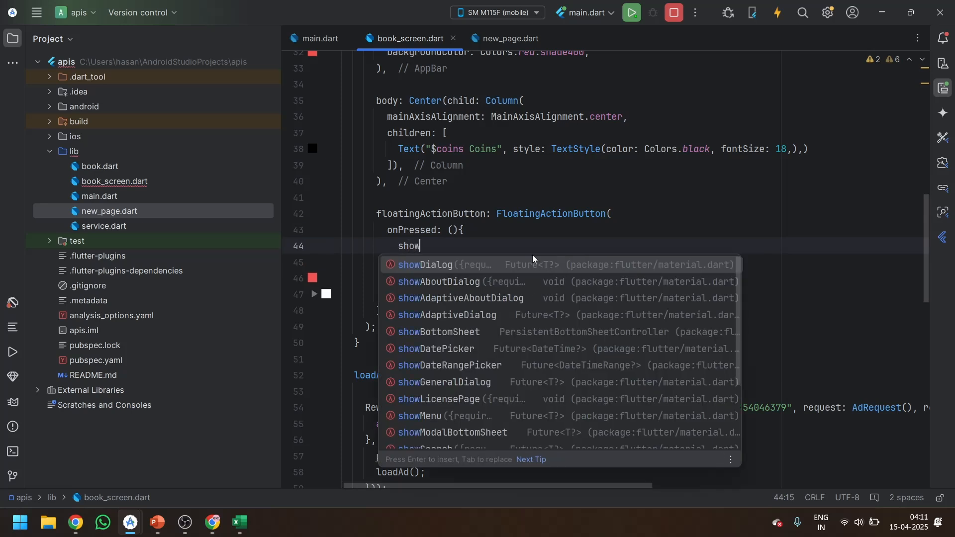
type("Ad(tu")
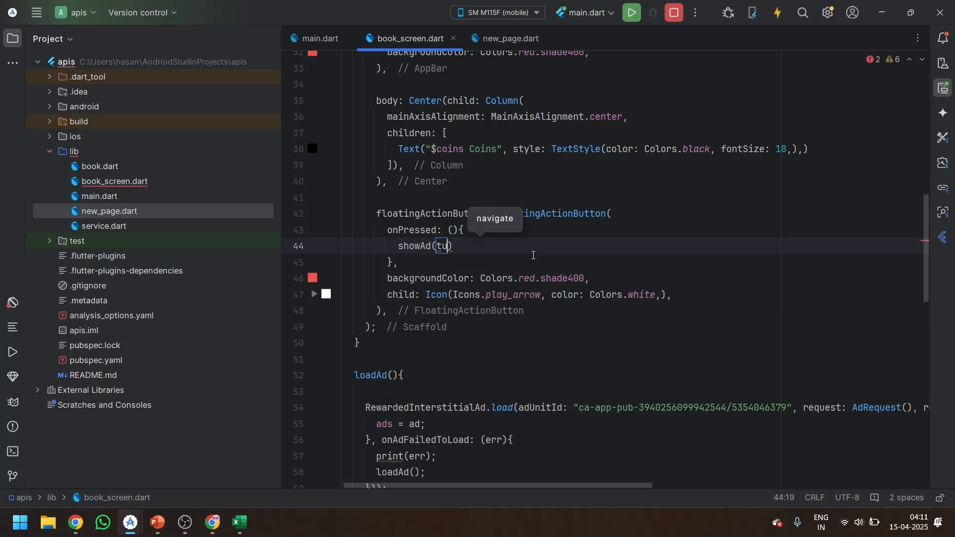
type("rue);")
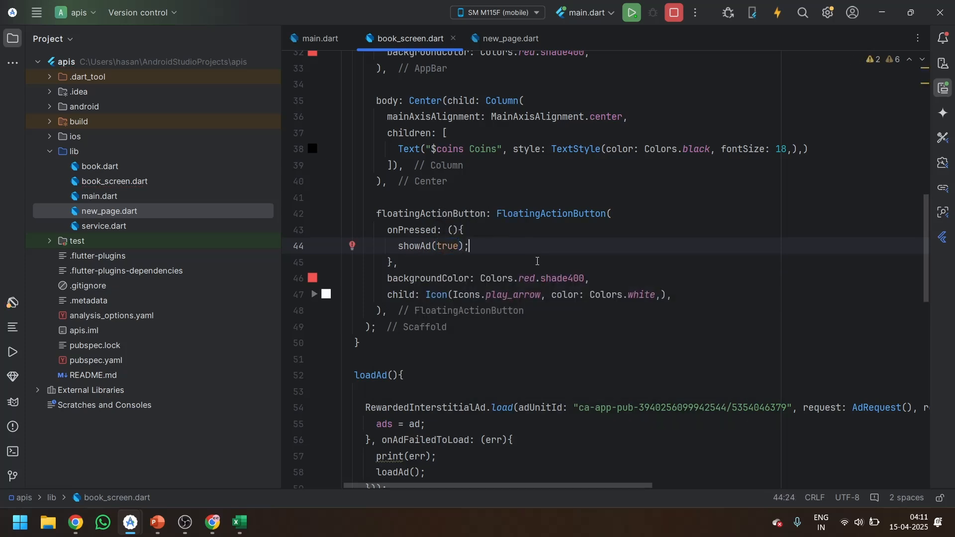
mouse_move(496, 236)
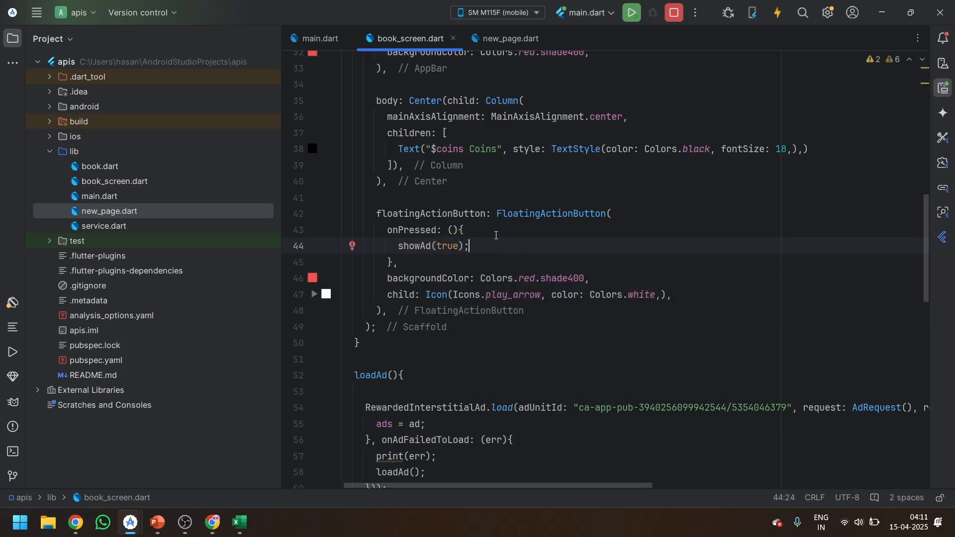
left_click(632, 12)
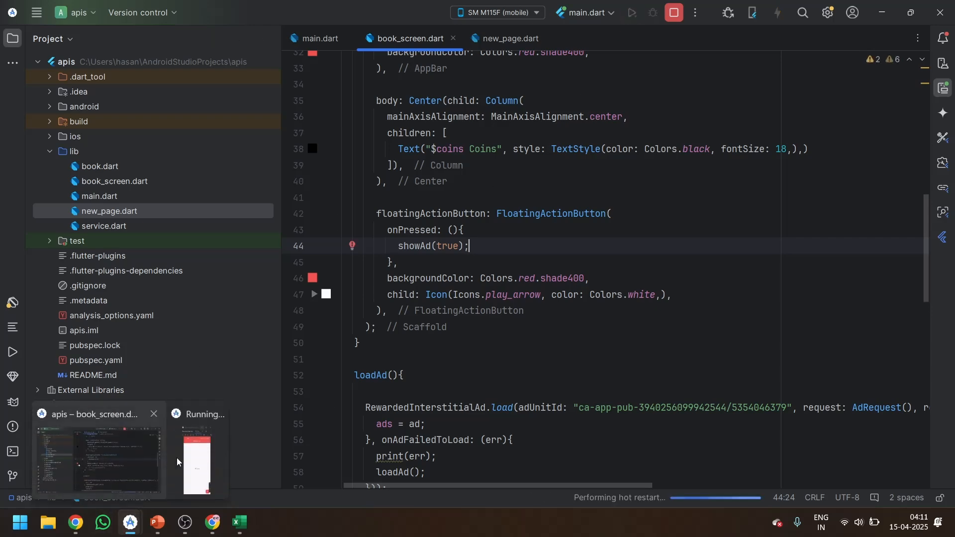
- Tap the FAB on the mirrored phone and confirm the Navigated page appears
left_click(196, 459)
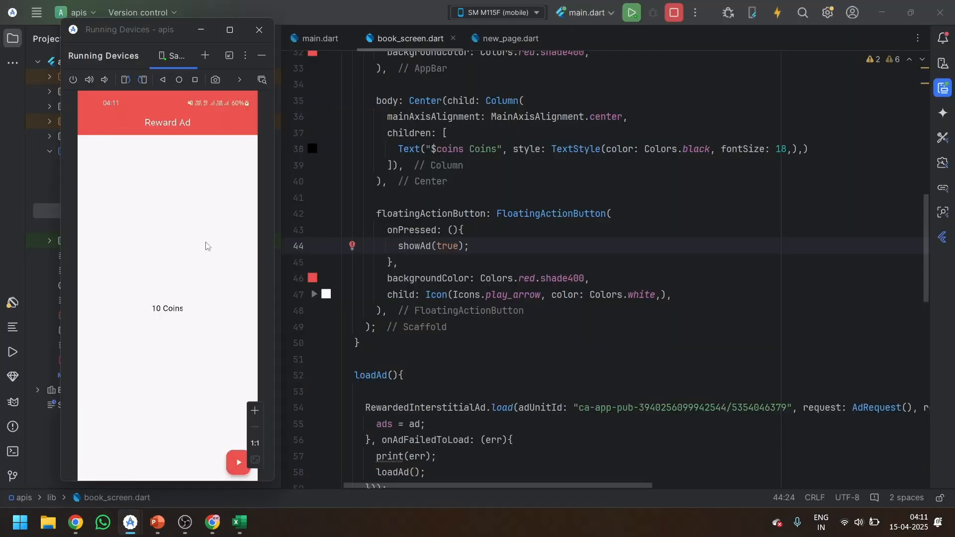
mouse_move(189, 212)
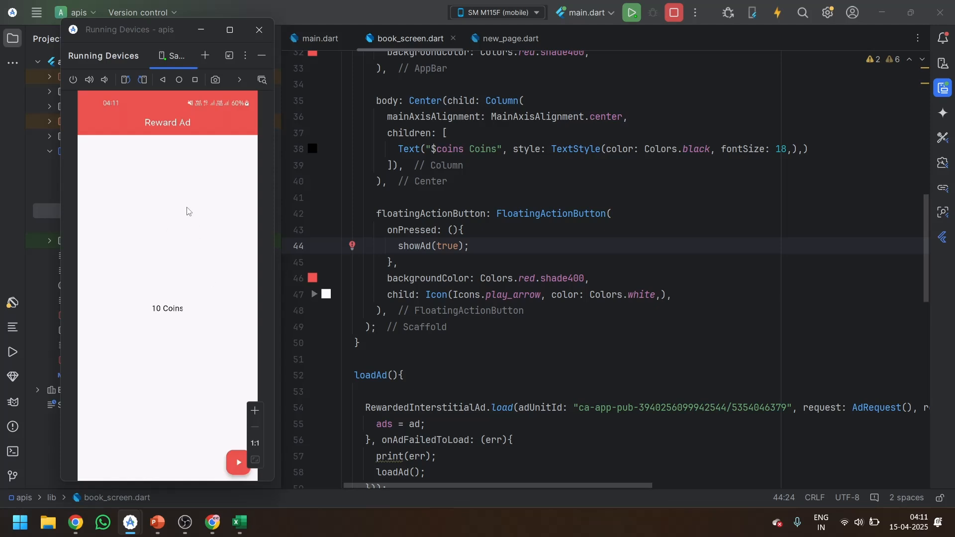
mouse_move(139, 258)
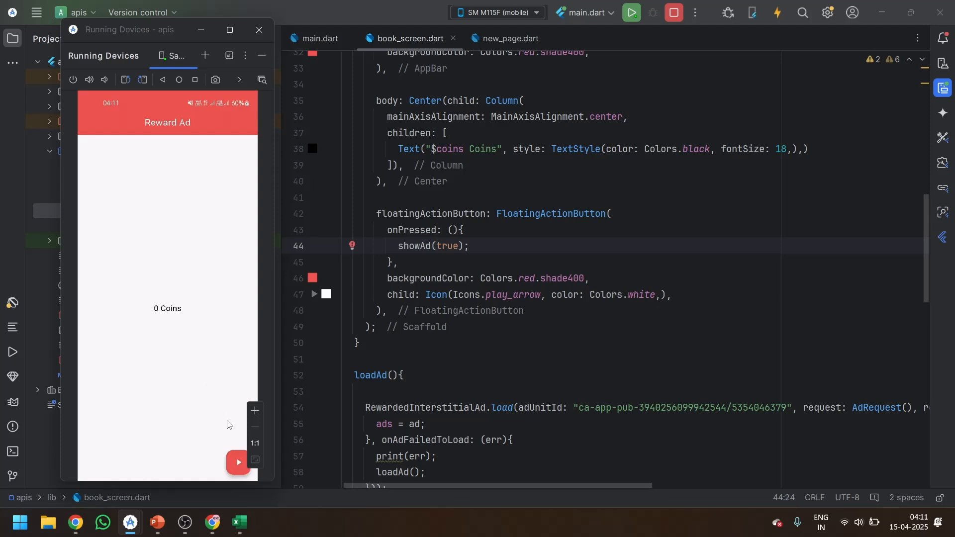
left_click(238, 461)
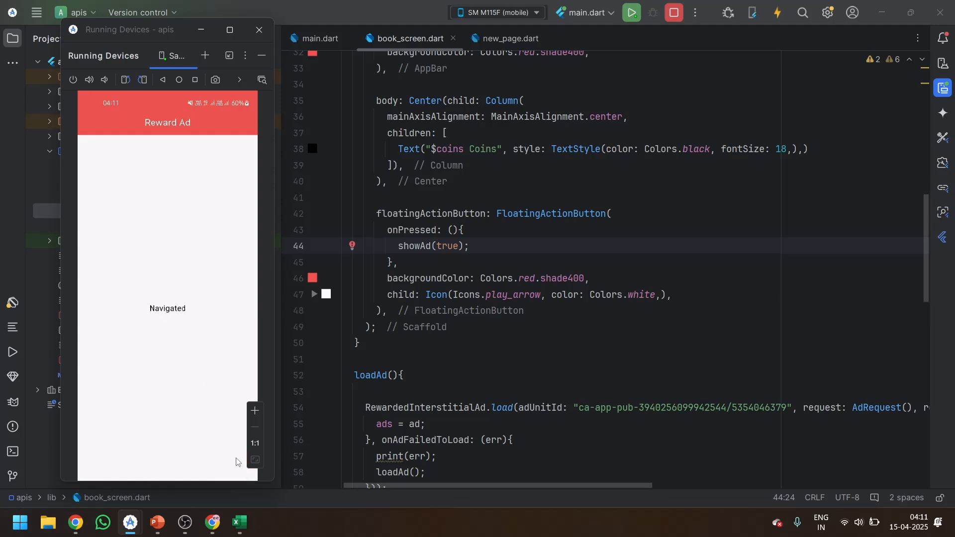
mouse_move(181, 302)
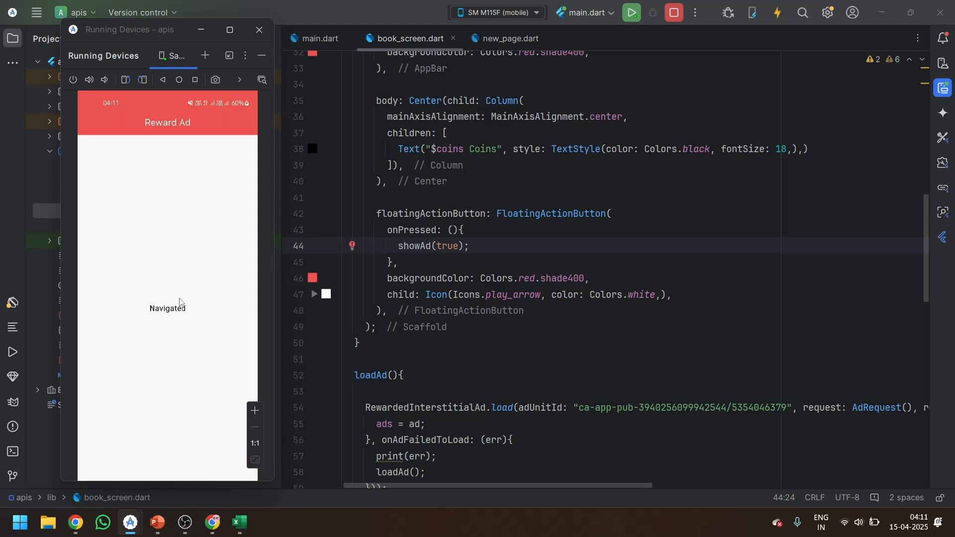
scroll("down", 3)
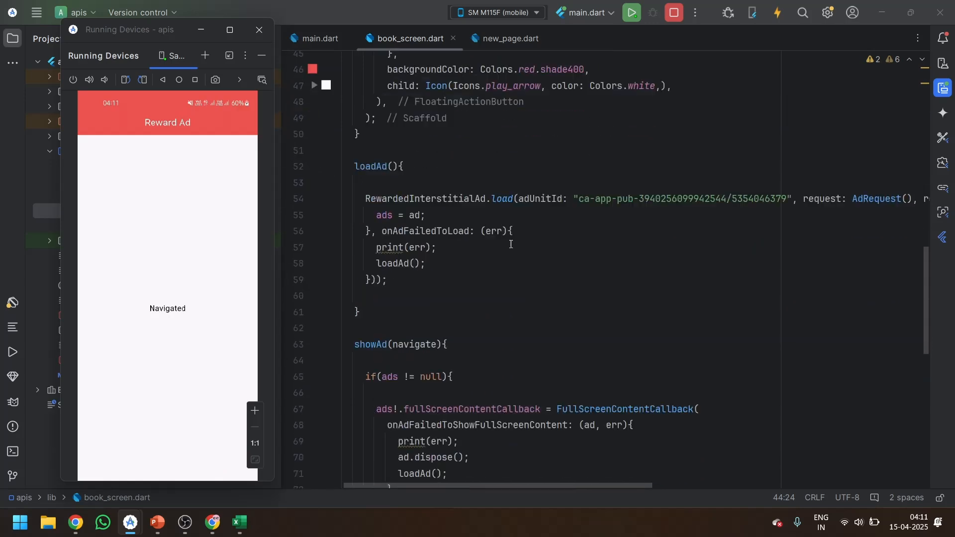
scroll("down", 3)
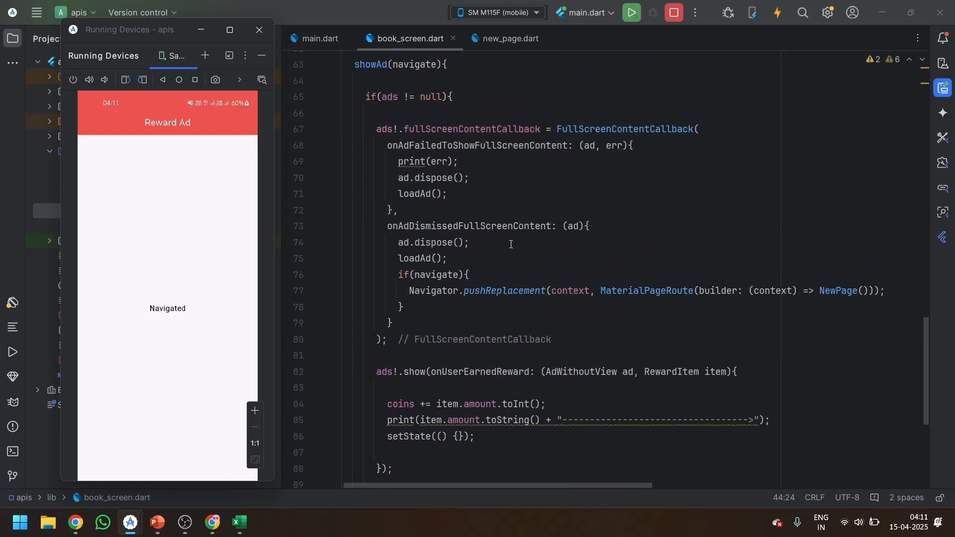
left_click(258, 29)
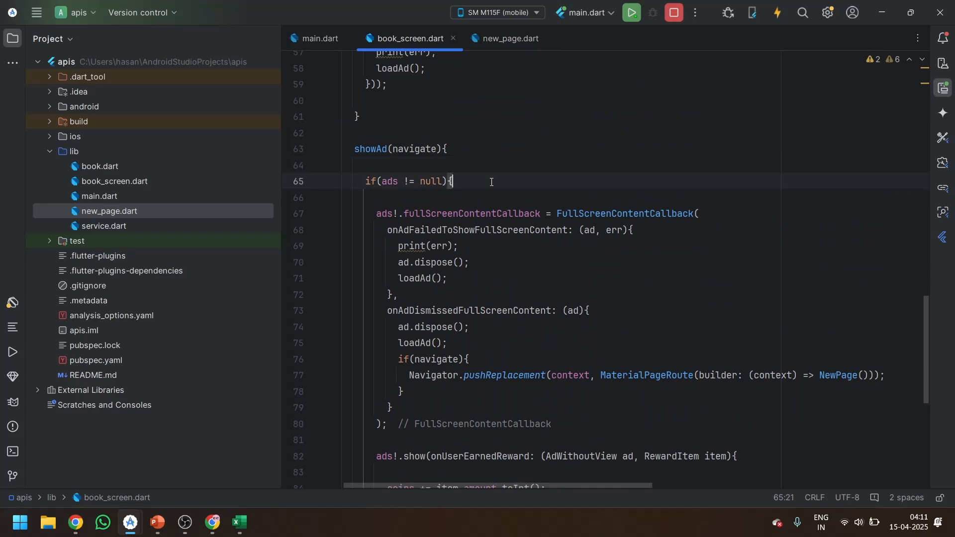
- Close the rewarded test ad after its reward is granted, reaching the Navigated page
scroll("down", 3)
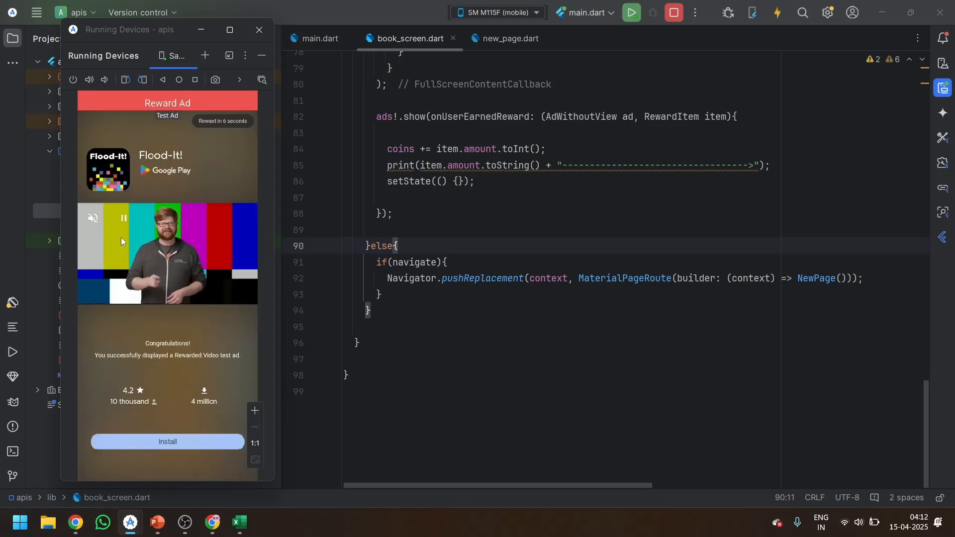
mouse_move(215, 116)
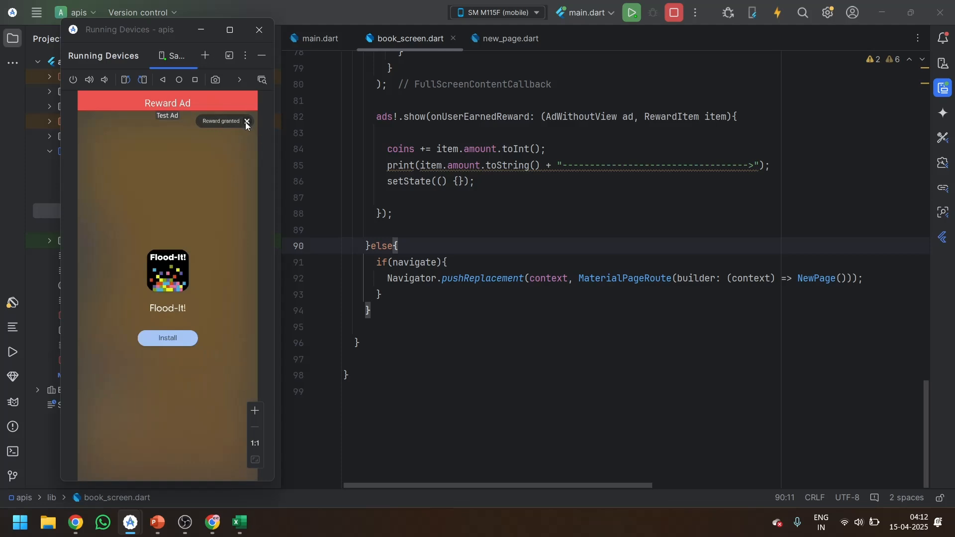
left_click(248, 122)
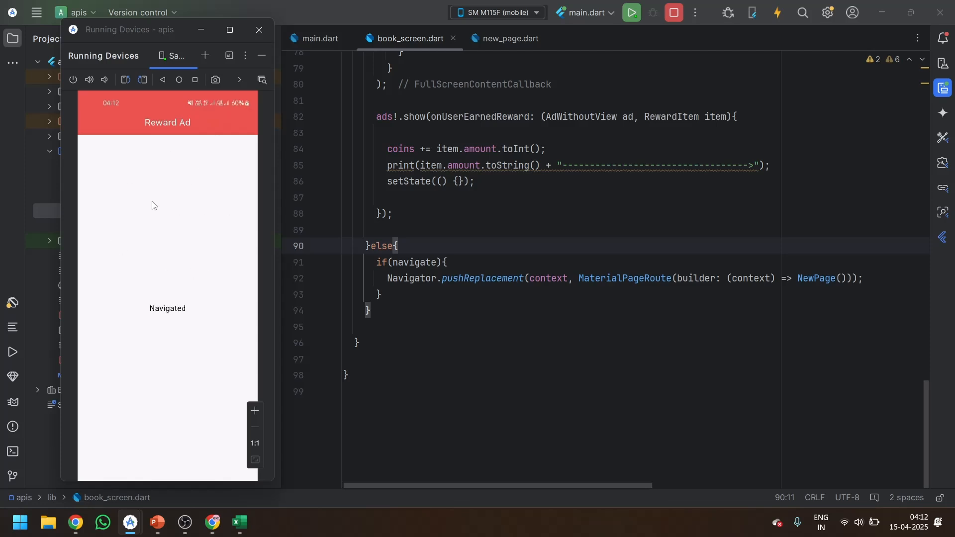
mouse_move(198, 283)
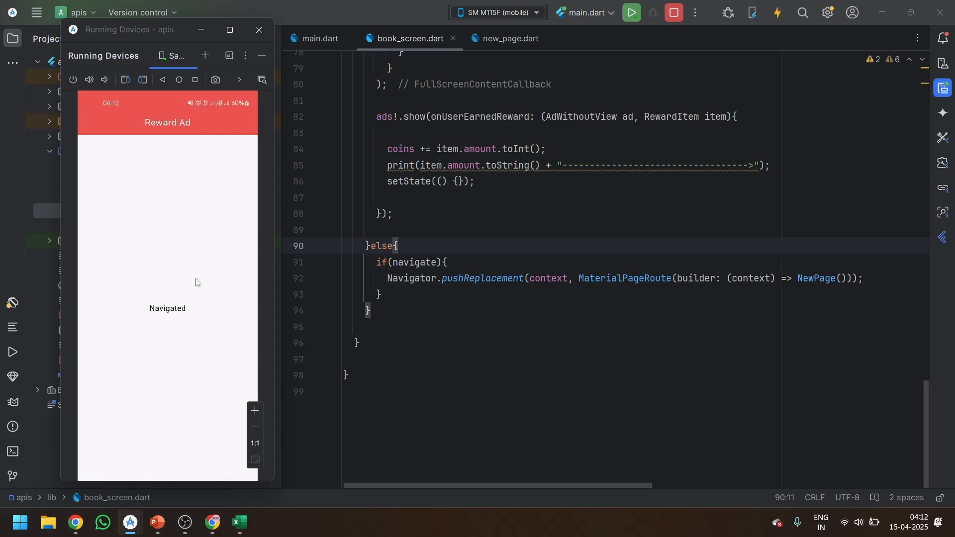
- Hide the phone view and scroll book_screen.dart back up to its imports
left_click(258, 29)
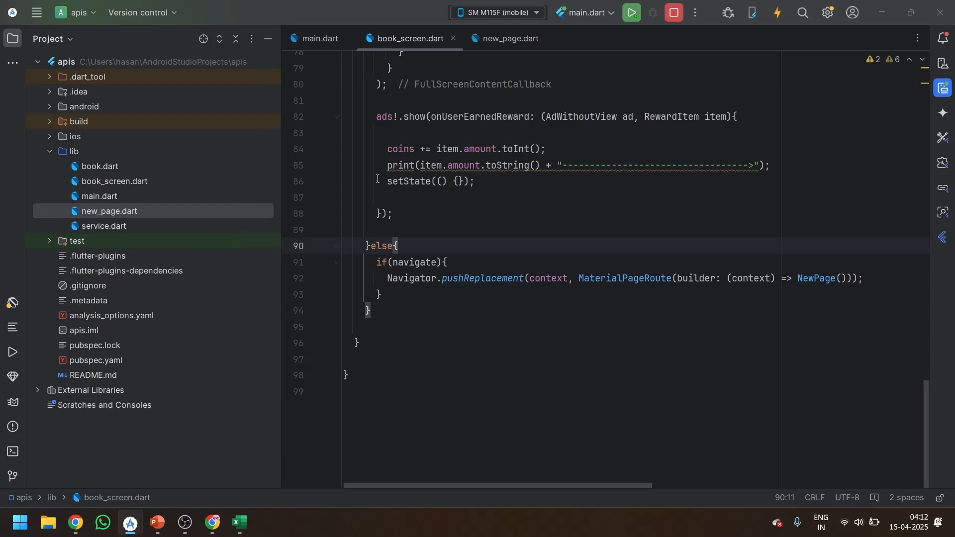
scroll("up", 3)
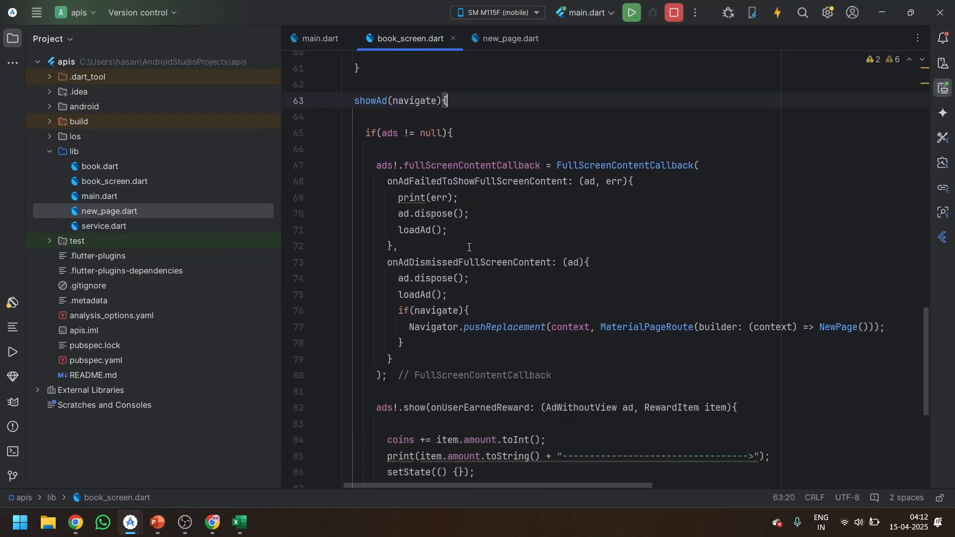
scroll("down", 3)
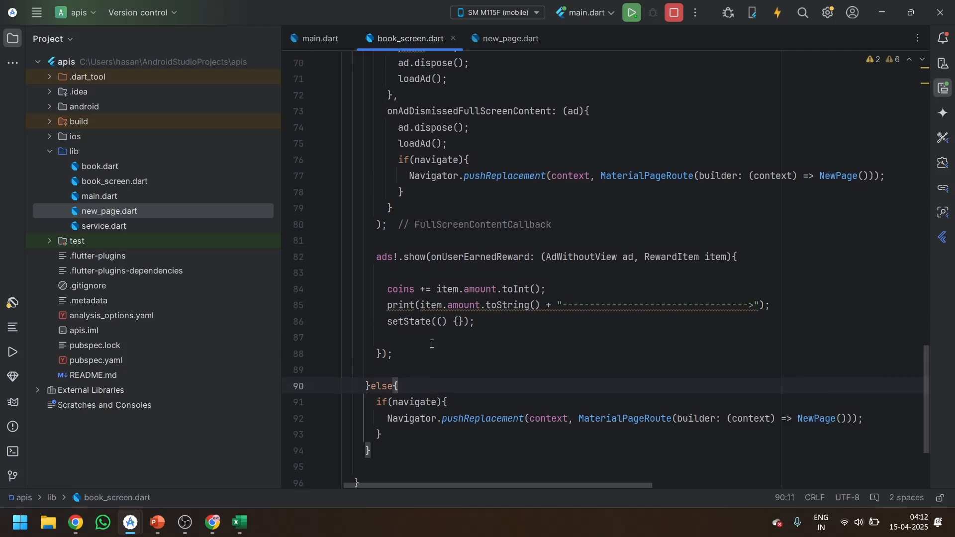
scroll("up", 3)
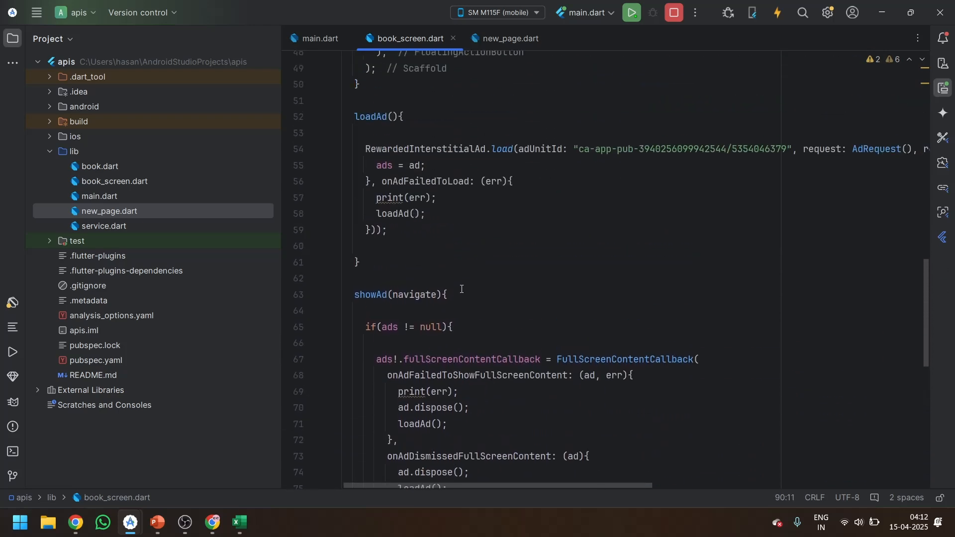
scroll("up", 3)
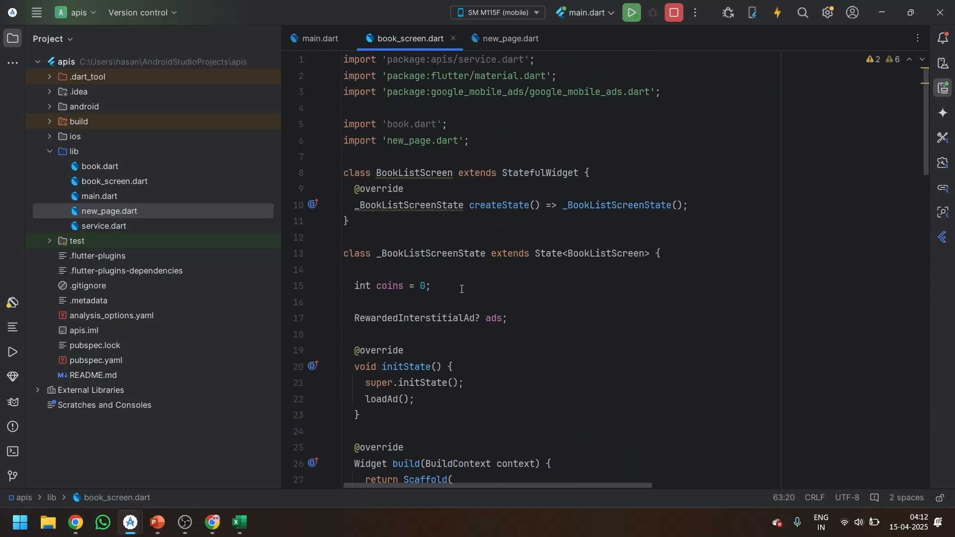